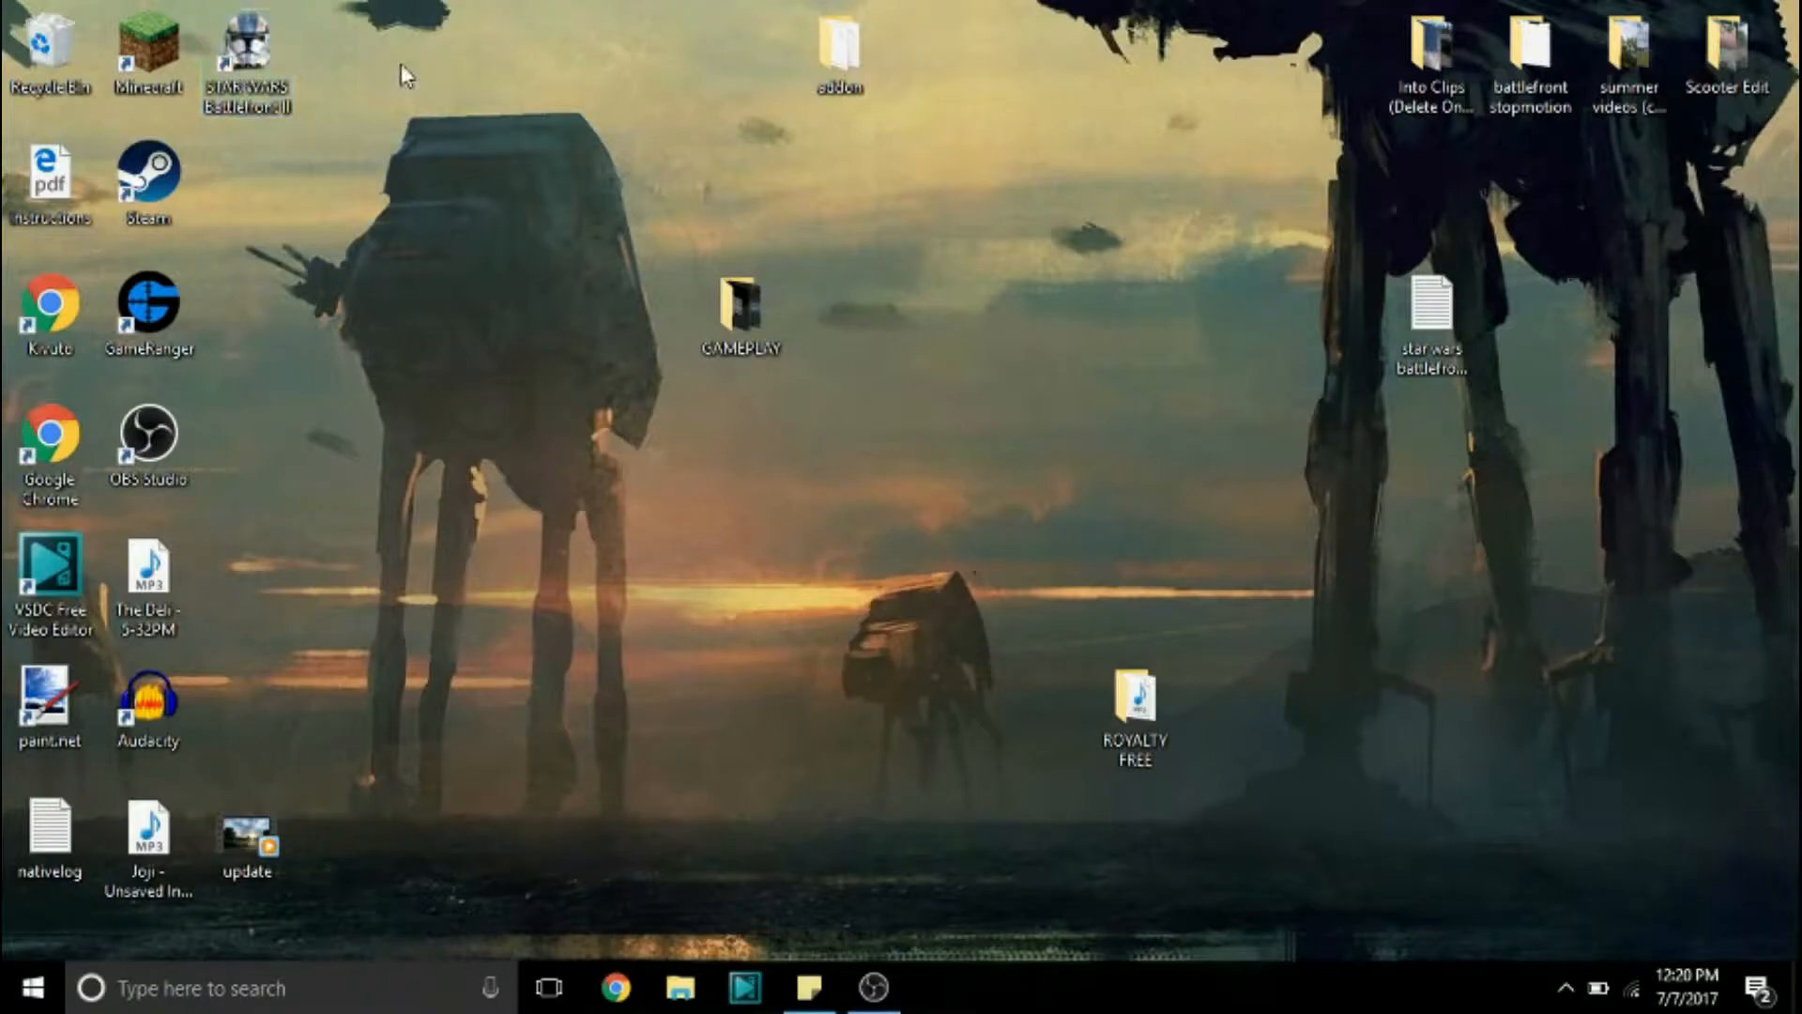
{"action": "mouse_move", "coordinate": [807, 993]}
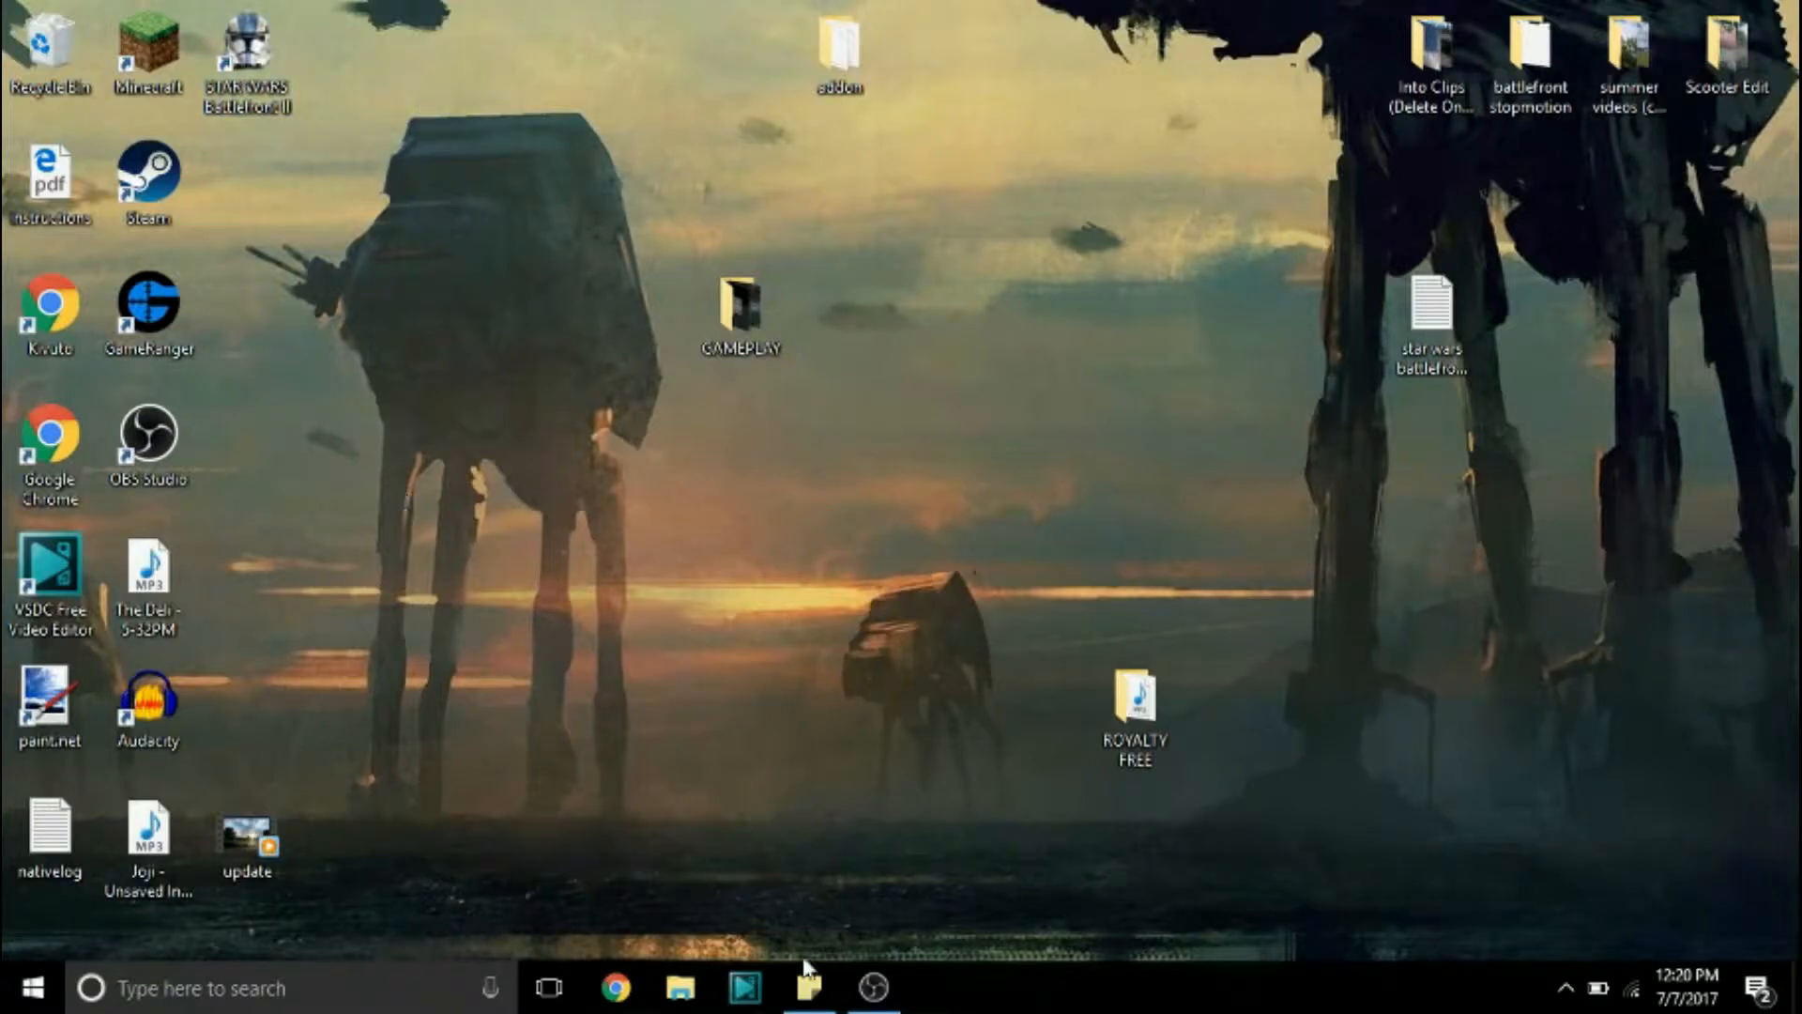
Step: Maximize File Explorer and browse This PC > Windows (C:) > Program Files (x86)
{"action": "left_click", "coordinate": [680, 1002]}
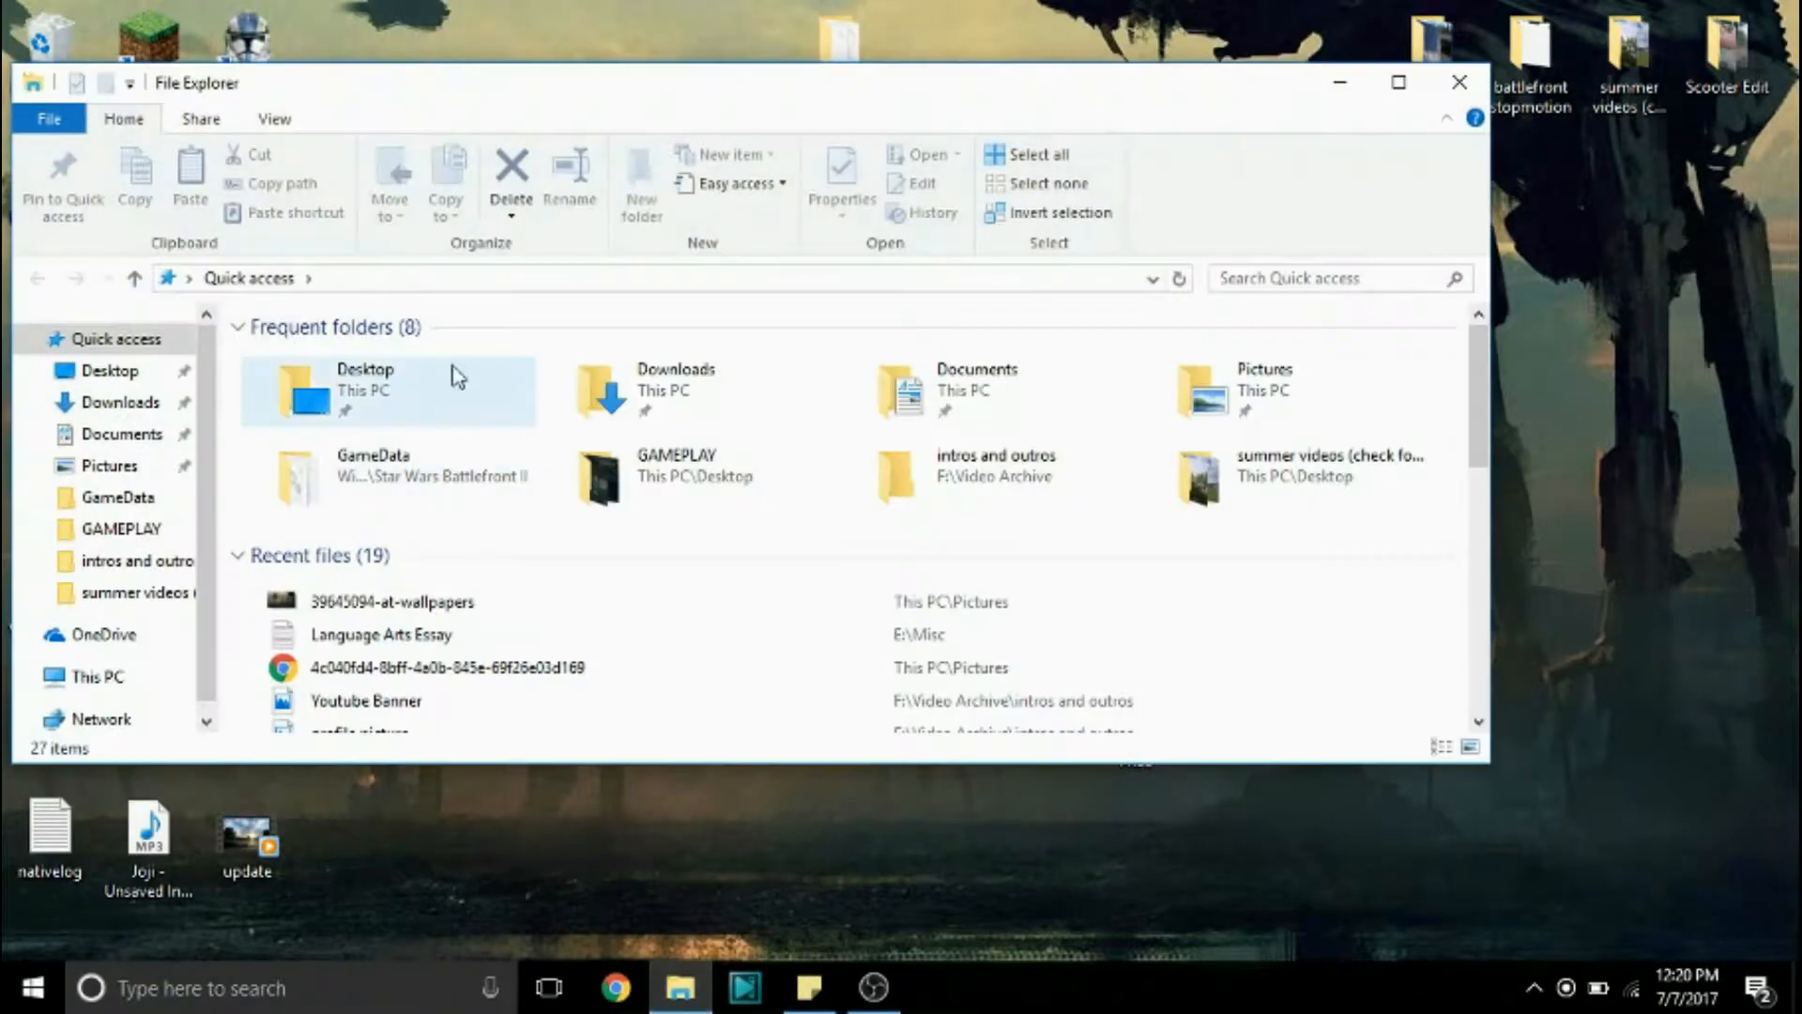
{"action": "left_click", "coordinate": [1398, 83]}
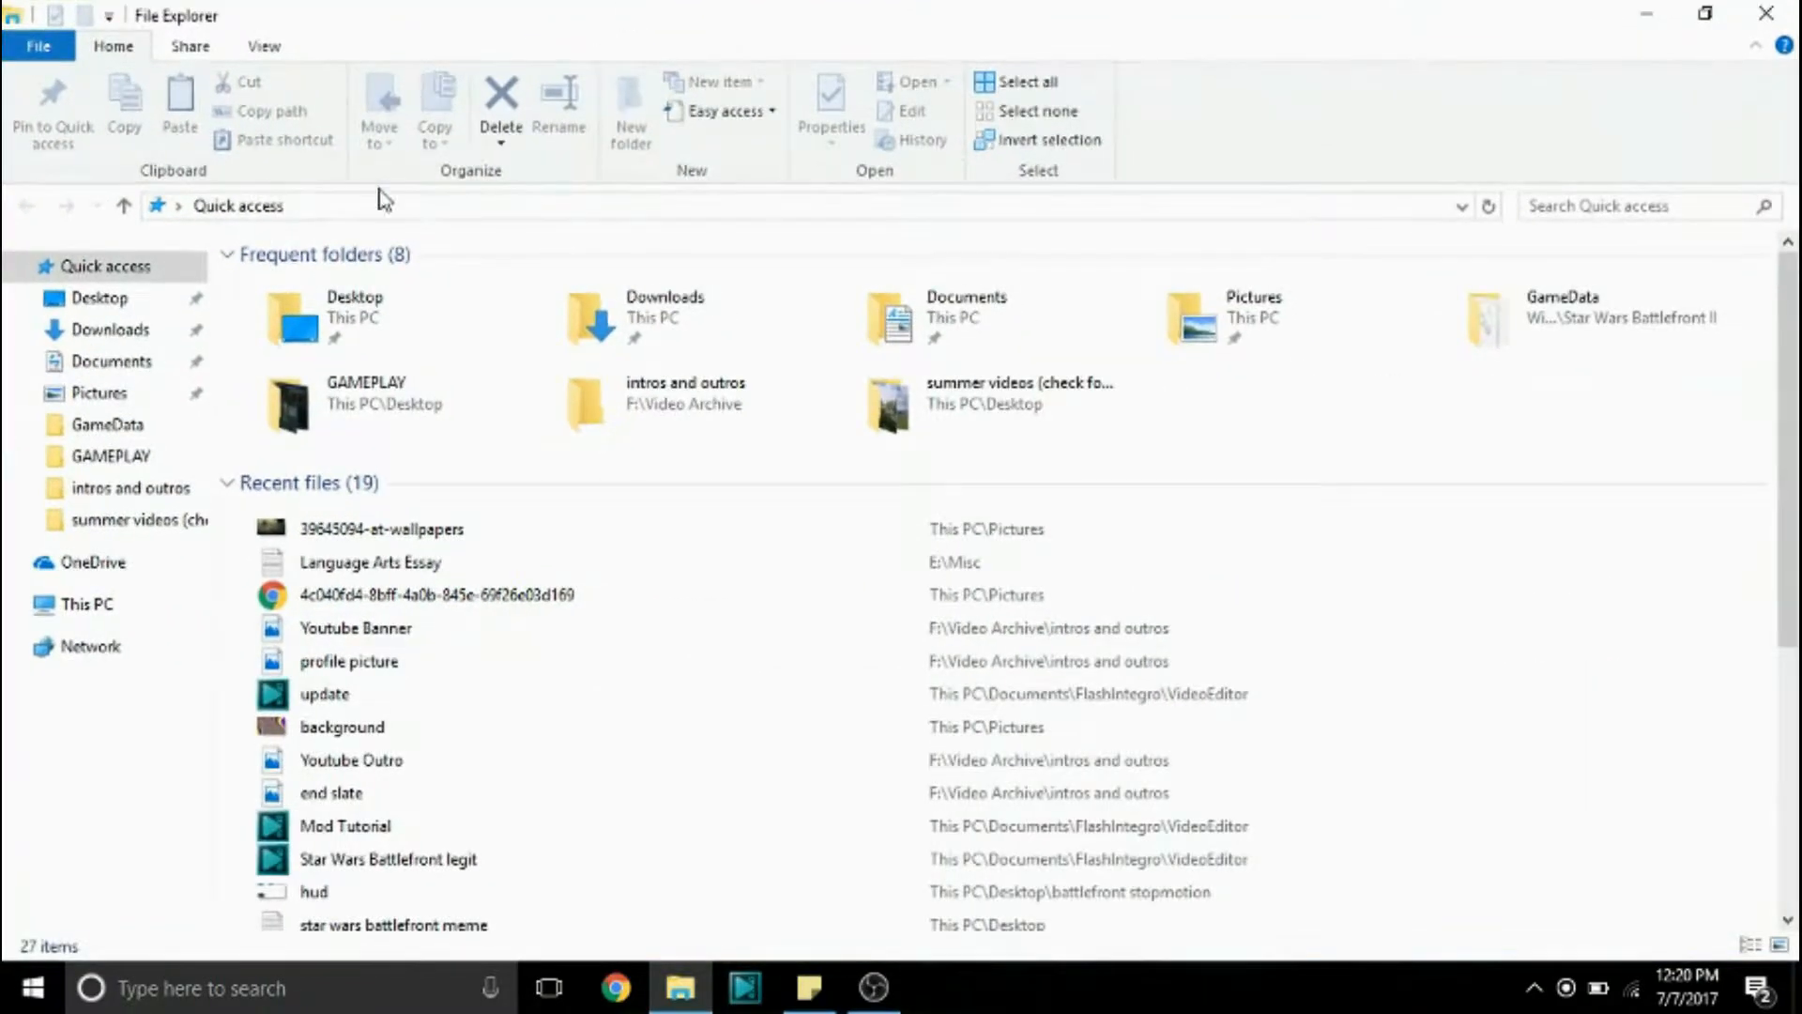
{"action": "mouse_move", "coordinate": [187, 394]}
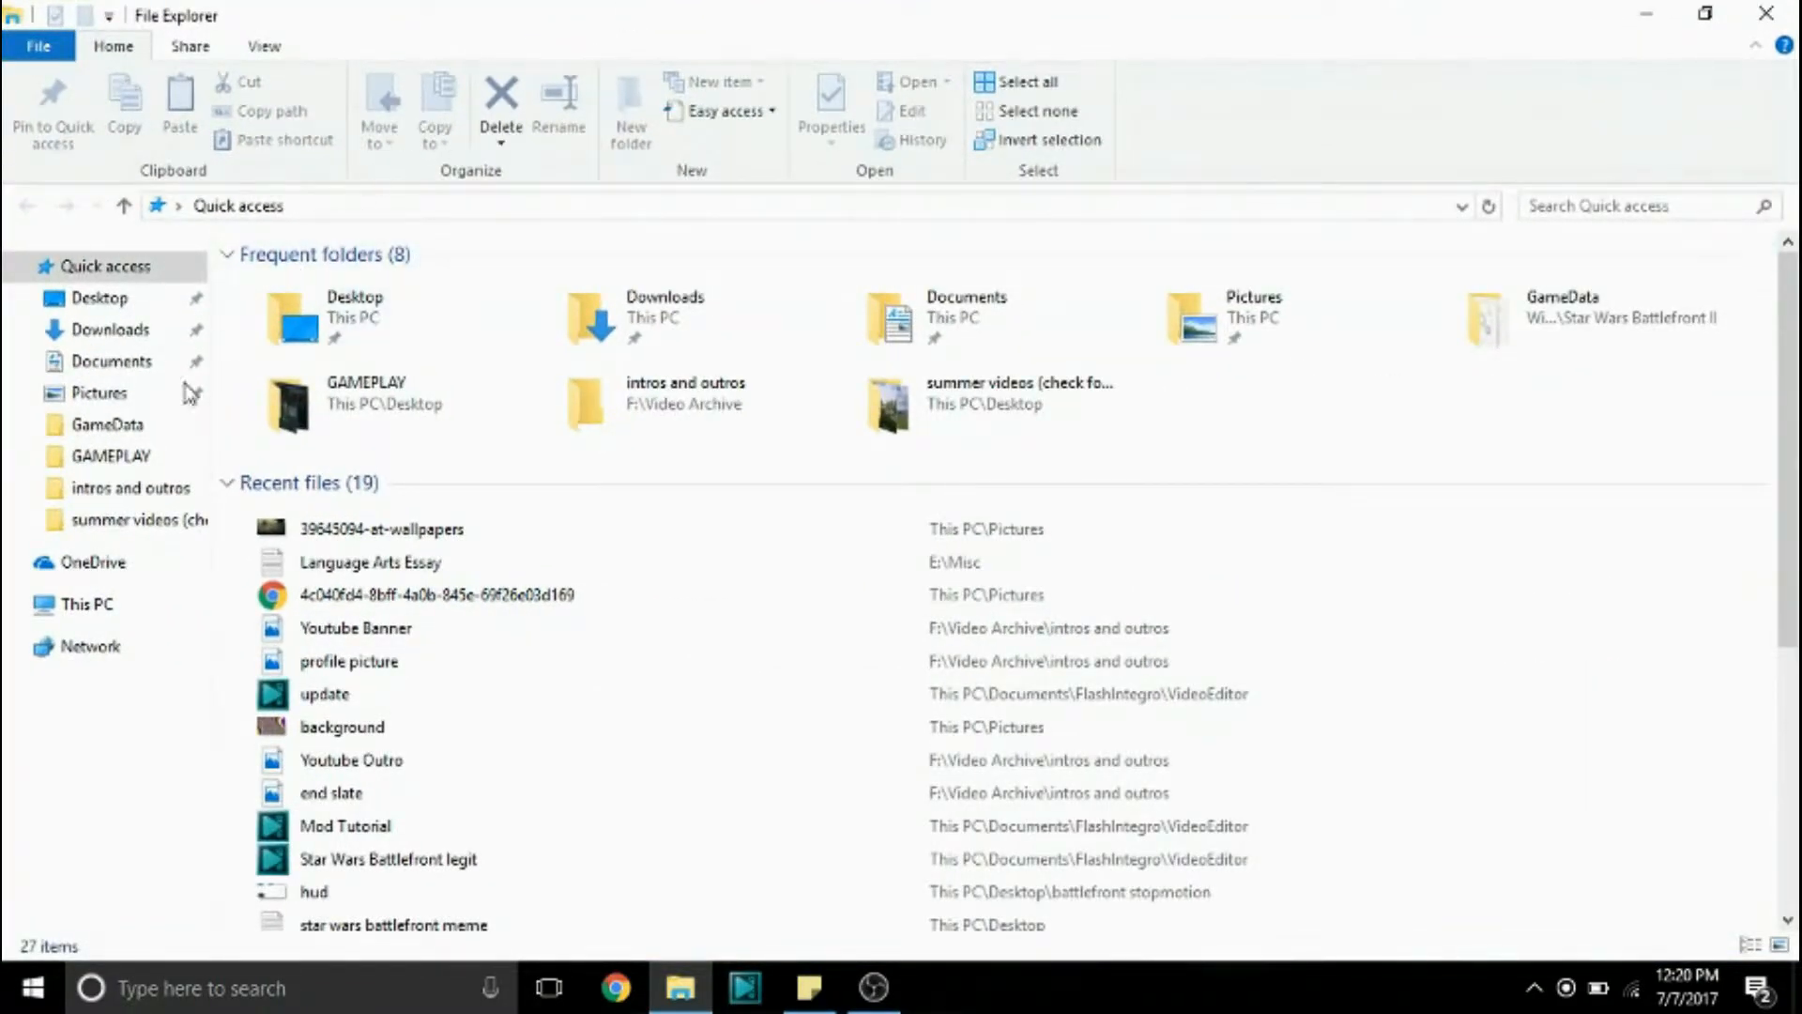
{"action": "left_click", "coordinate": [78, 604]}
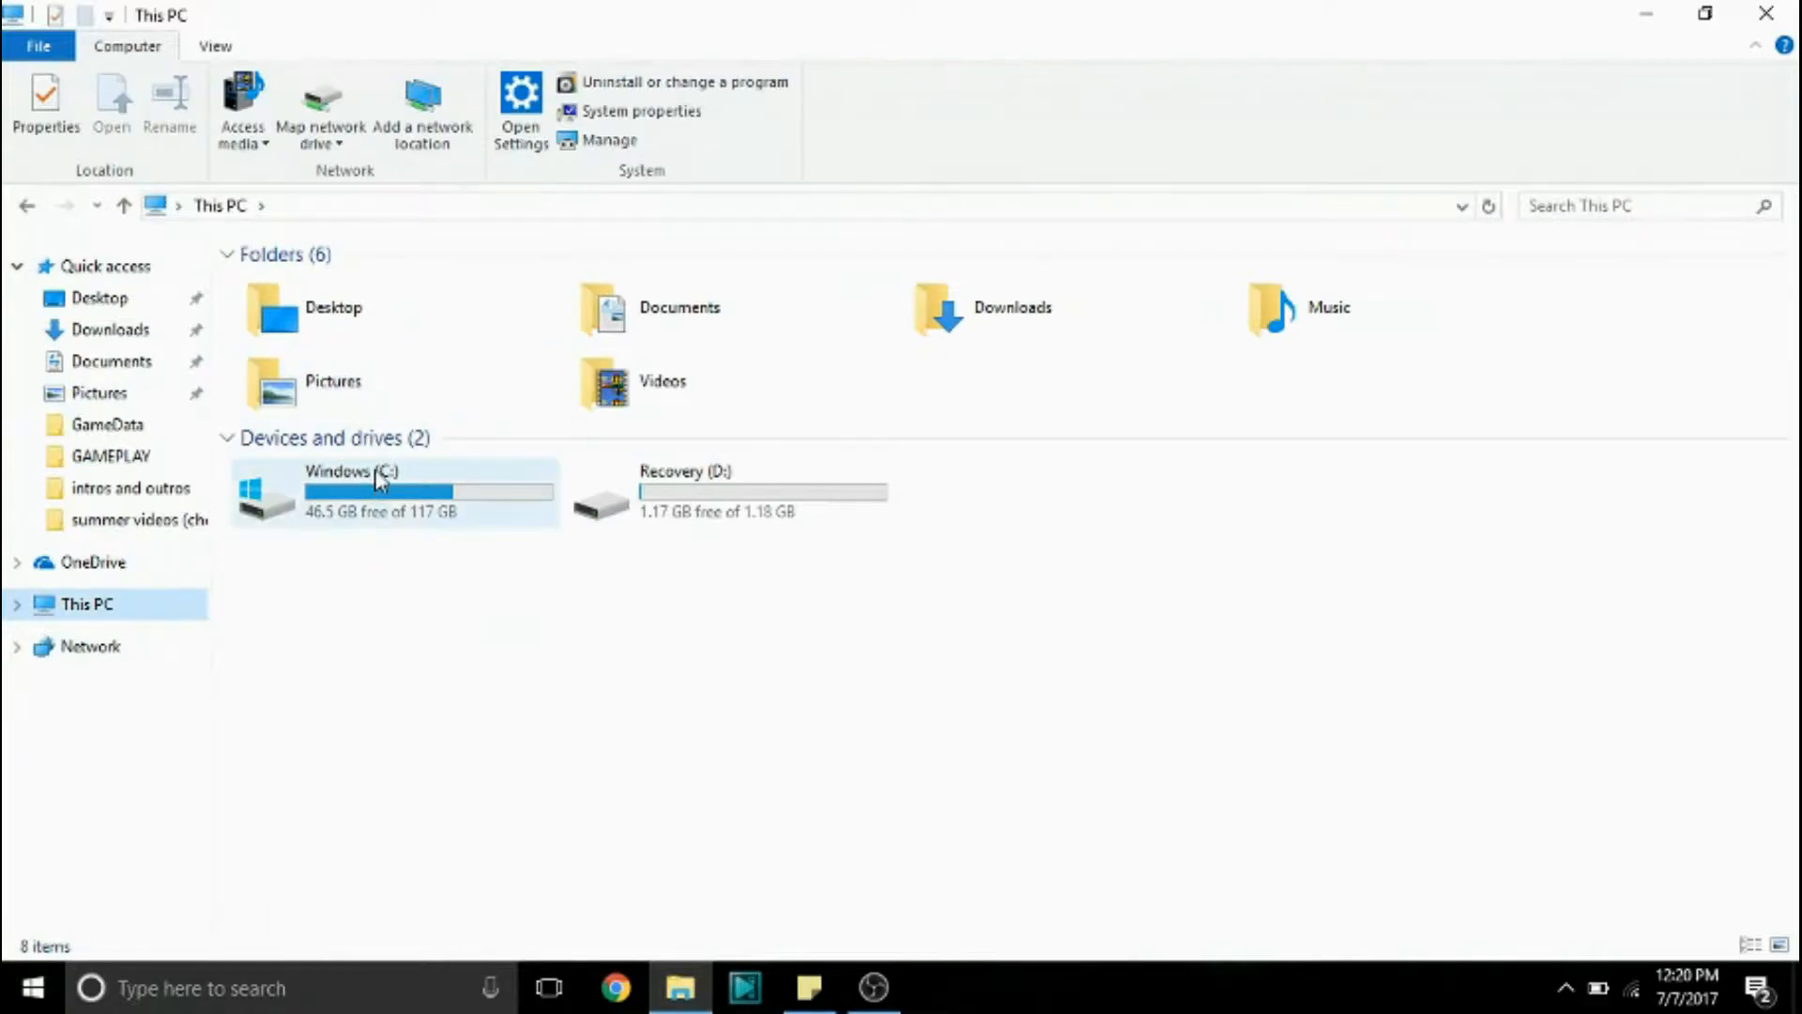
{"action": "double_click", "coordinate": [361, 492]}
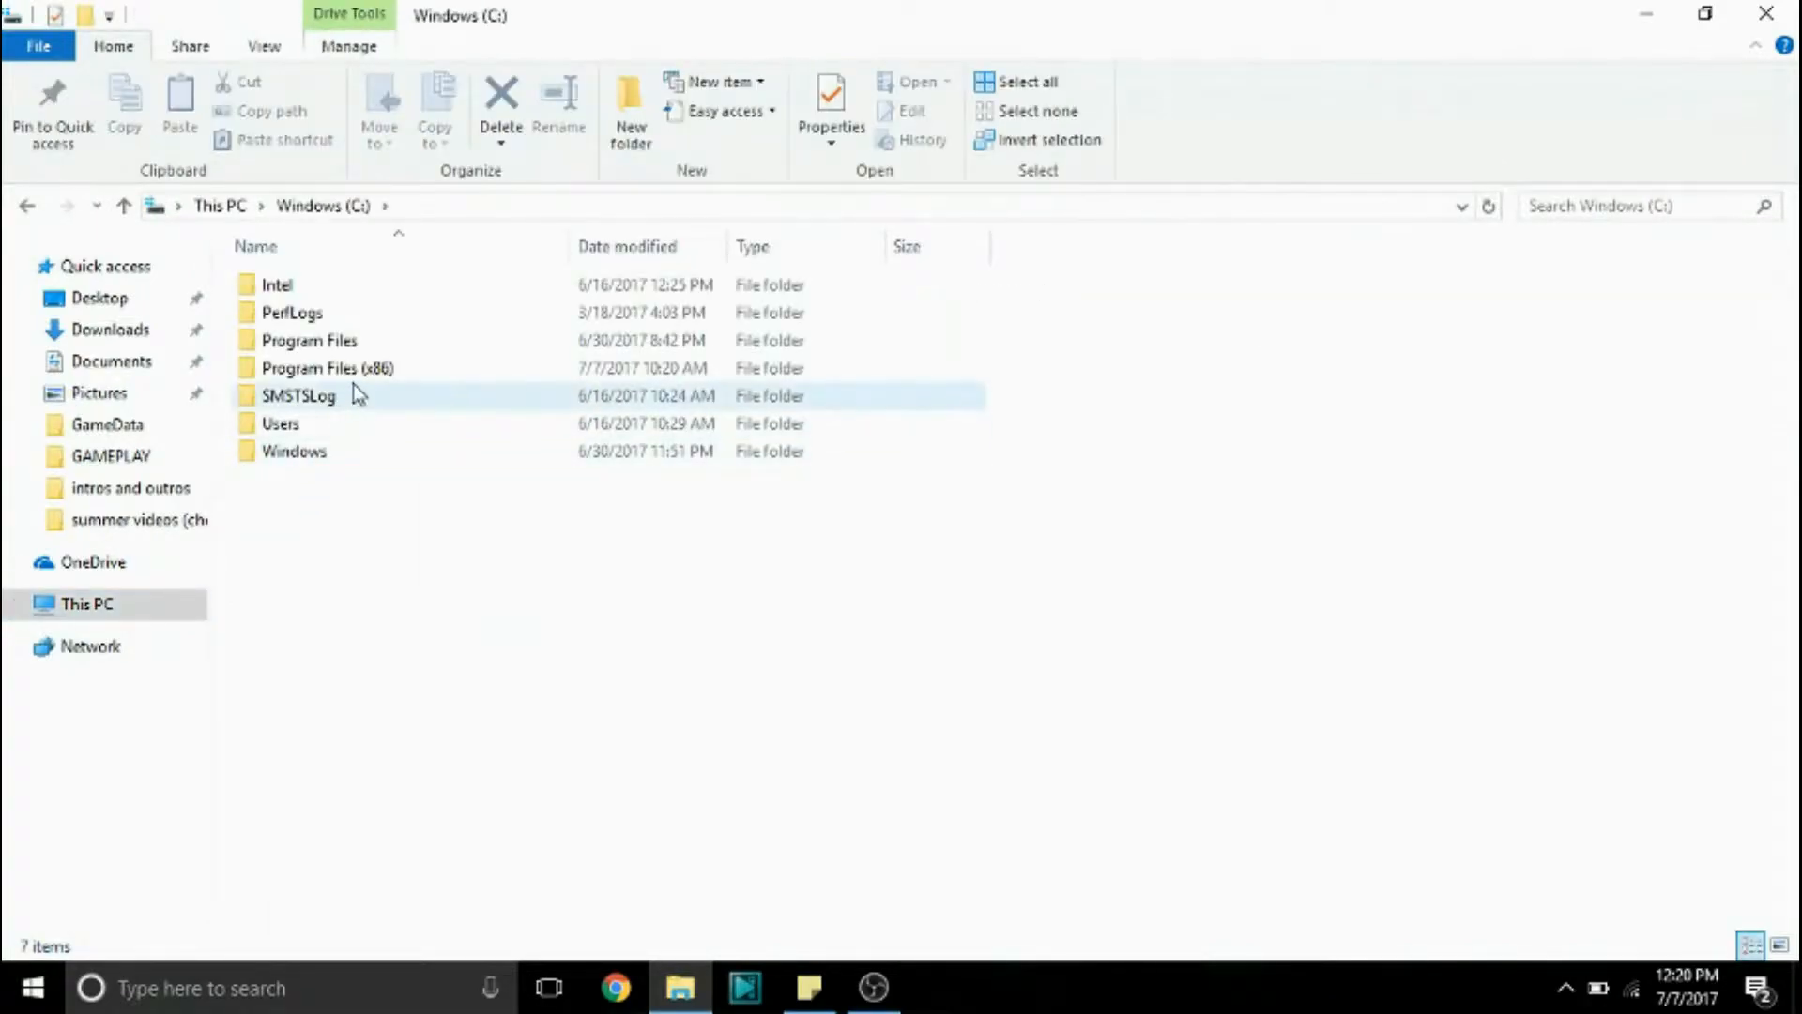
{"action": "left_click", "coordinate": [324, 368]}
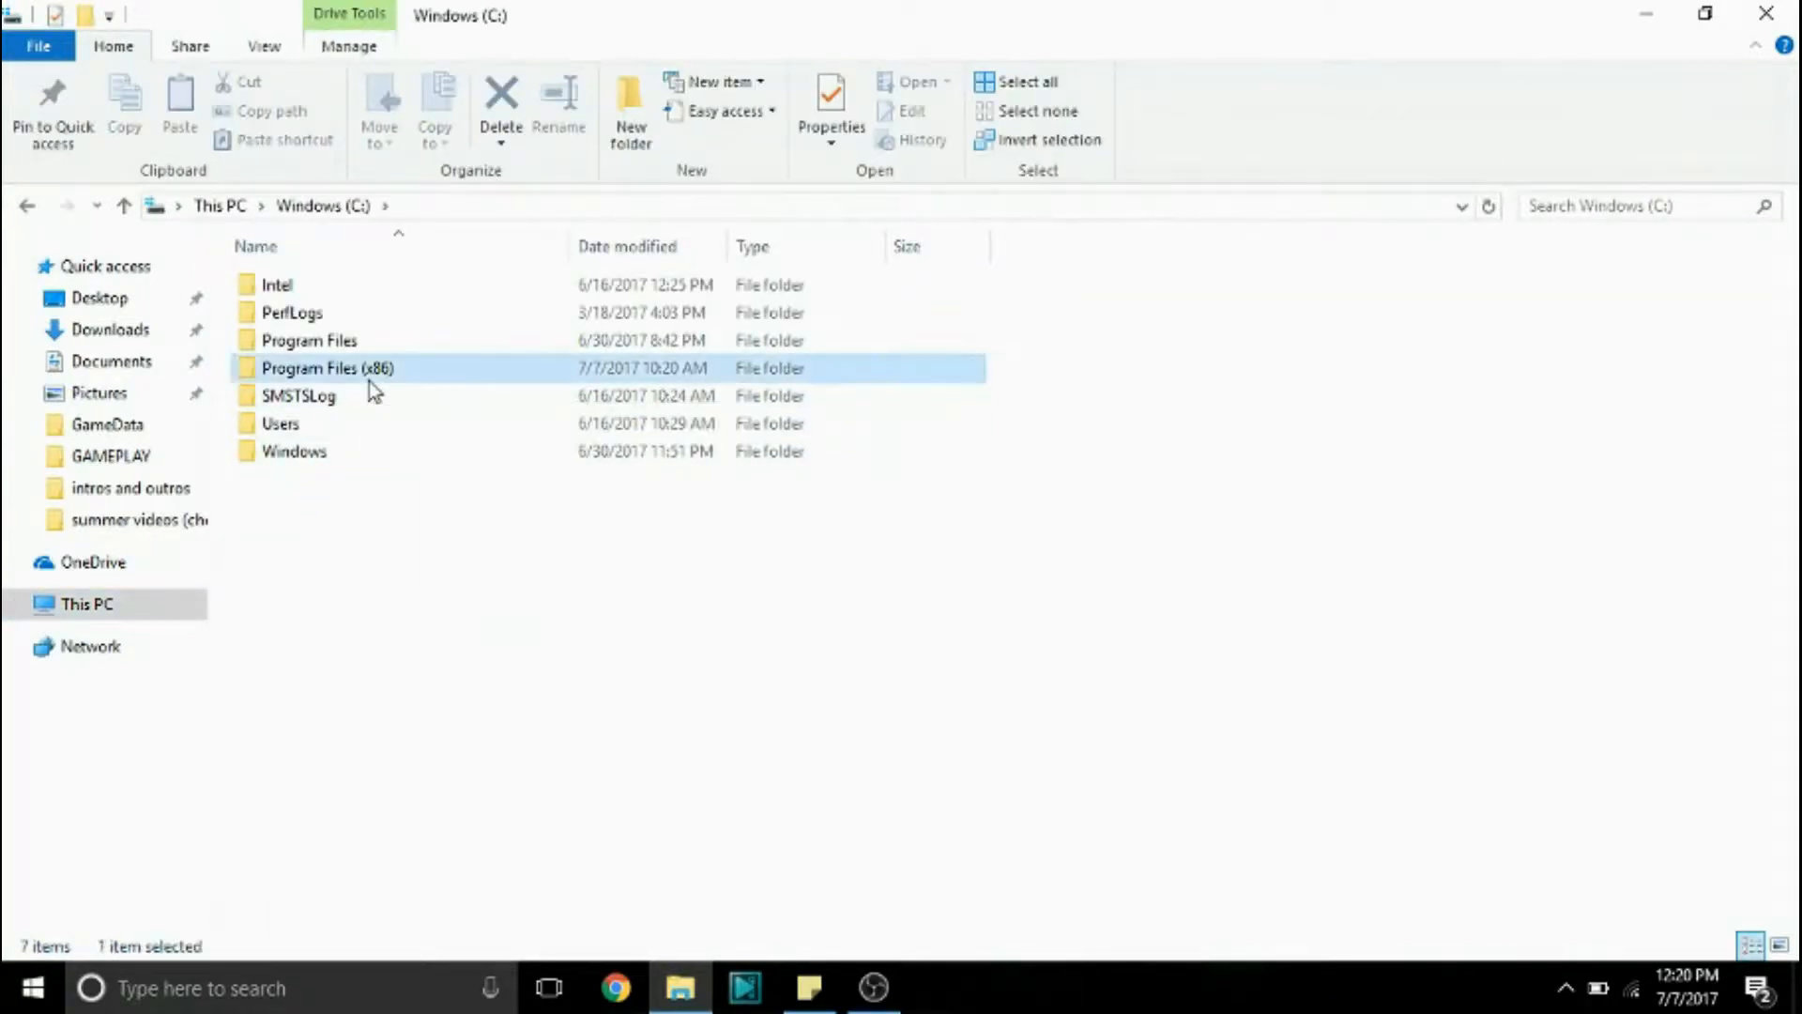
{"action": "double_click", "coordinate": [328, 368]}
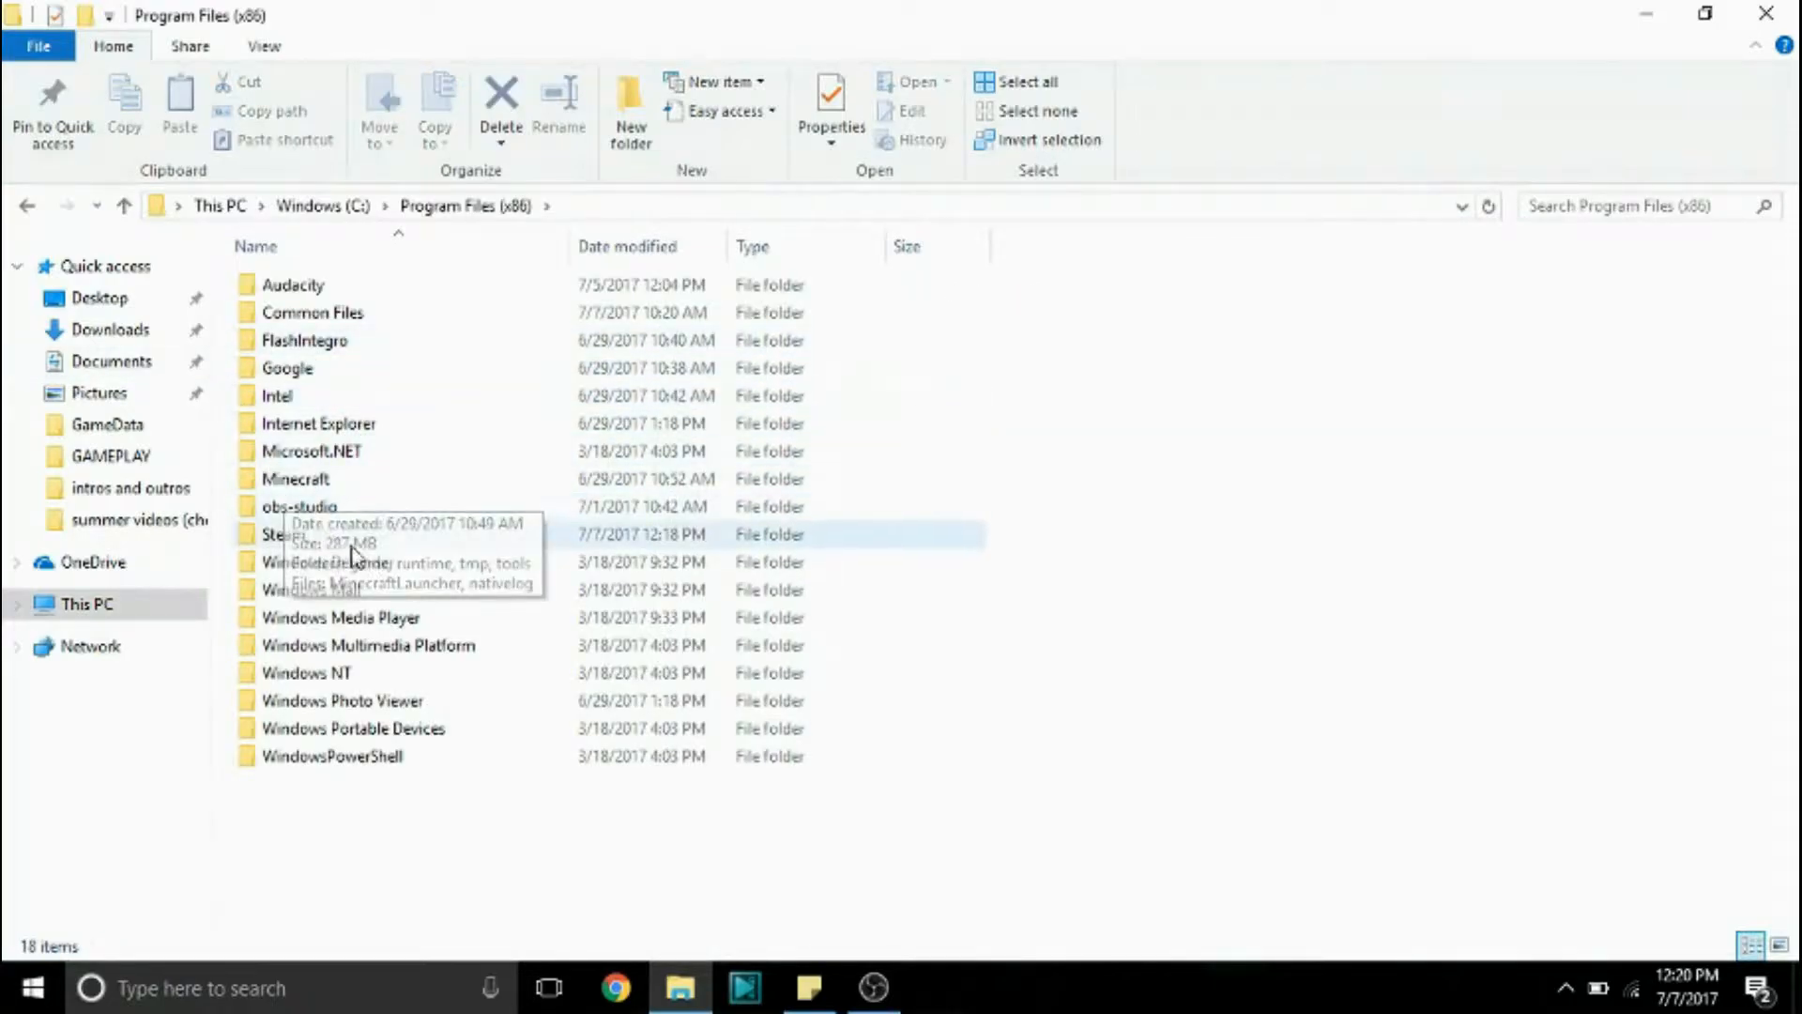
{"action": "mouse_move", "coordinate": [1083, 630]}
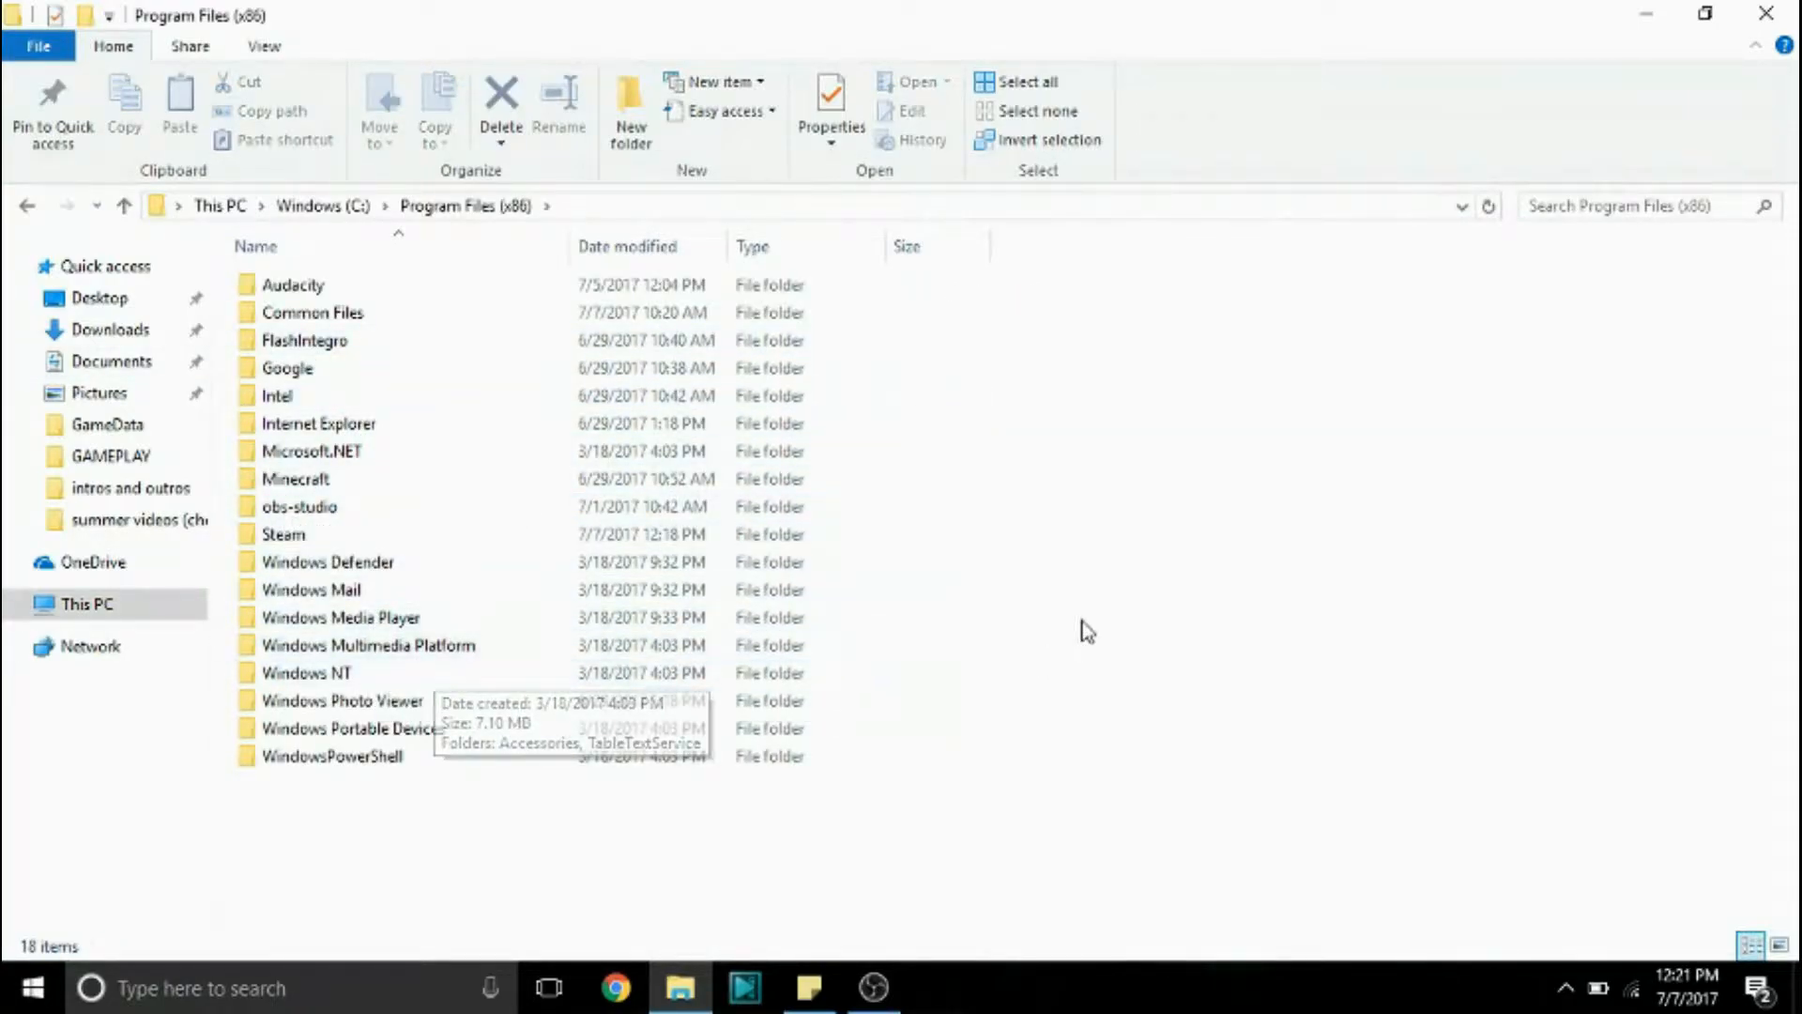
{"action": "mouse_move", "coordinate": [295, 820]}
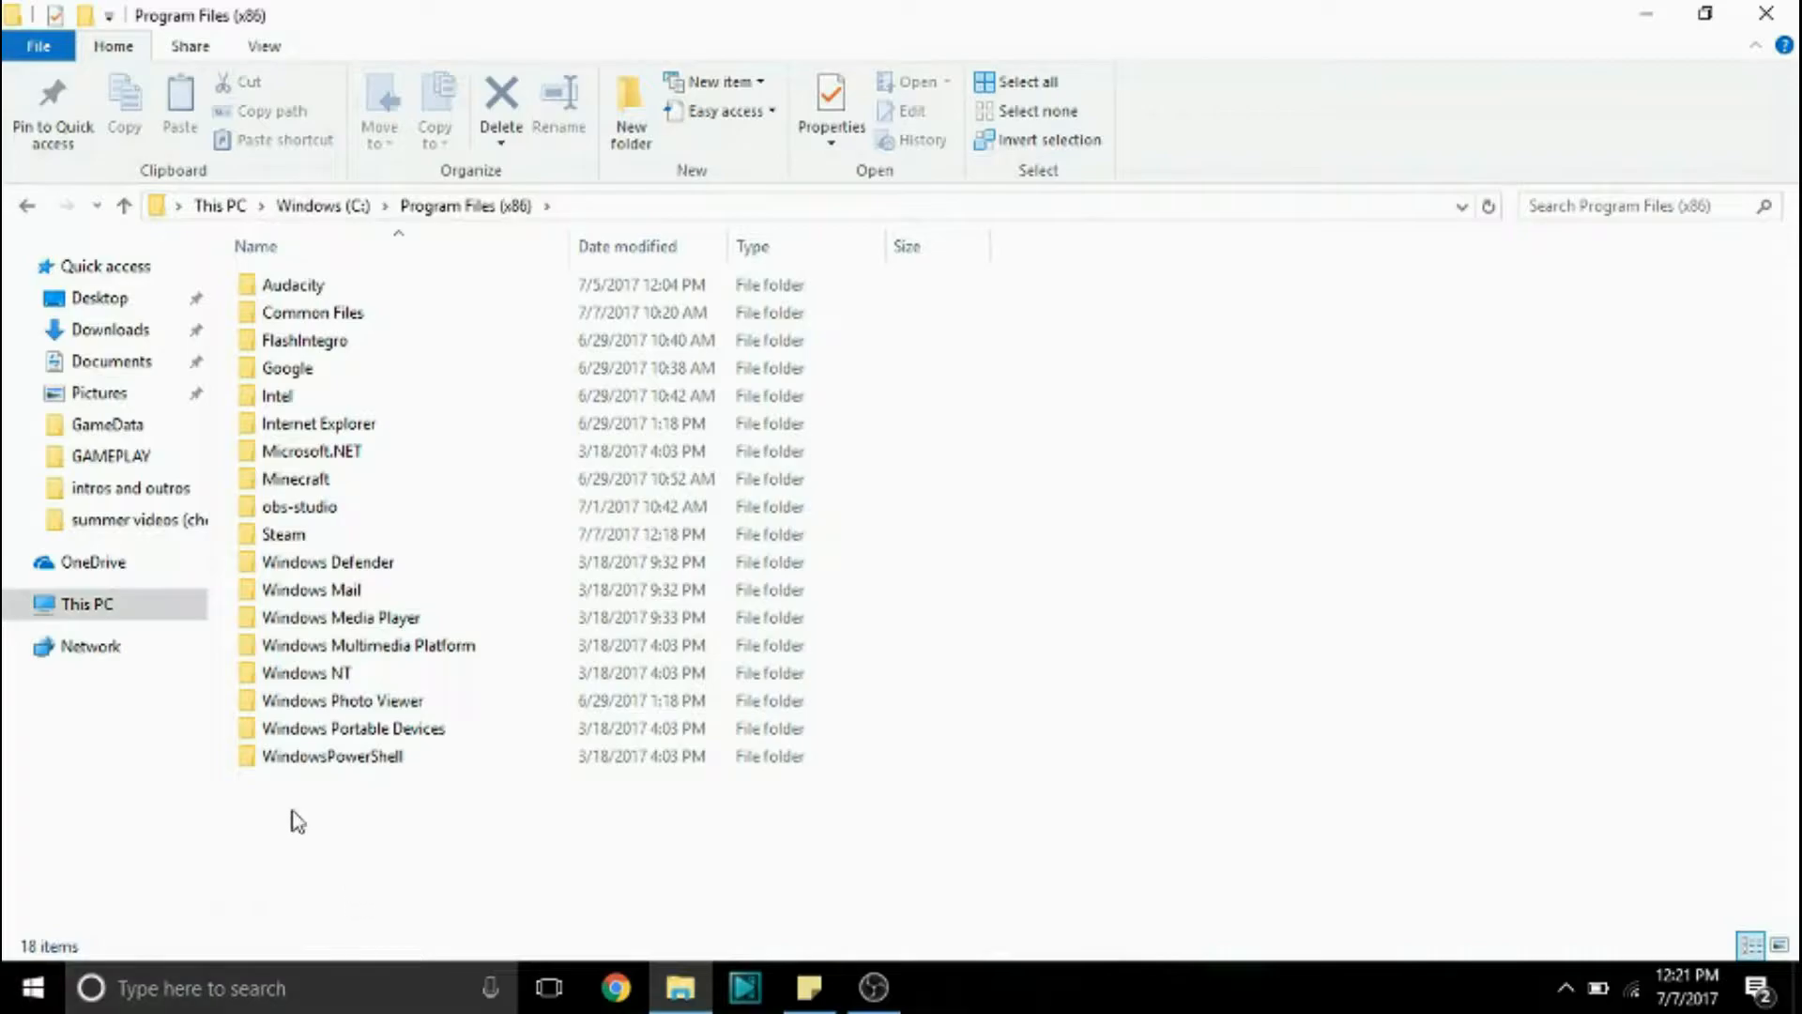
{"action": "mouse_move", "coordinate": [315, 451]}
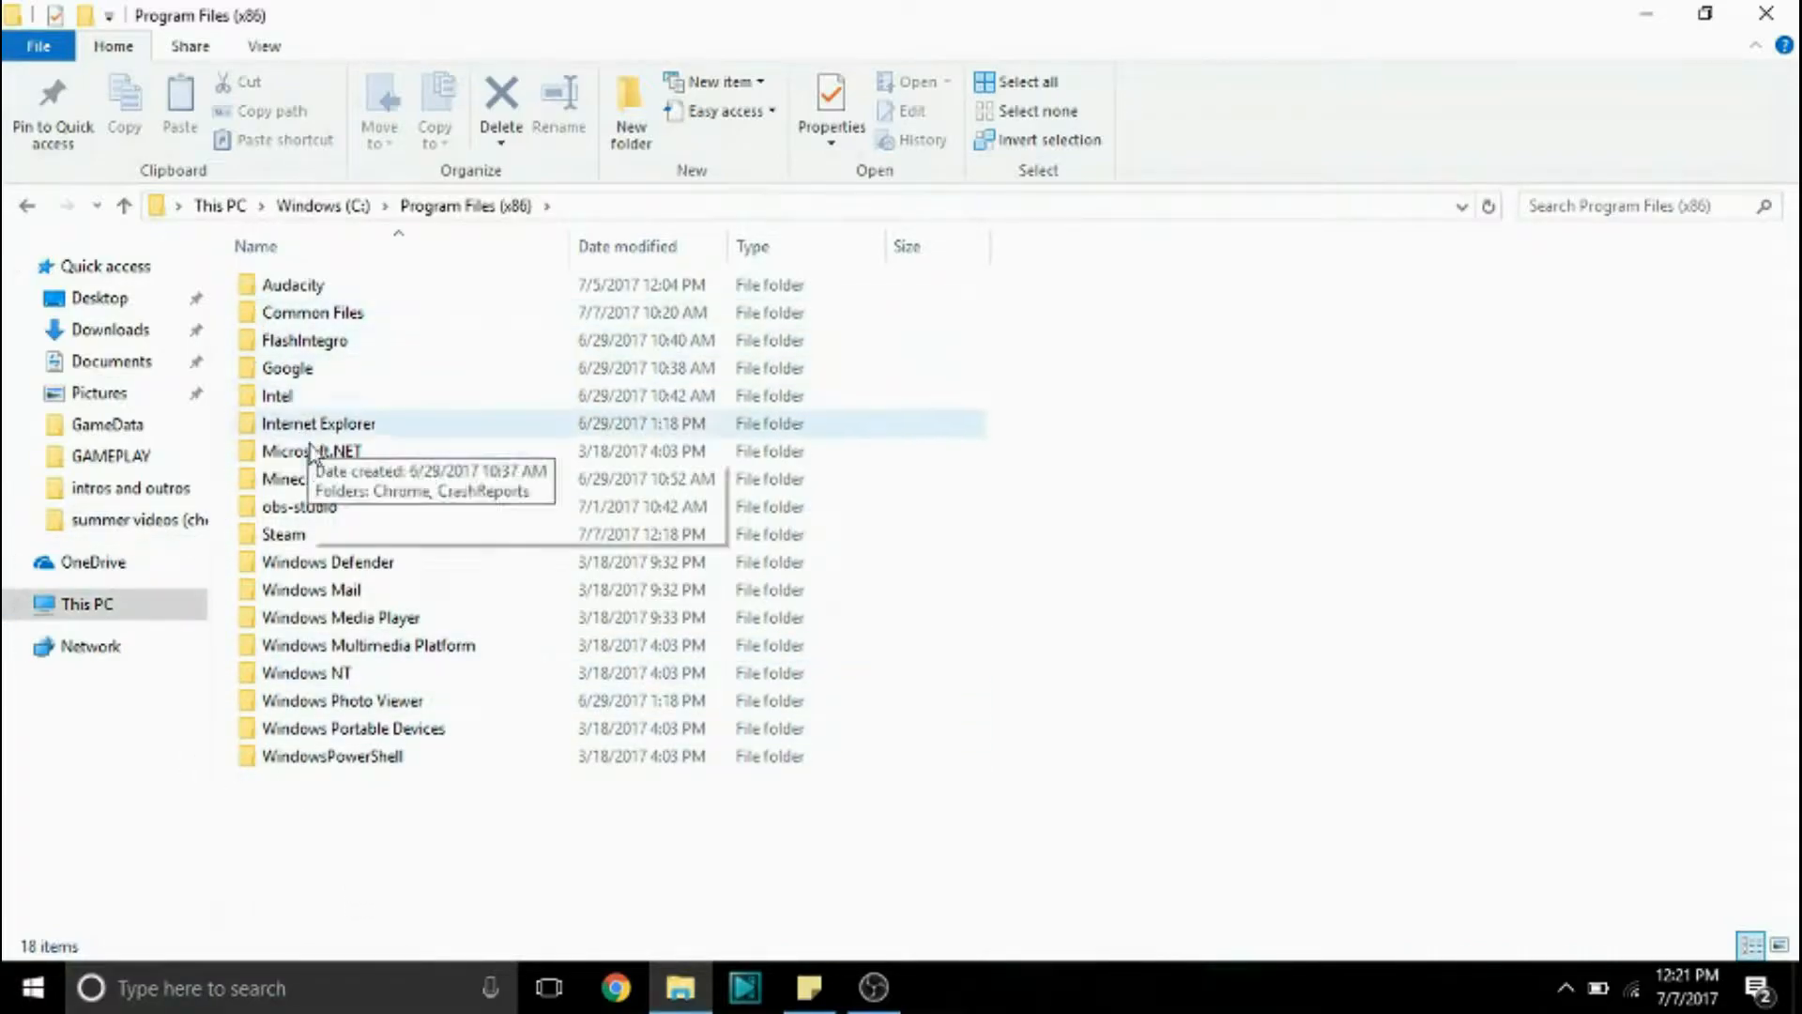
{"action": "mouse_move", "coordinate": [318, 534]}
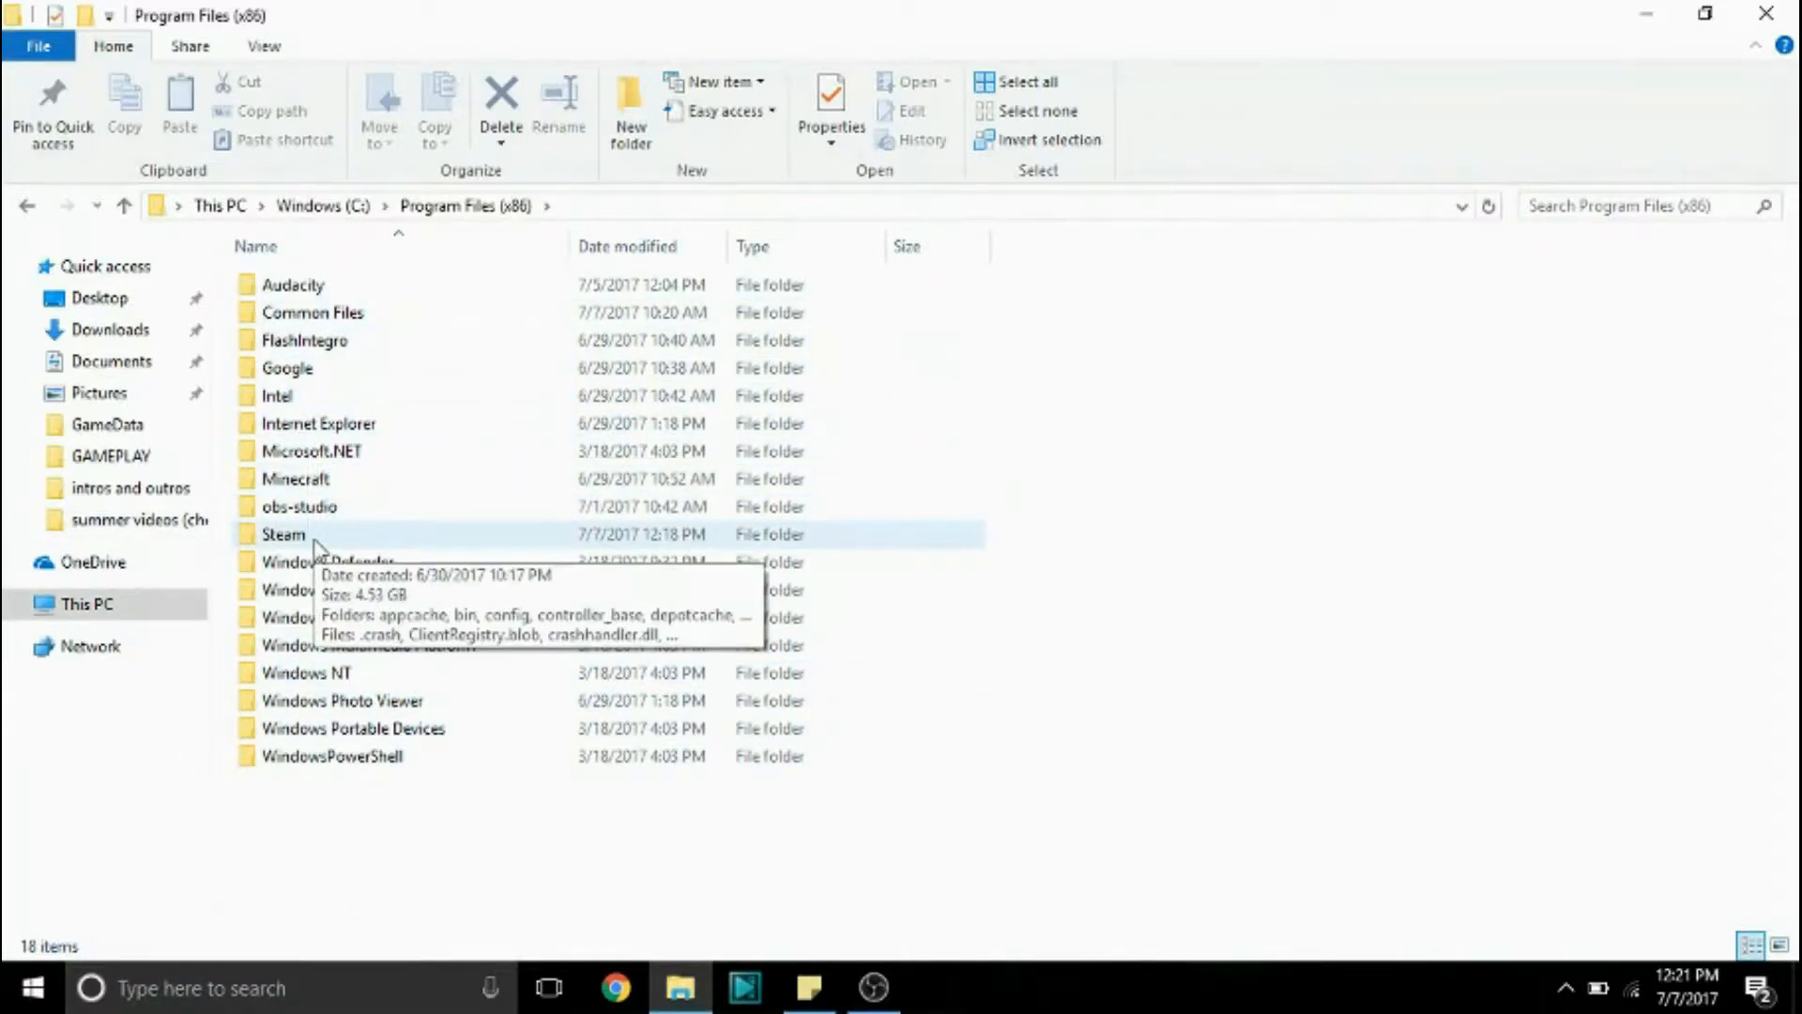
Step: Continue through Steam > steamapps > common > Star Wars Battlefront II into GameData
{"action": "double_click", "coordinate": [282, 535]}
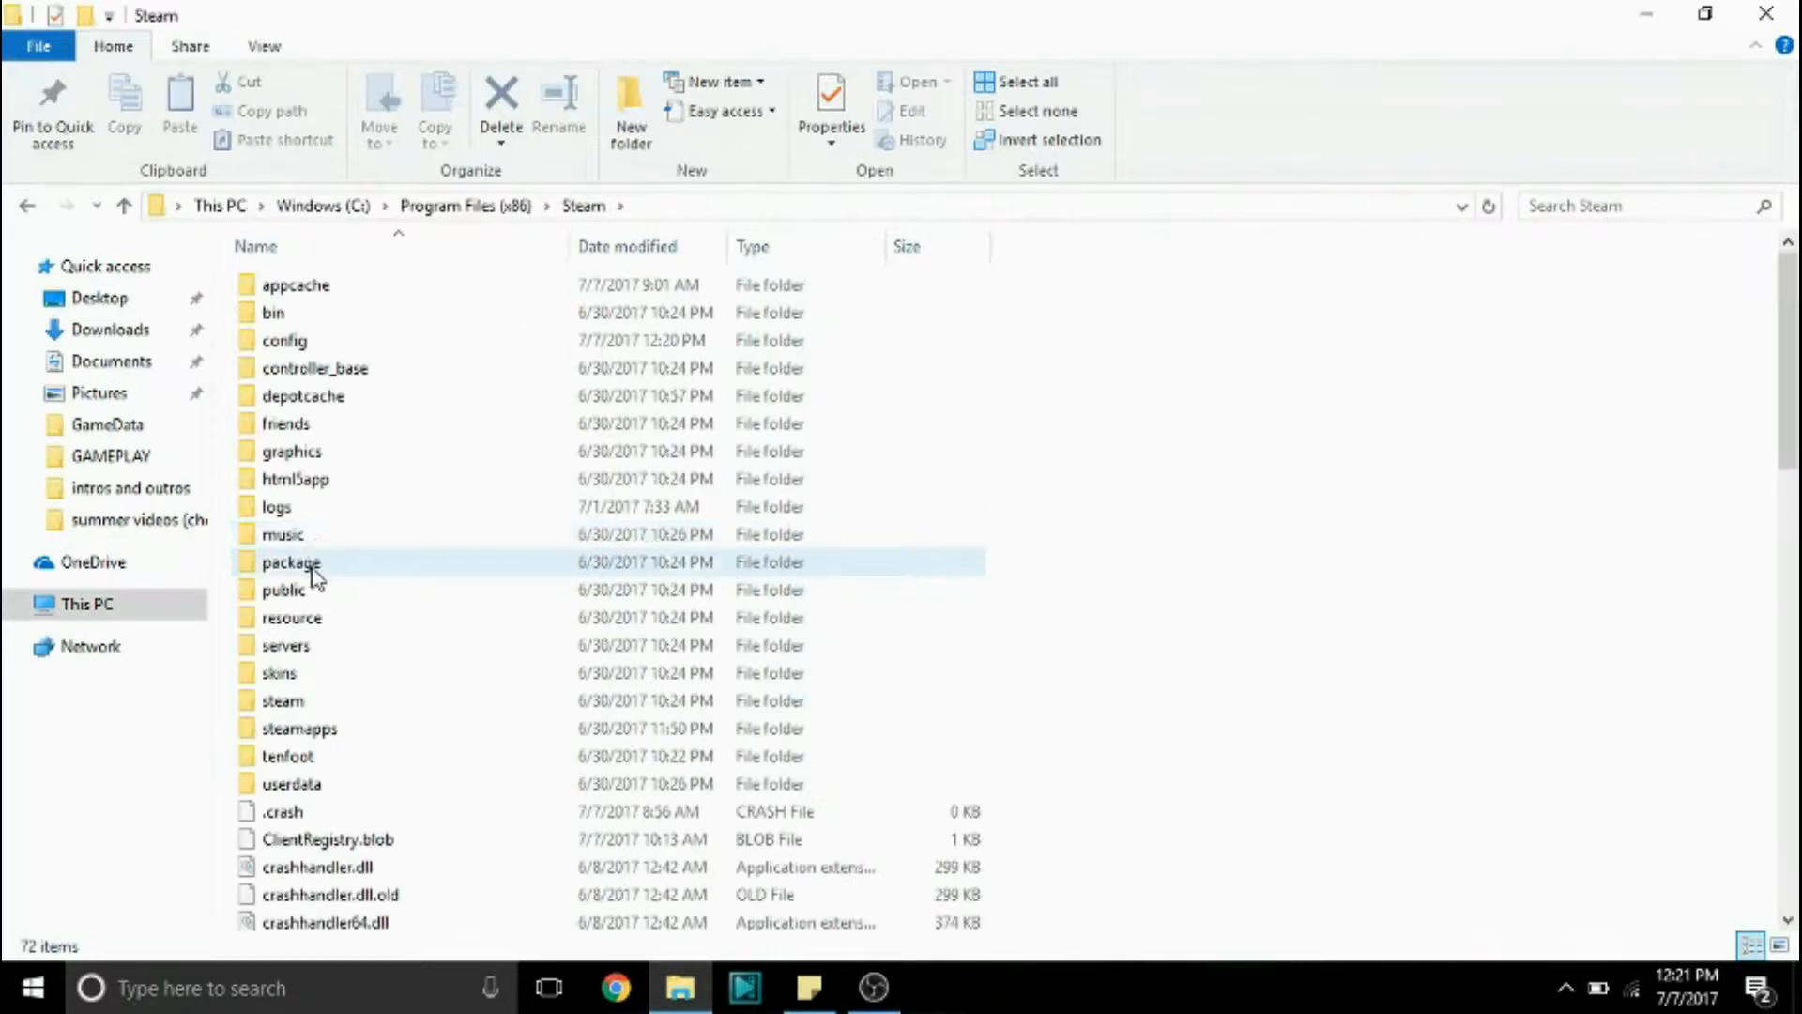
{"action": "double_click", "coordinate": [303, 728]}
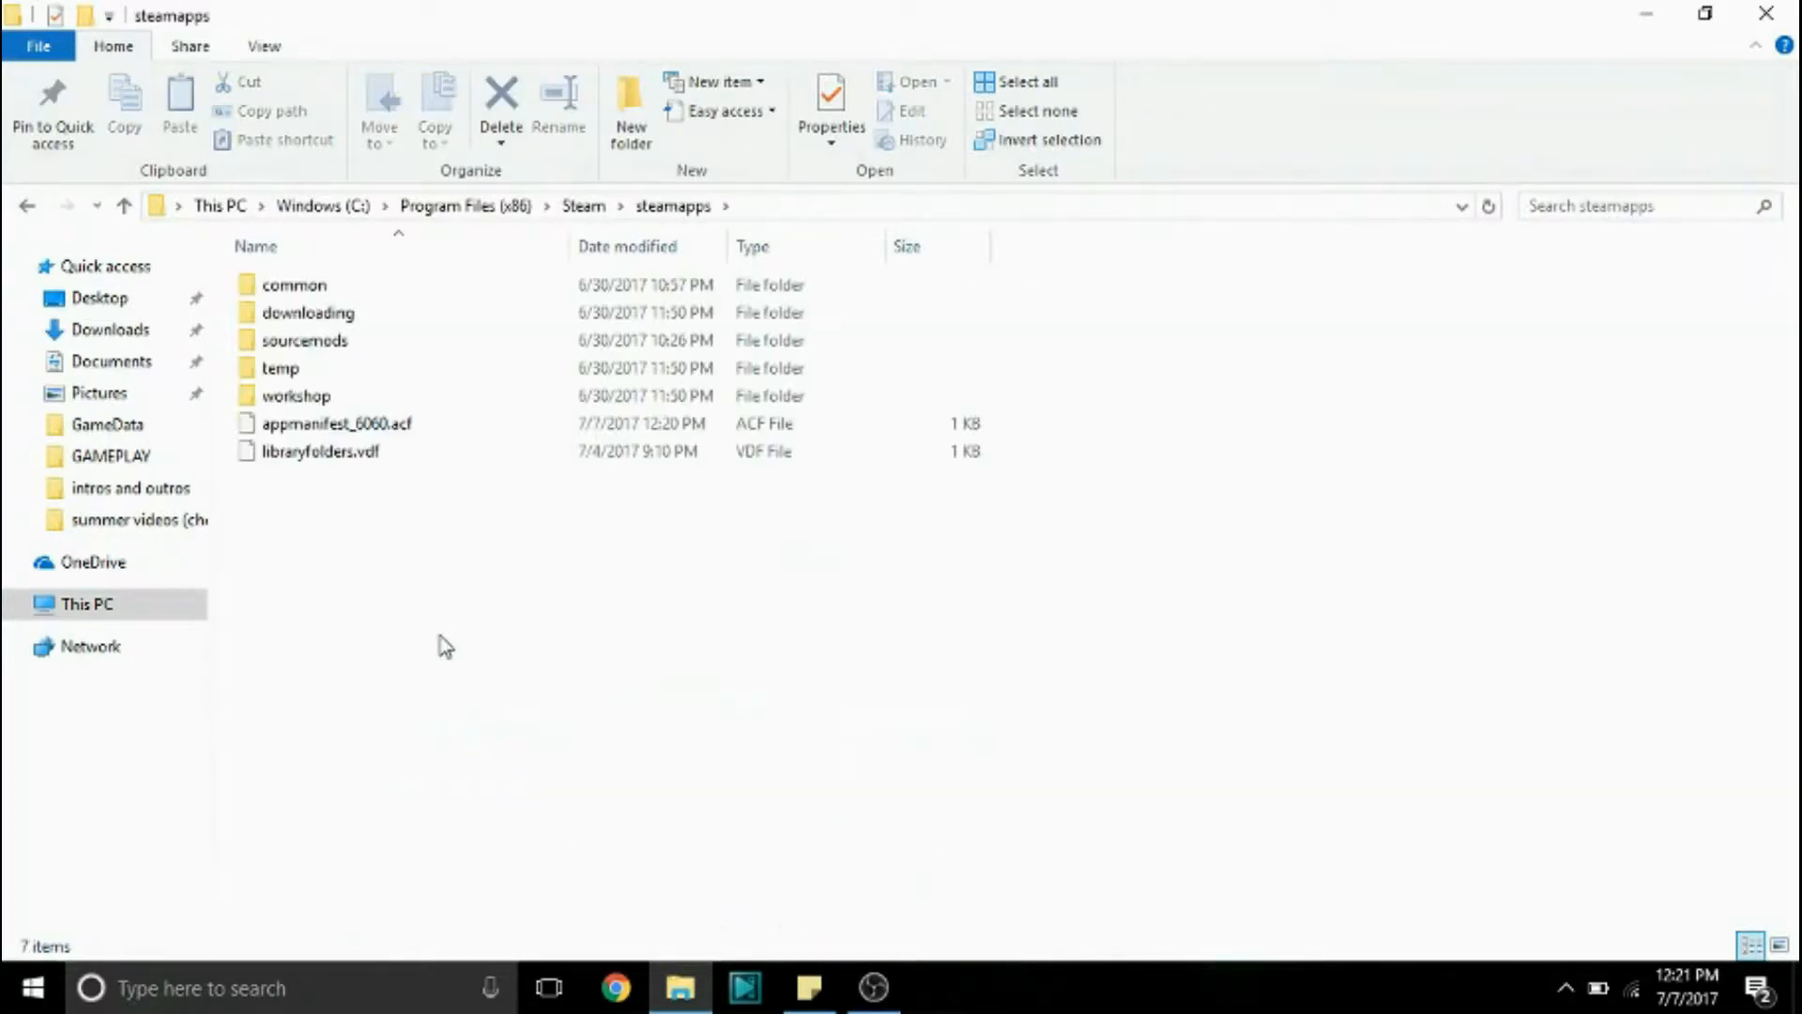
{"action": "double_click", "coordinate": [295, 286]}
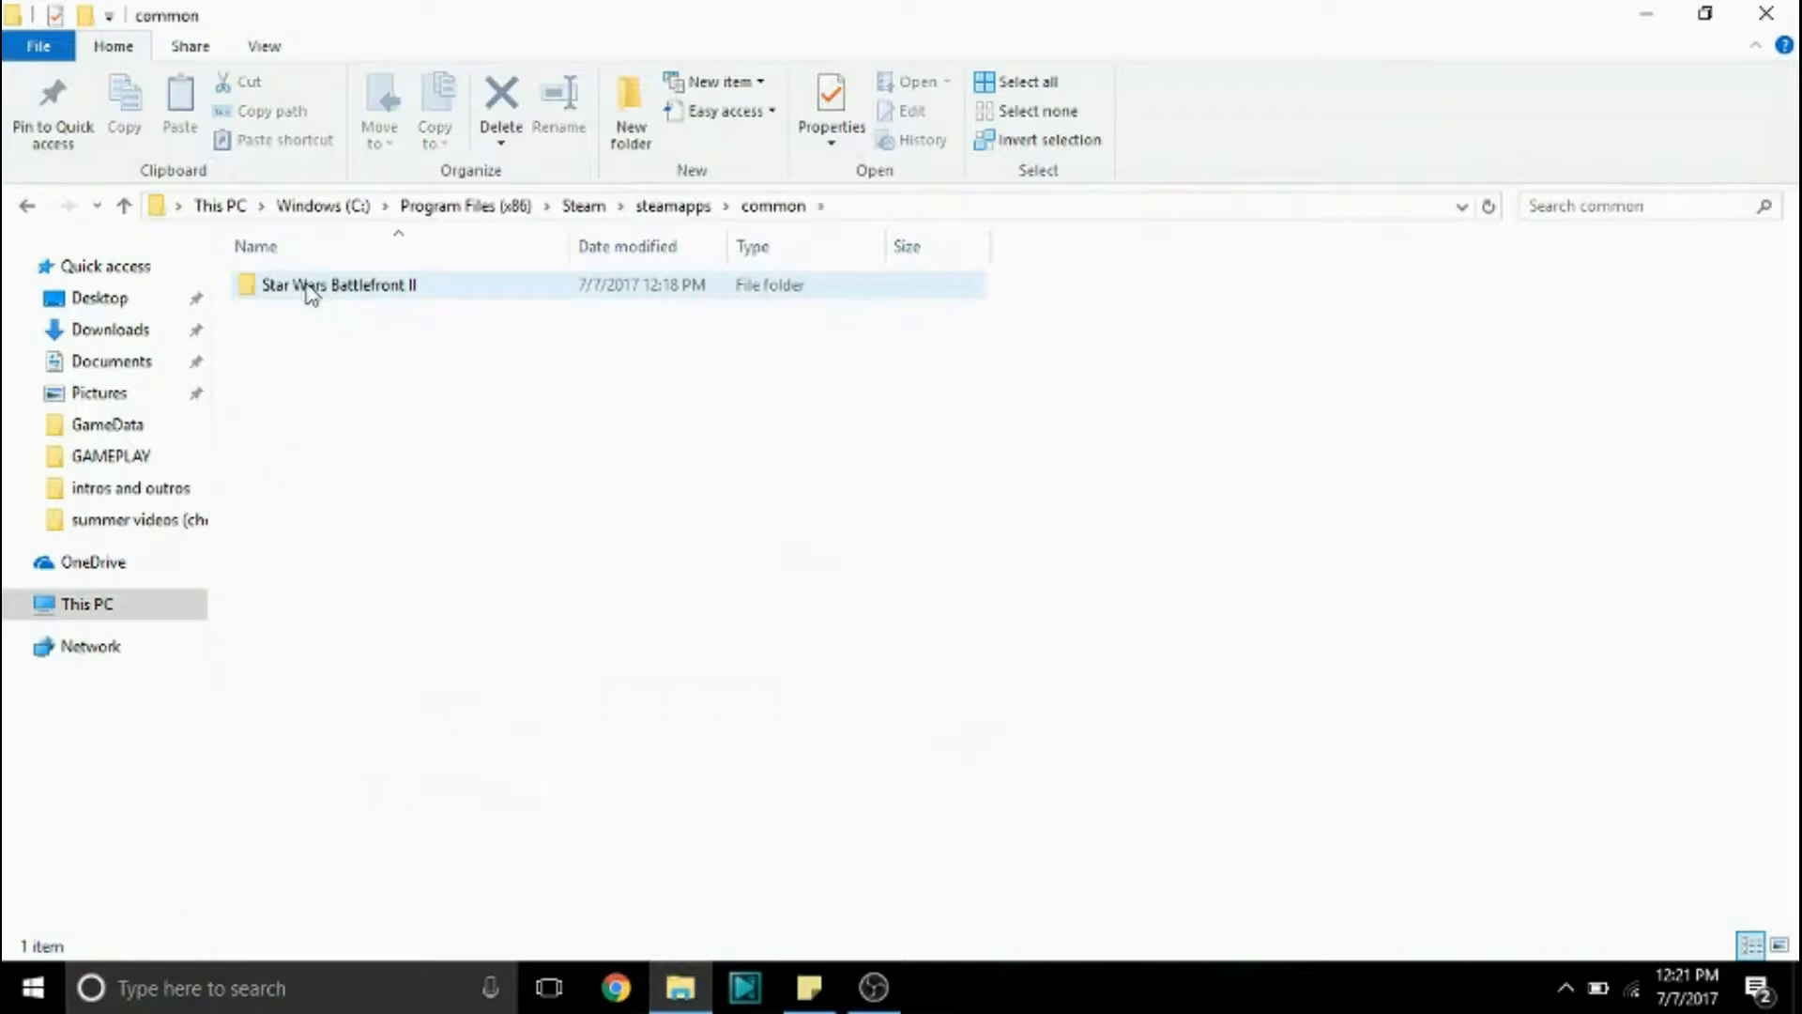
{"action": "left_click_drag", "start_coordinate": [338, 284], "coordinate": [627, 449]}
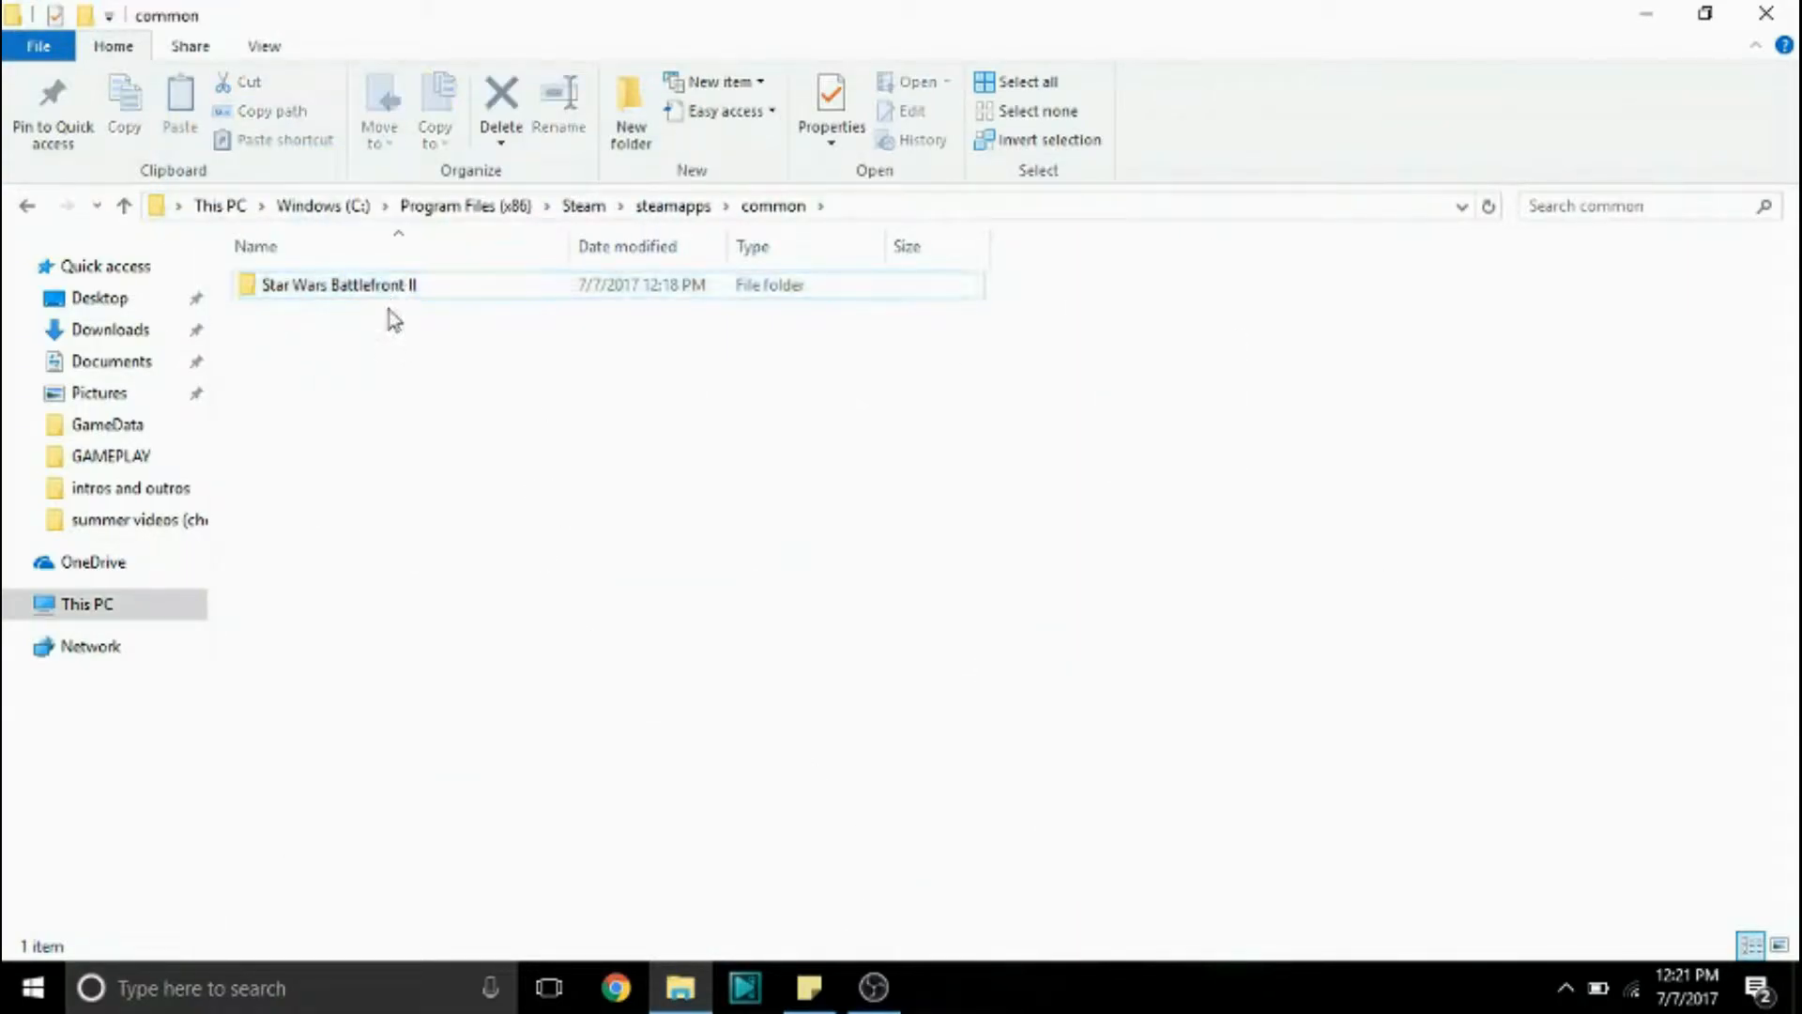
{"action": "left_click", "coordinate": [338, 285]}
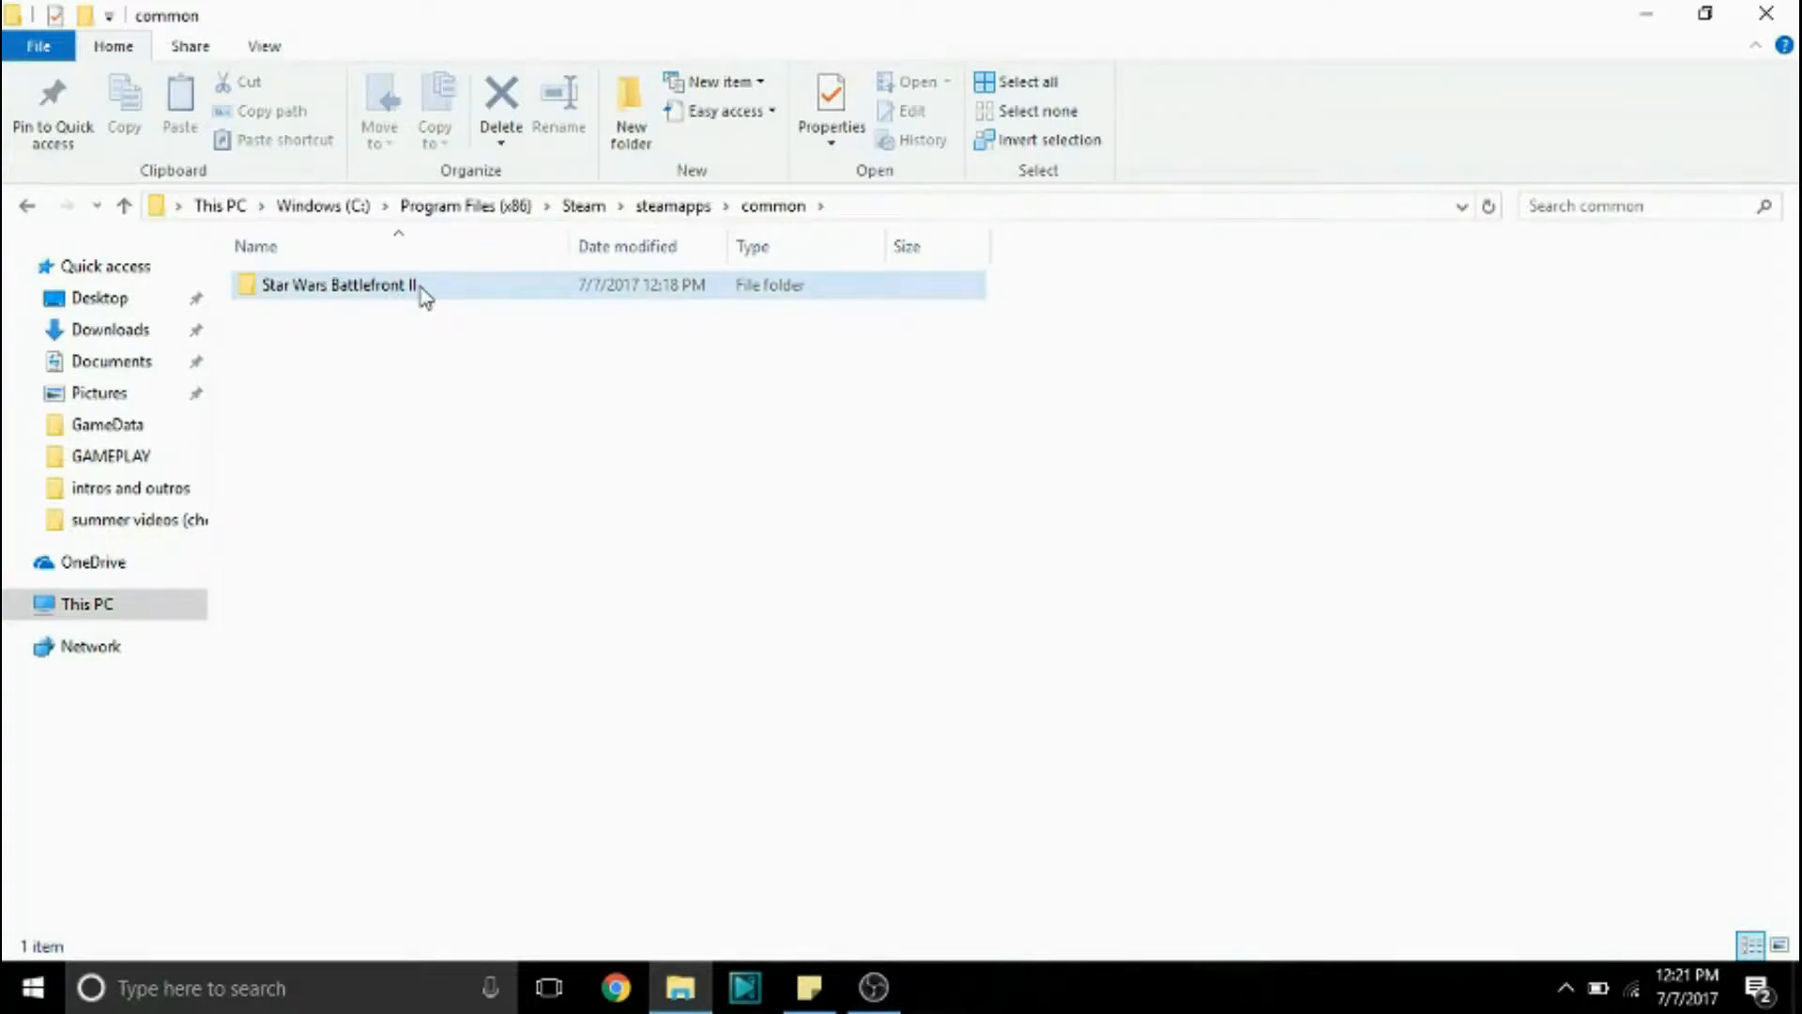
{"action": "double_click", "coordinate": [338, 285]}
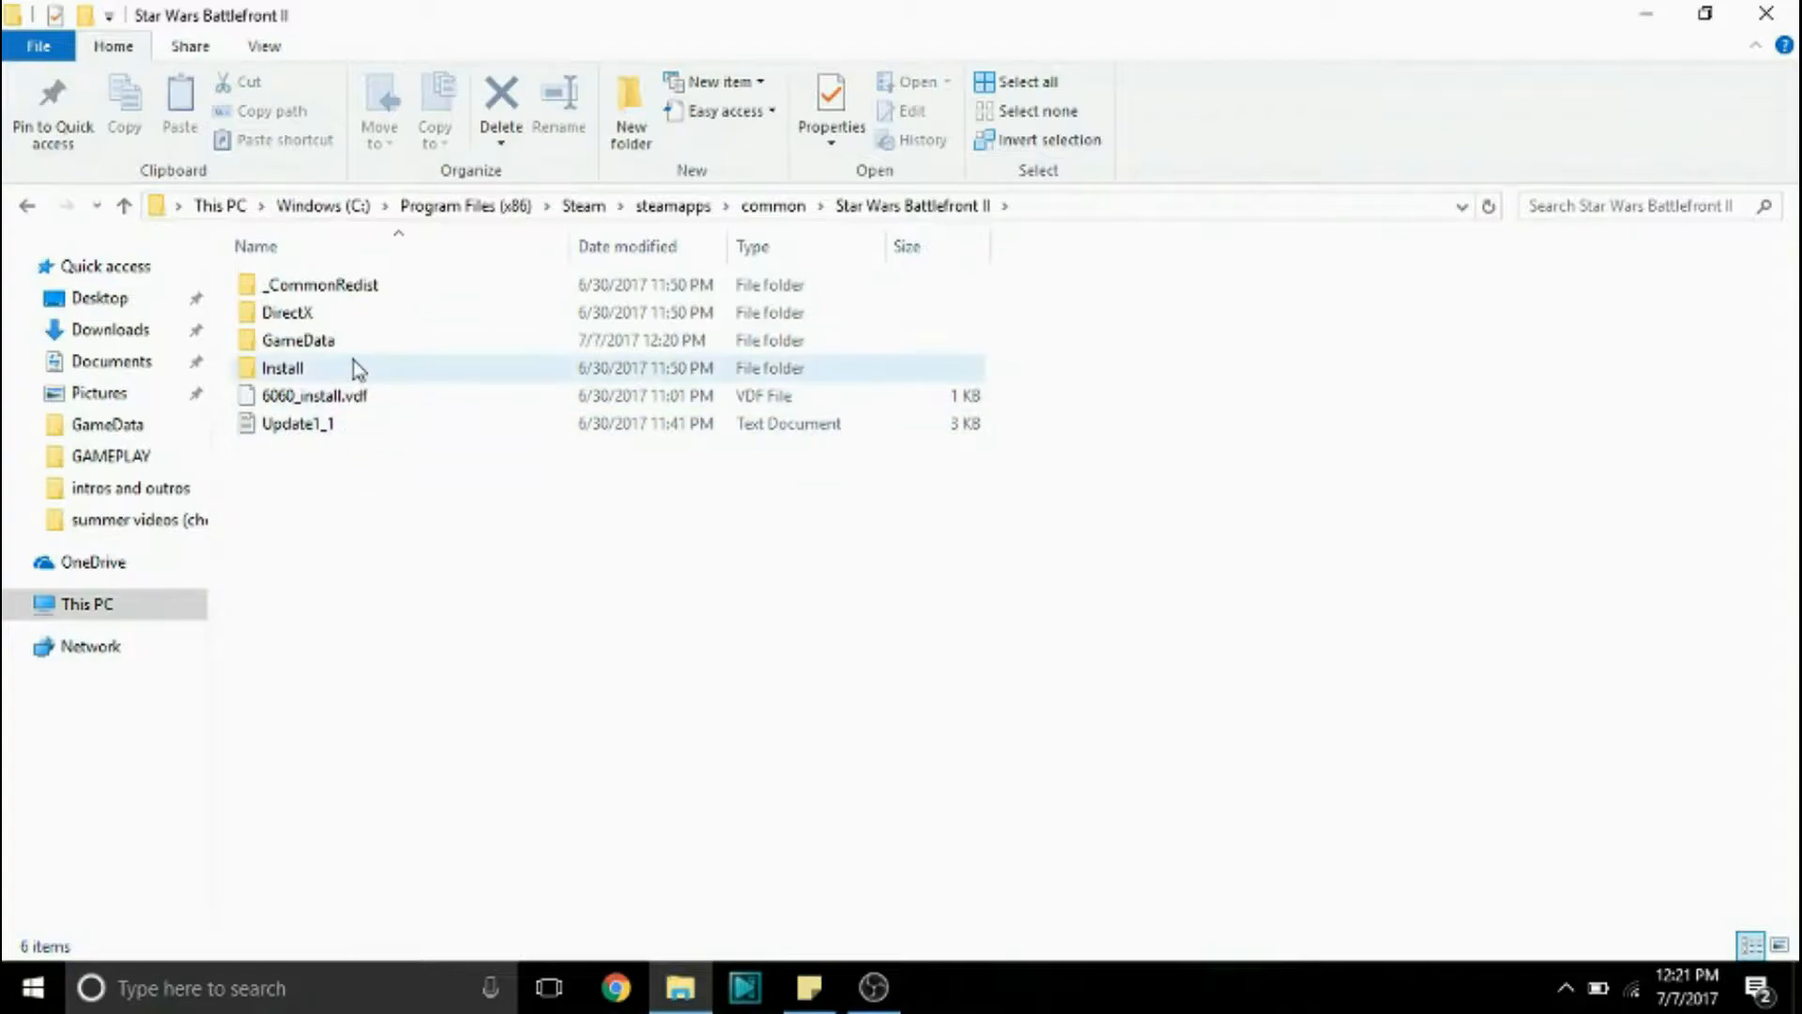
{"action": "left_click", "coordinate": [297, 340]}
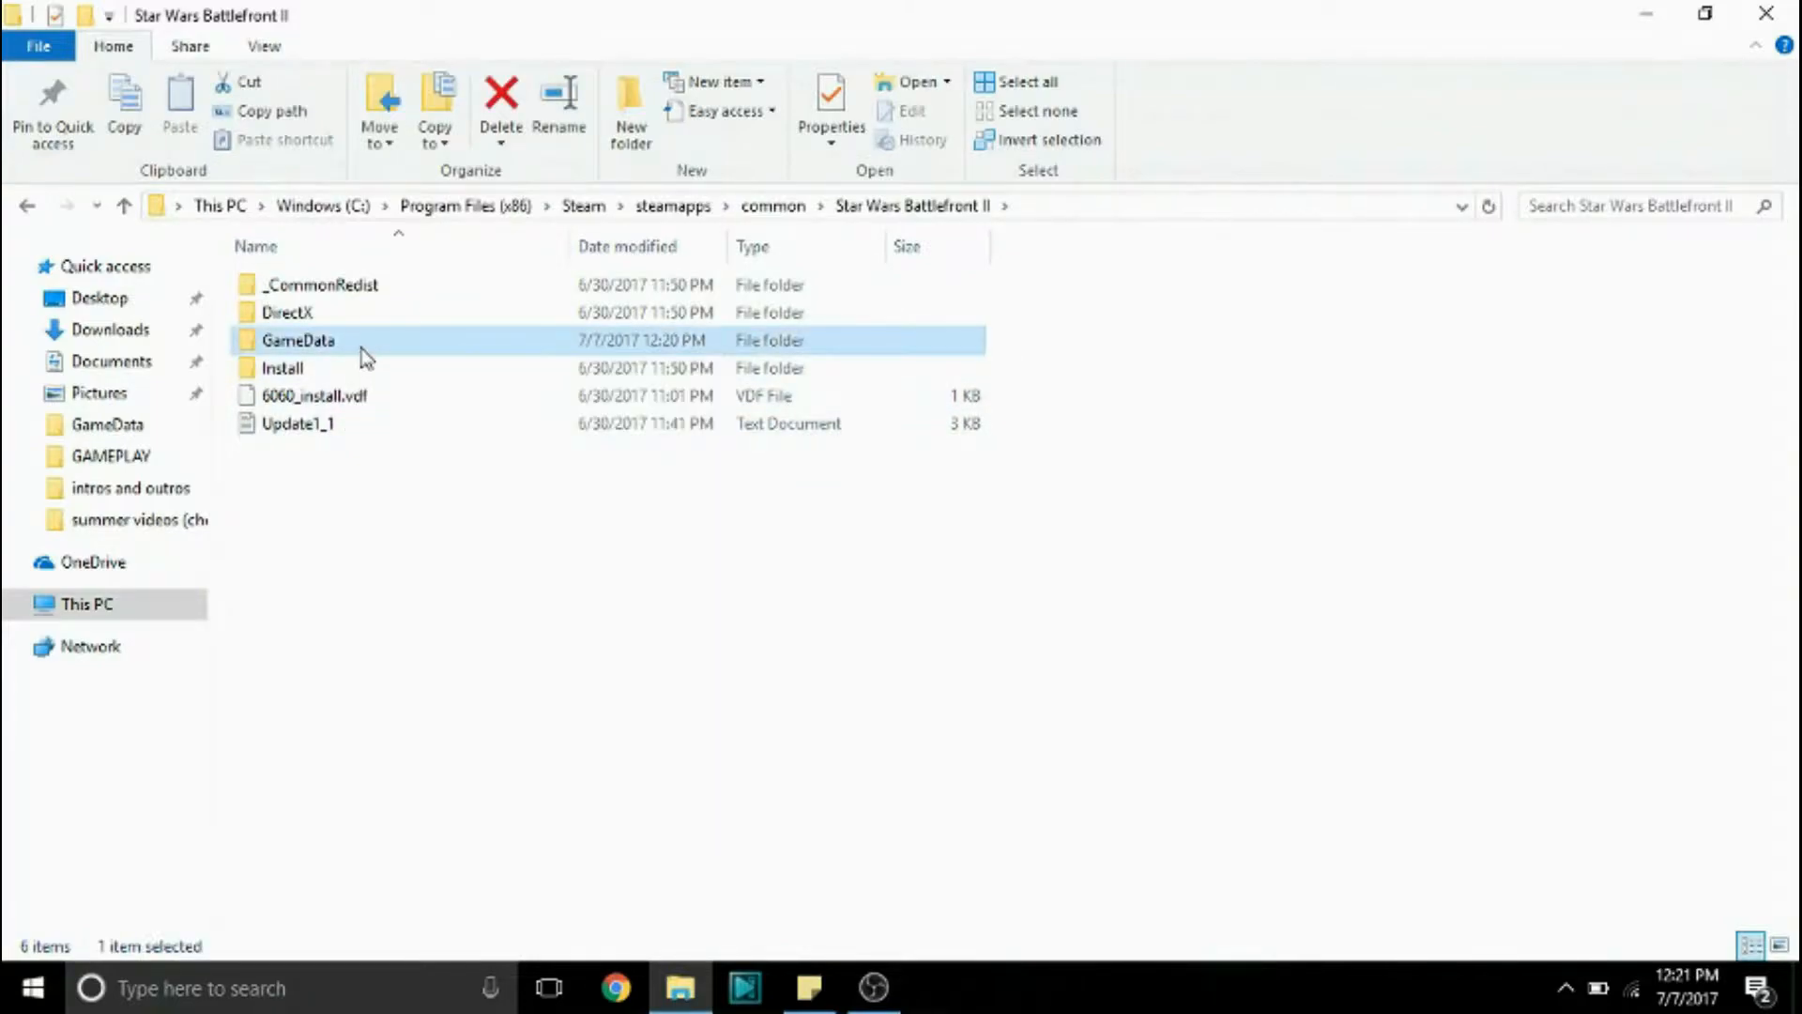
{"action": "double_click", "coordinate": [297, 339]}
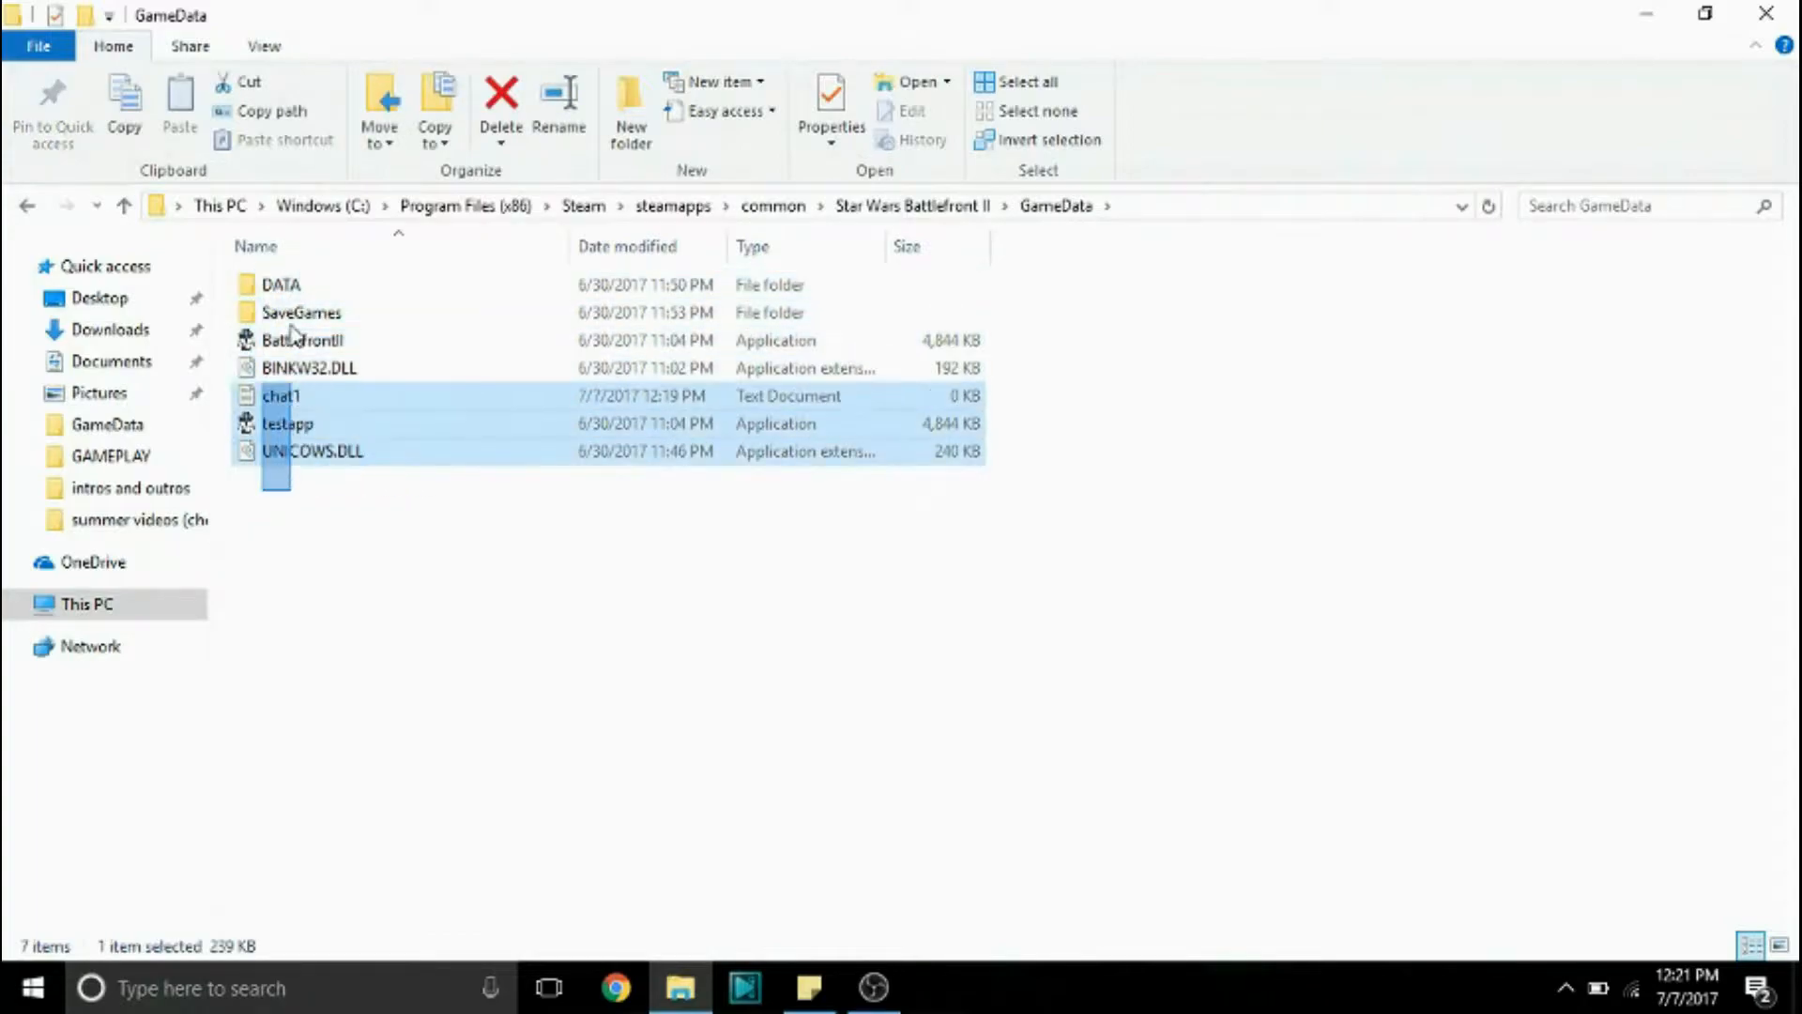
Step: Create a new folder named addon inside GameData and open it
{"action": "right_click", "coordinate": [316, 451]}
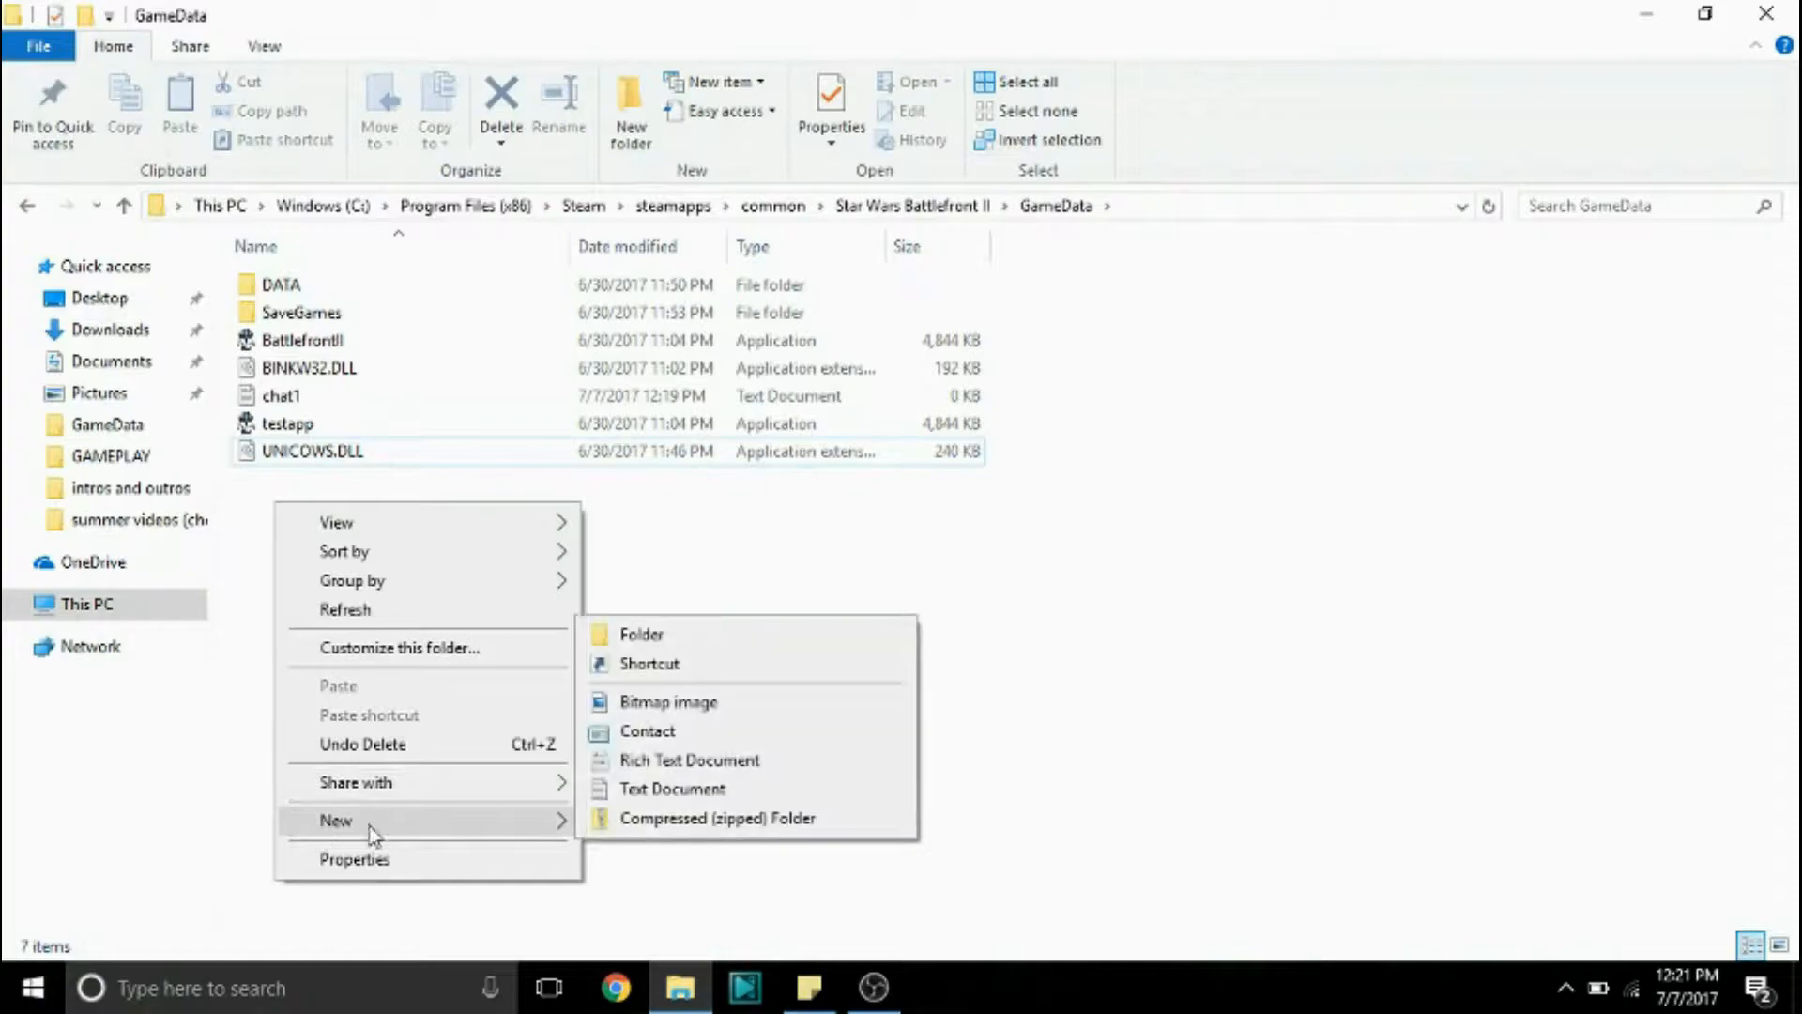
{"action": "left_click", "coordinate": [642, 635]}
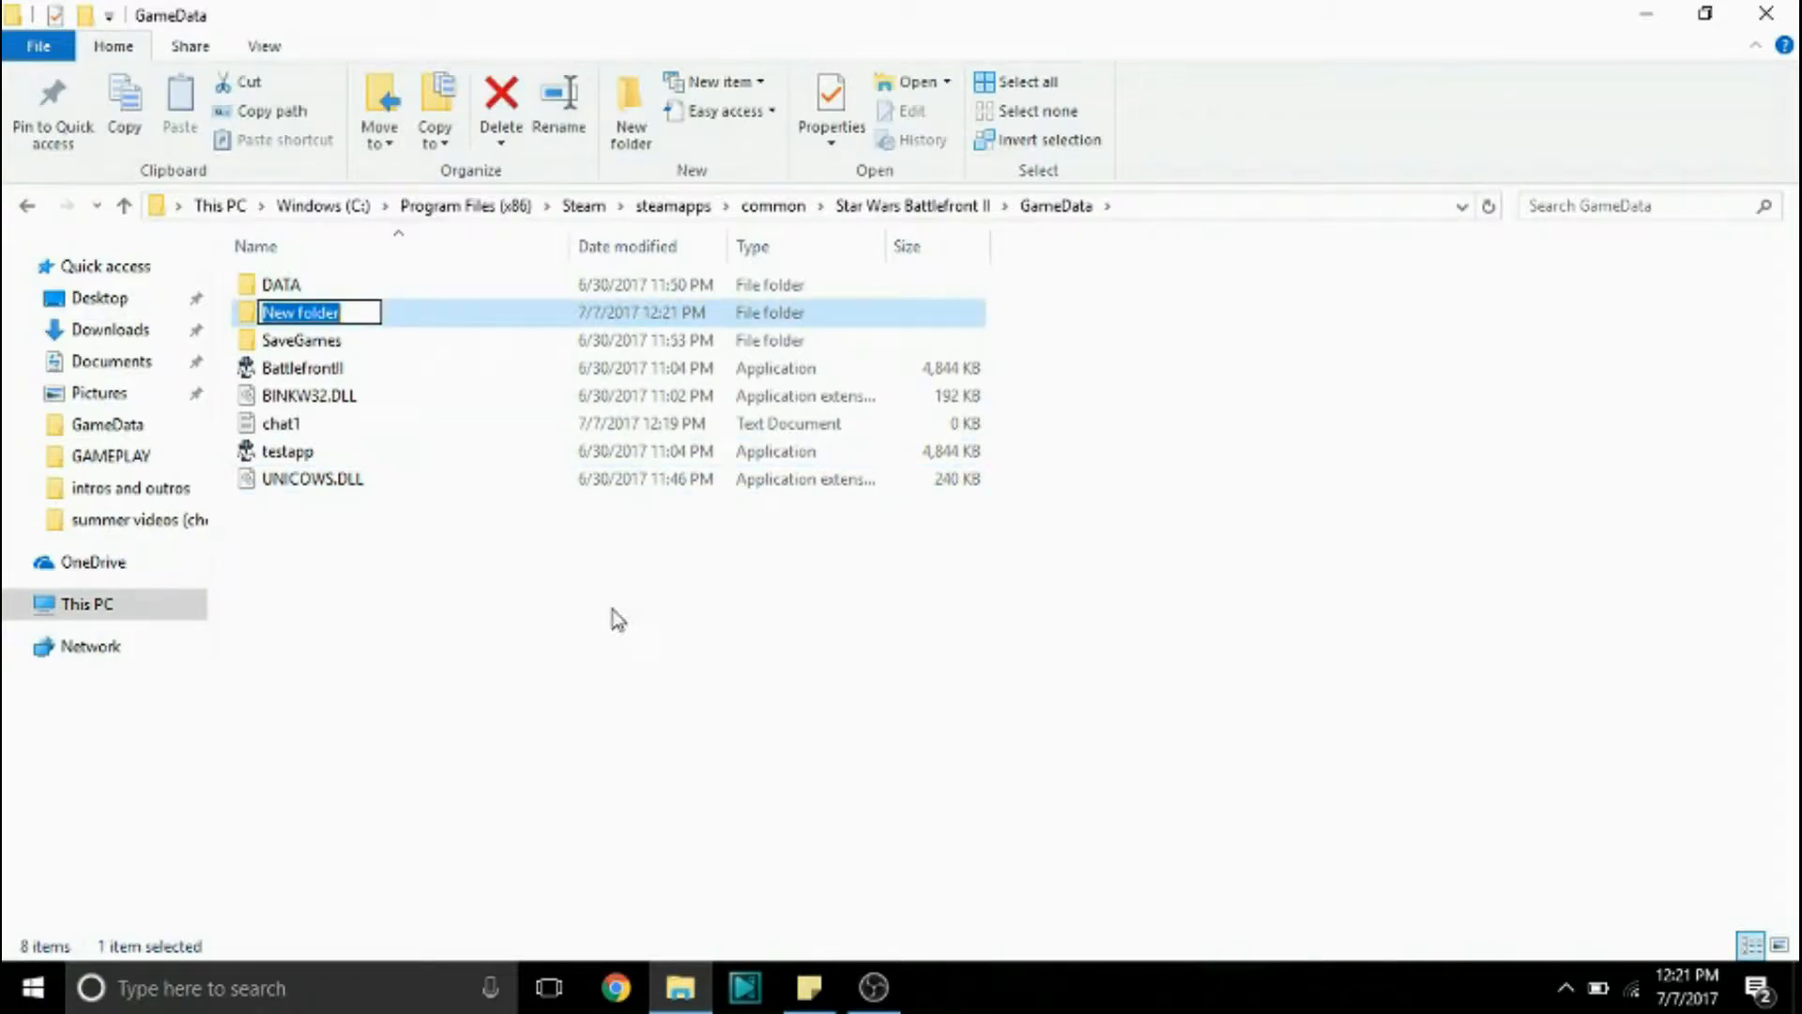
{"action": "type", "text": "addon"}
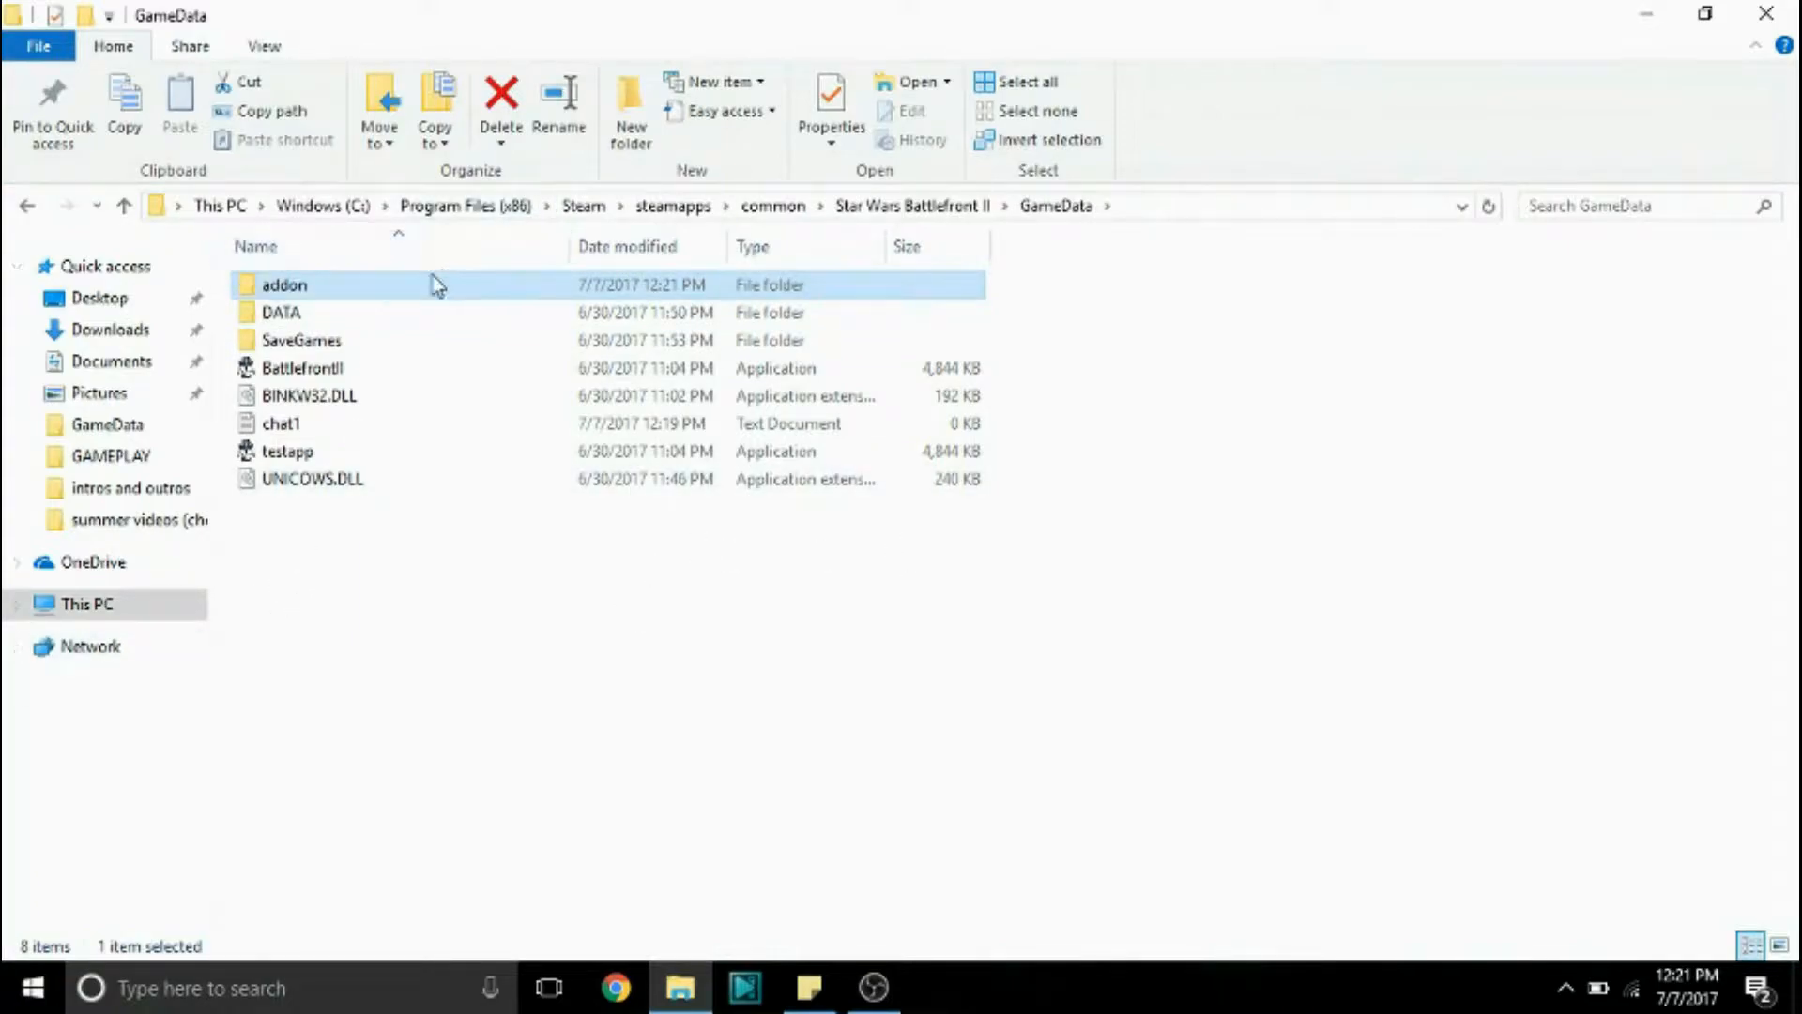
{"action": "double_click", "coordinate": [282, 286]}
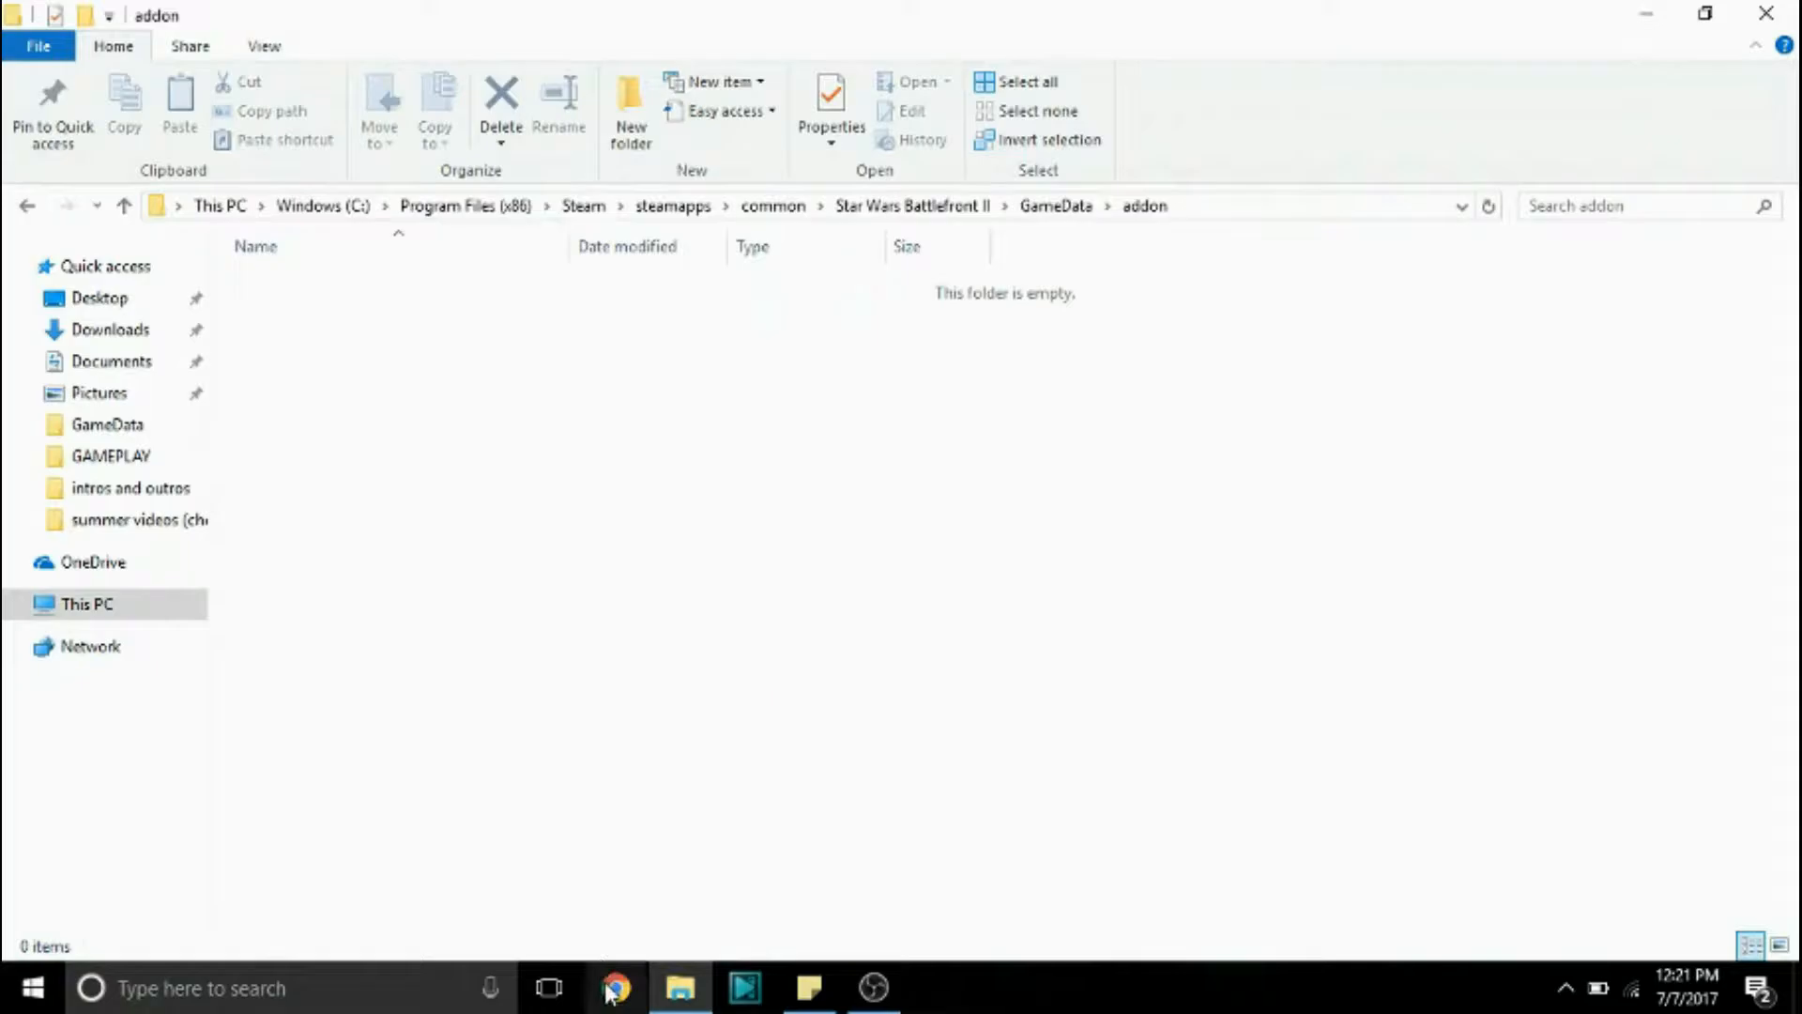
Step: Search Chrome for 'unofficial 1.3 patch' and open the ModDB revision 129 final result
{"action": "left_click", "coordinate": [617, 981]}
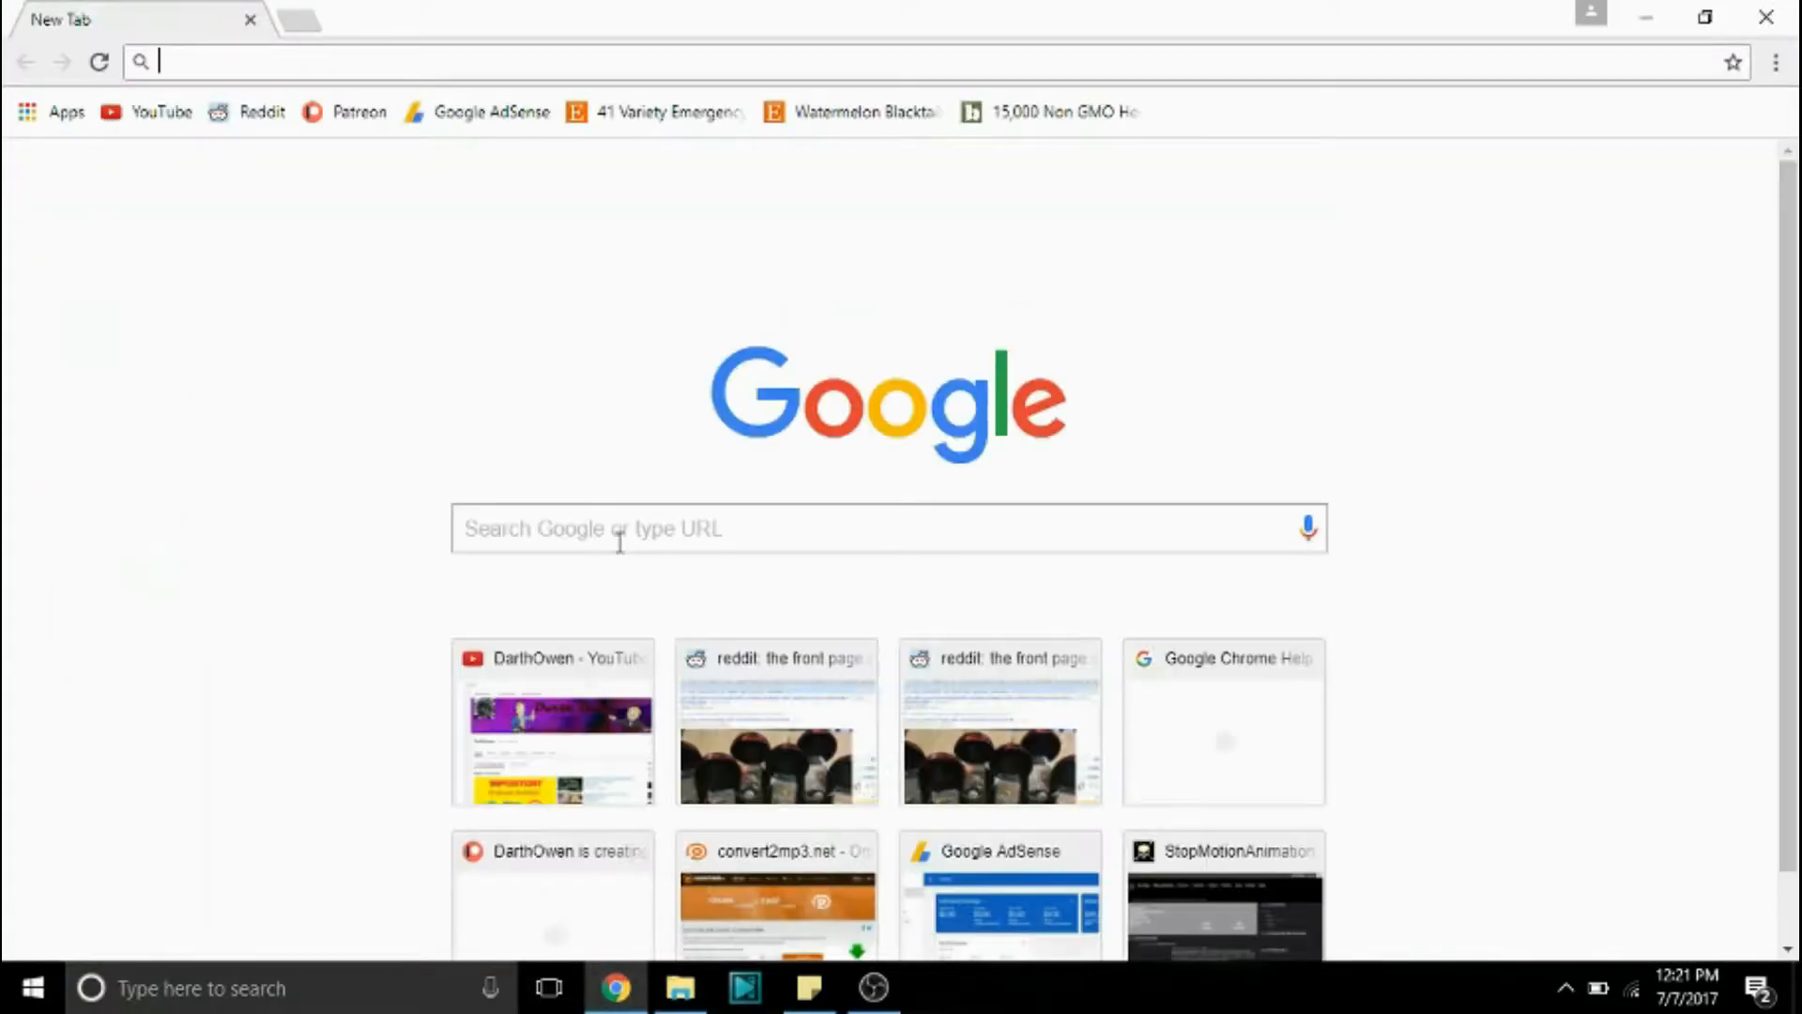
{"action": "type", "text": "unofficial 1.3 patch"}
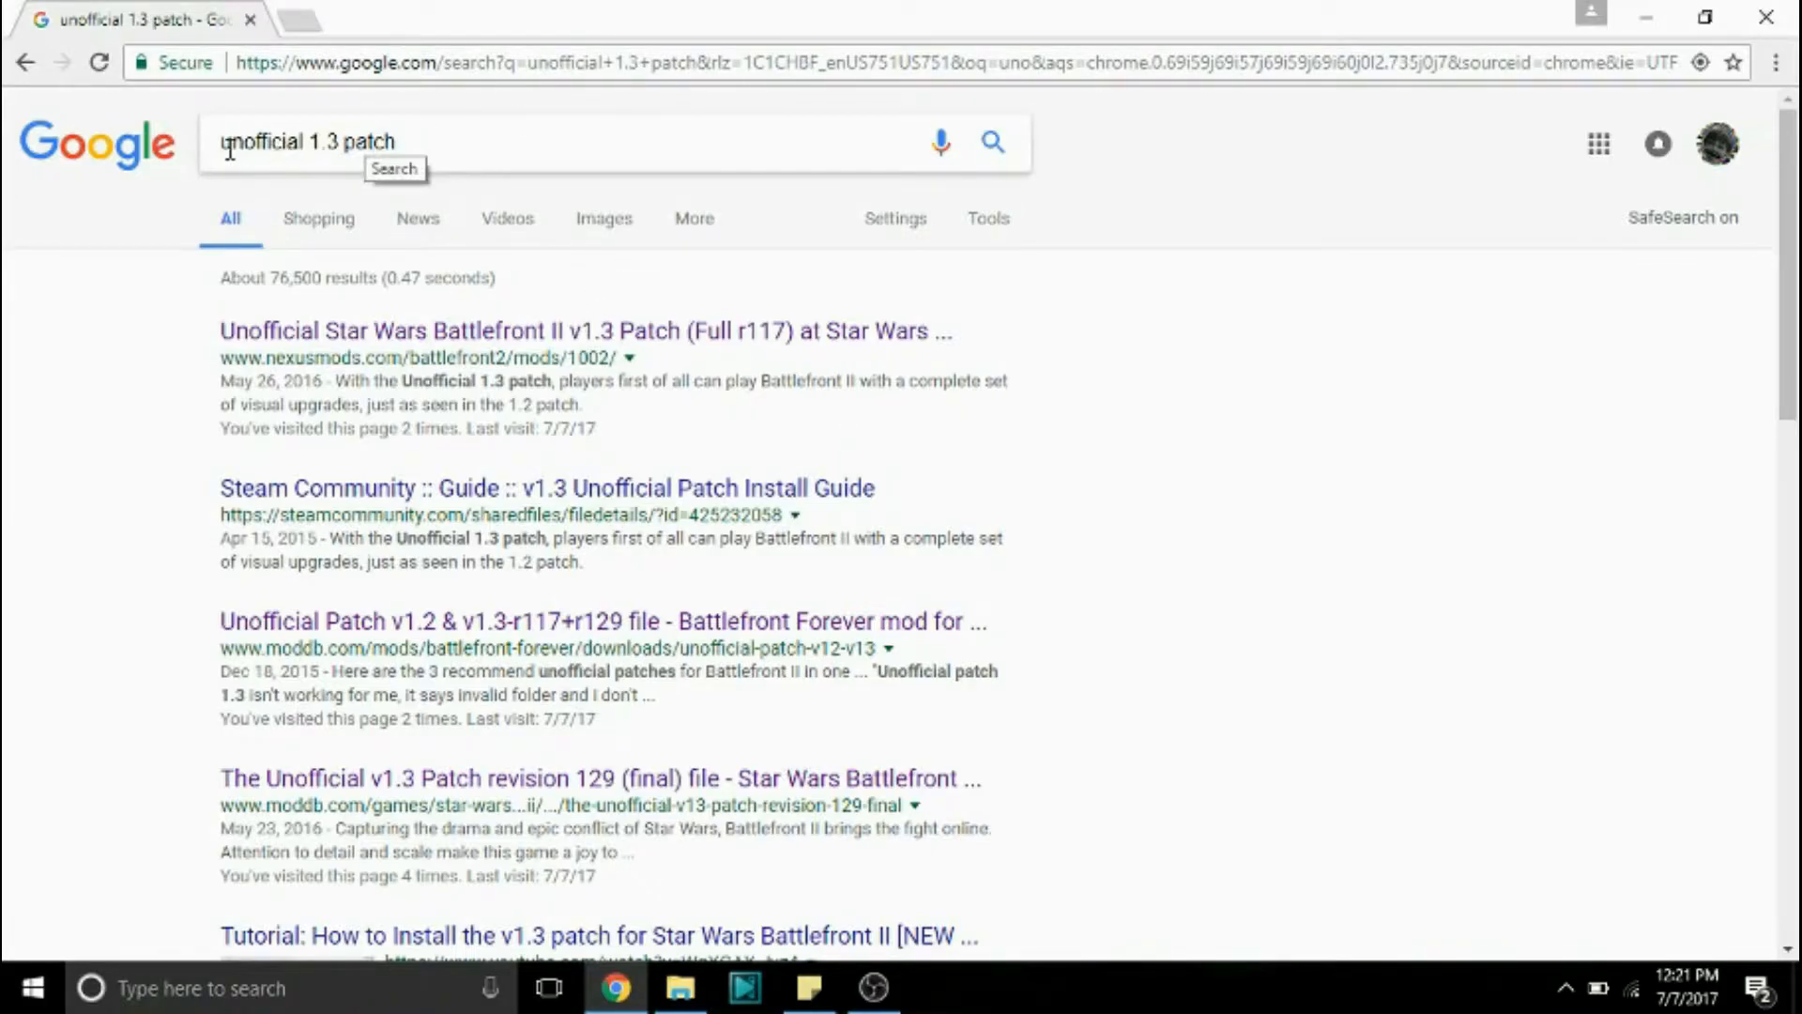
{"action": "left_click", "coordinate": [345, 142]}
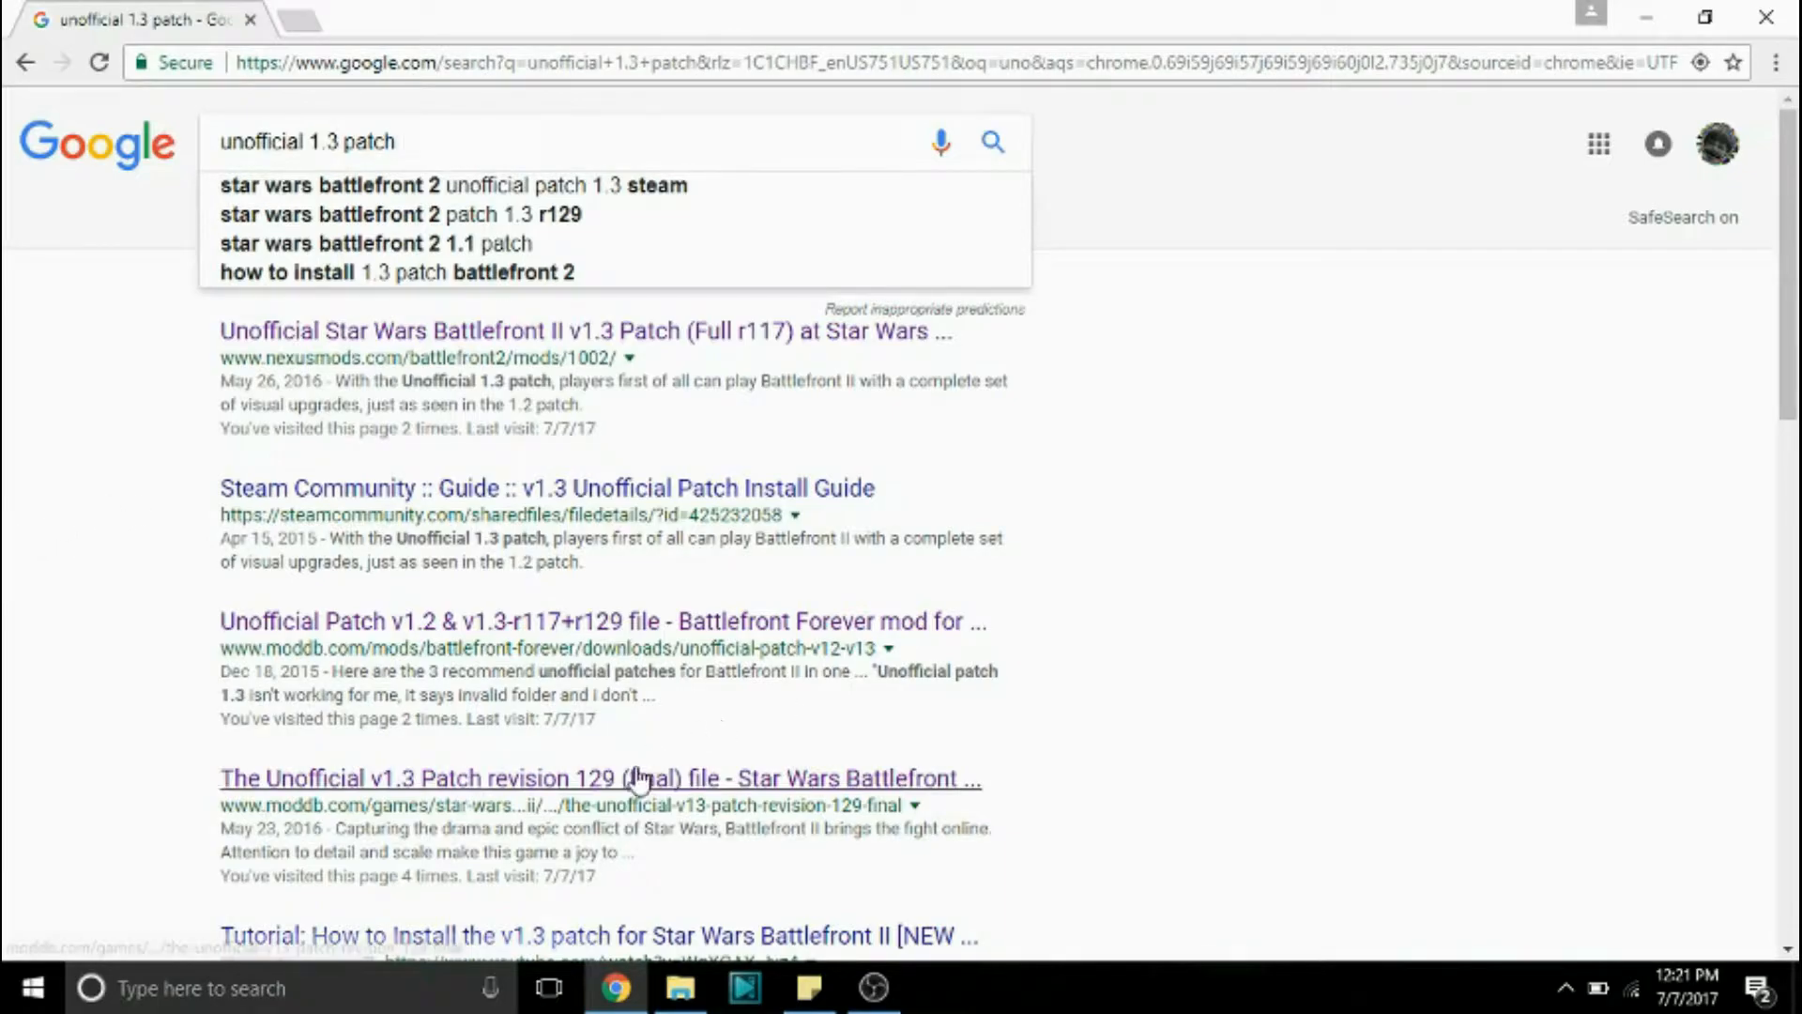
{"action": "mouse_move", "coordinate": [268, 803]}
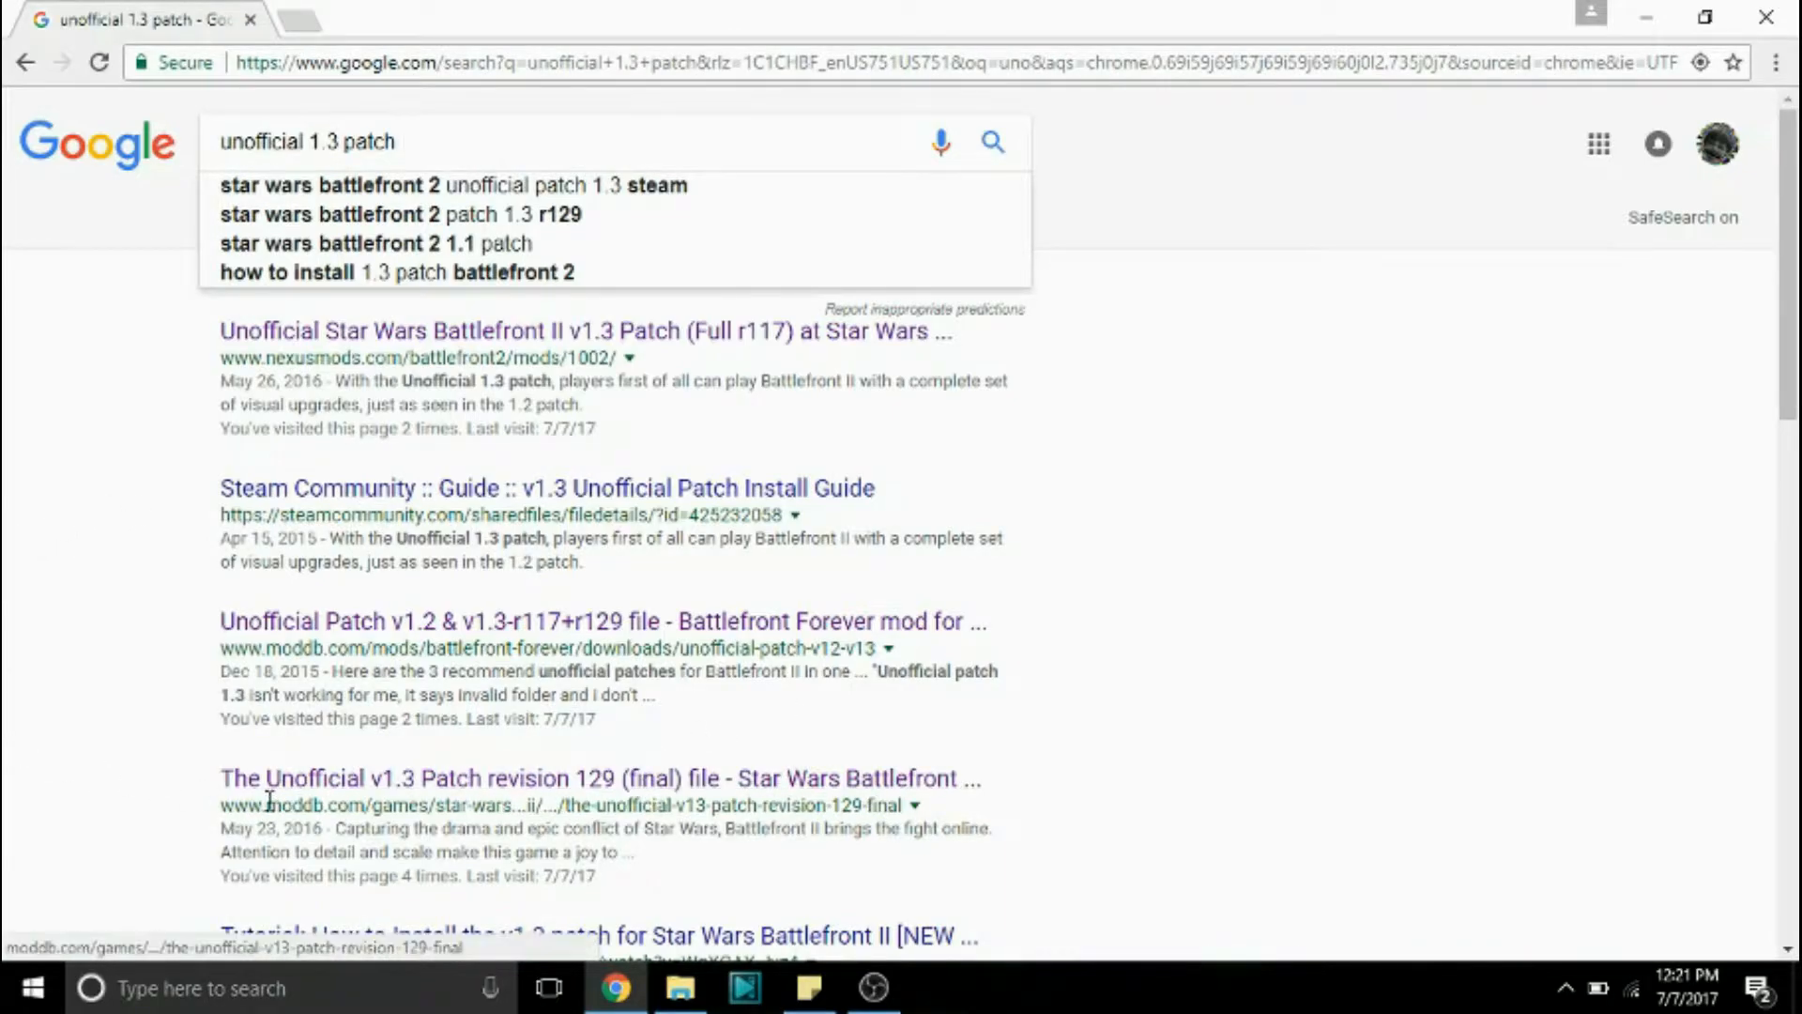
{"action": "left_click", "coordinate": [541, 778]}
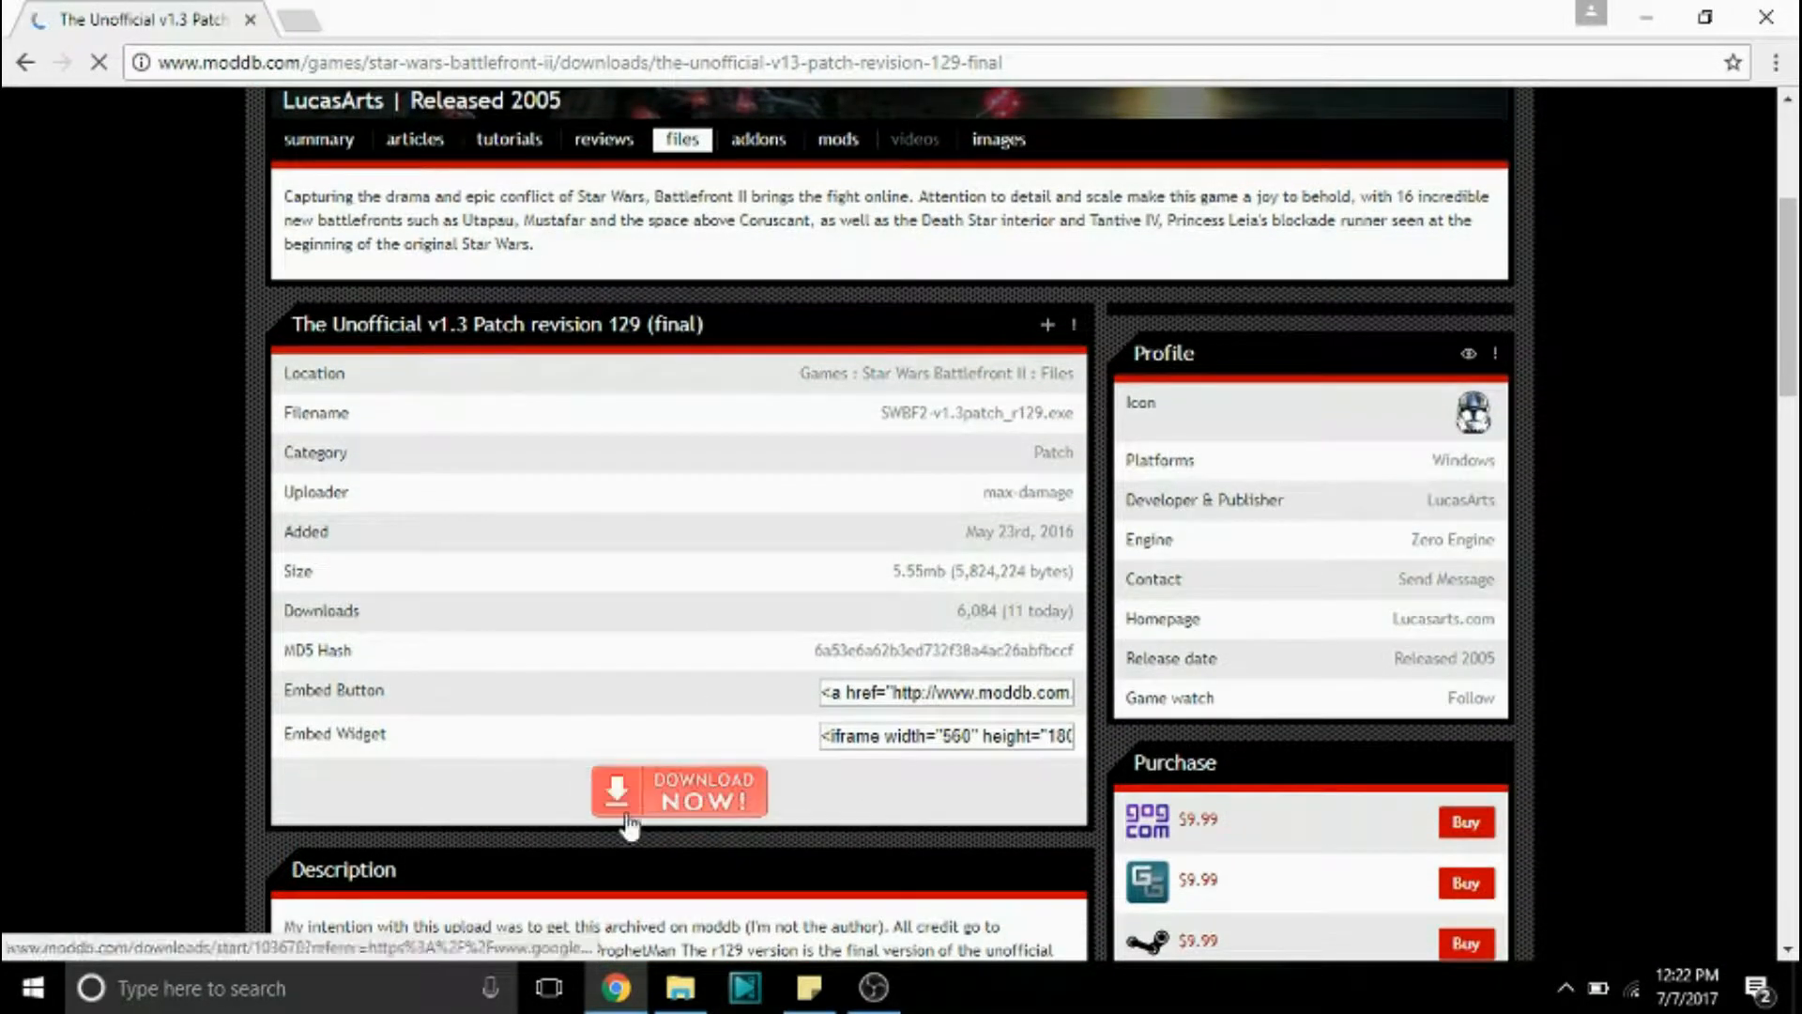
Step: Download SWBF2-v1.3patch_r129.exe and show it in the Downloads folder
{"action": "left_click", "coordinate": [680, 791]}
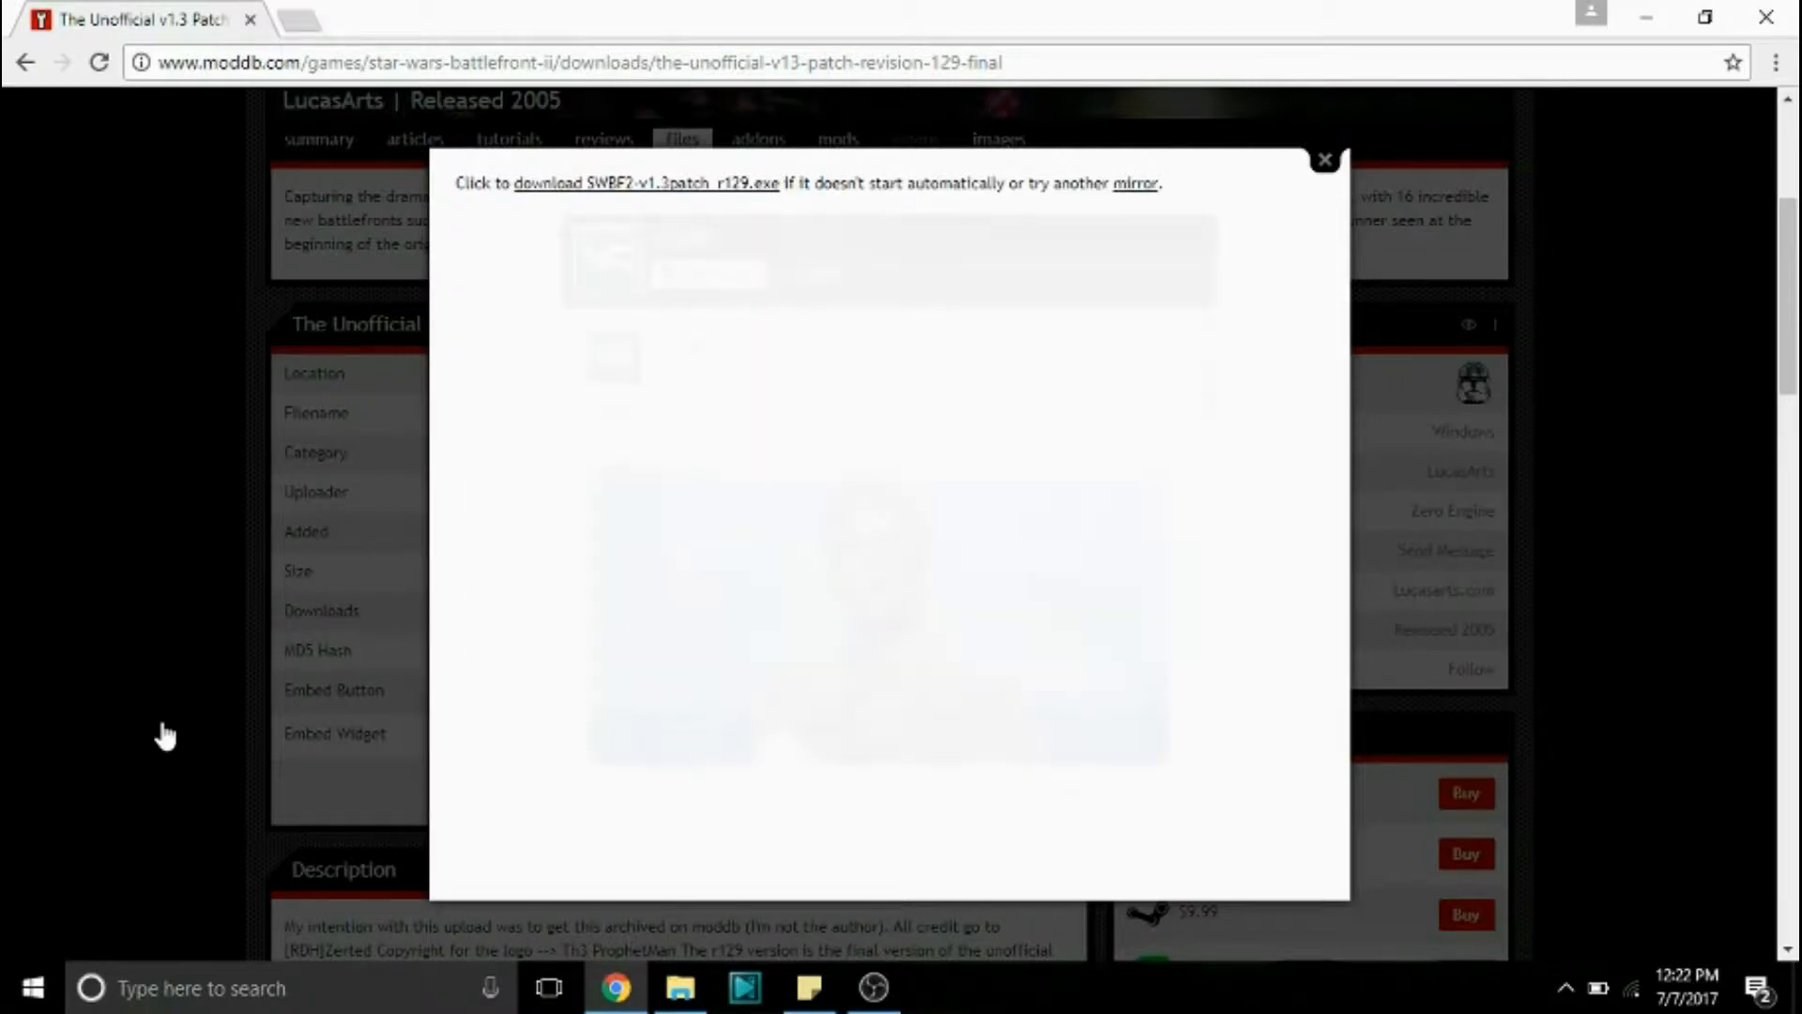
{"action": "left_click", "coordinate": [641, 183]}
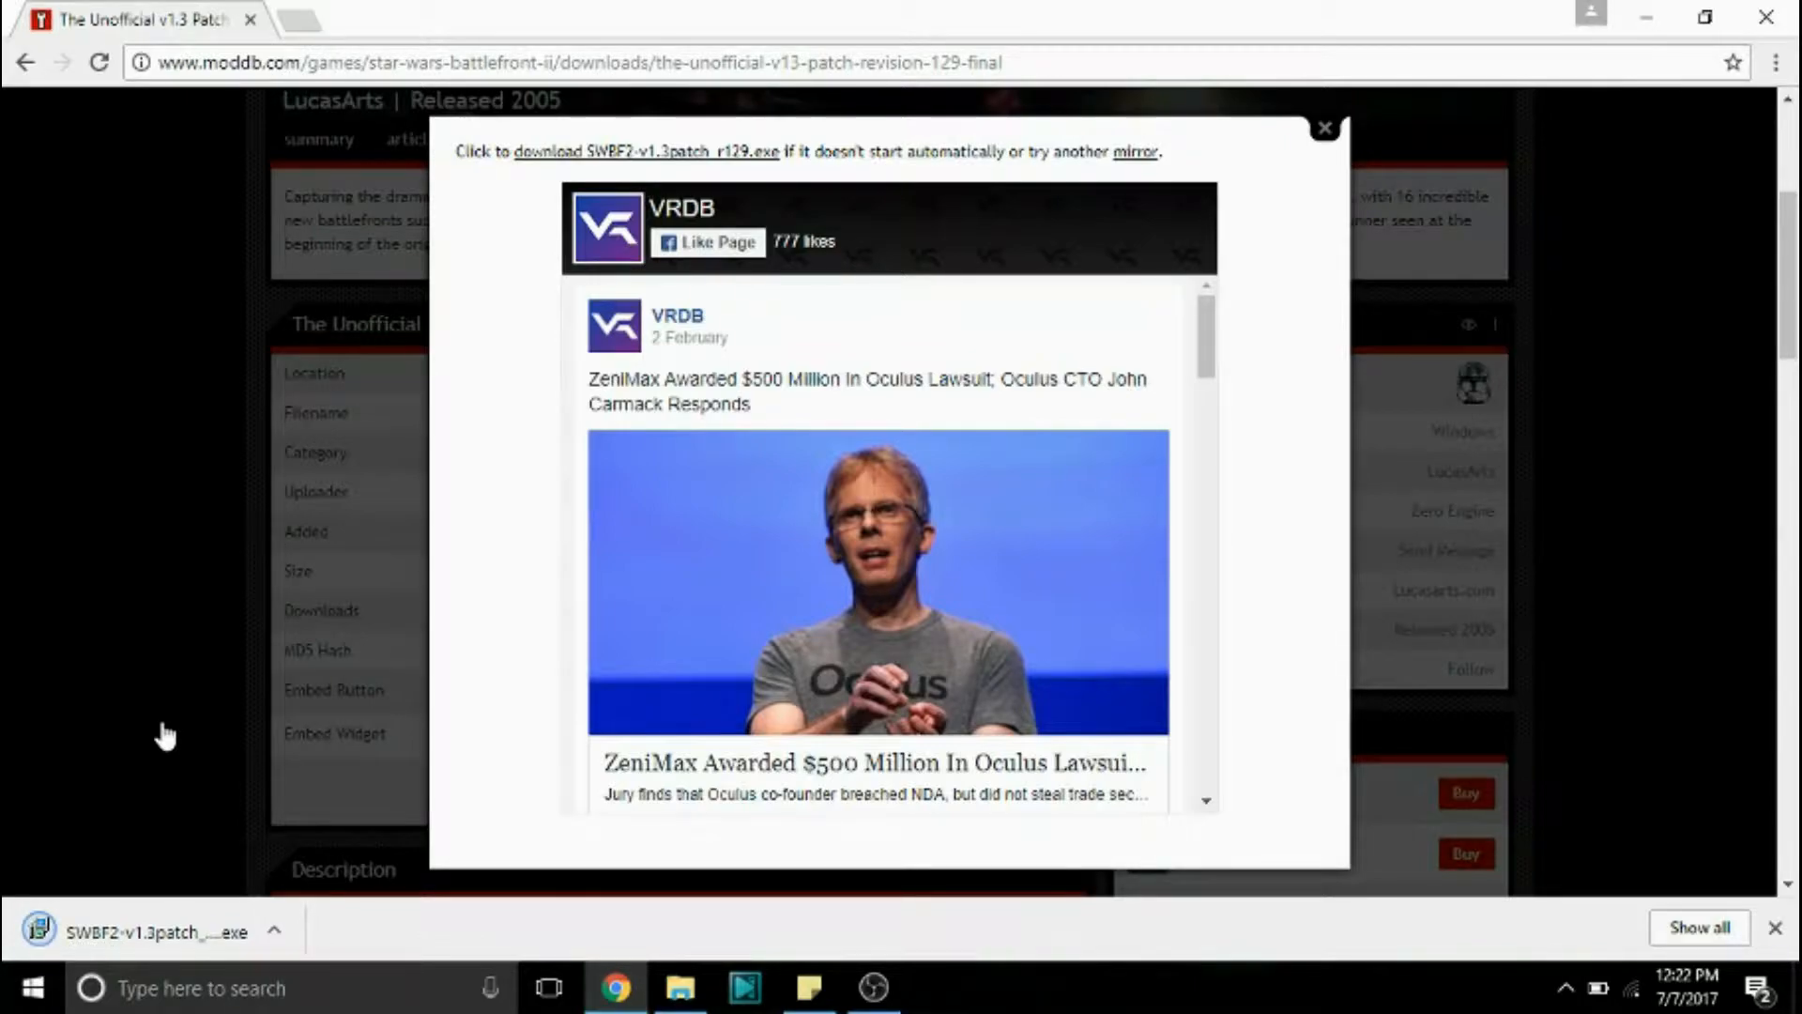
{"action": "left_click", "coordinate": [280, 932]}
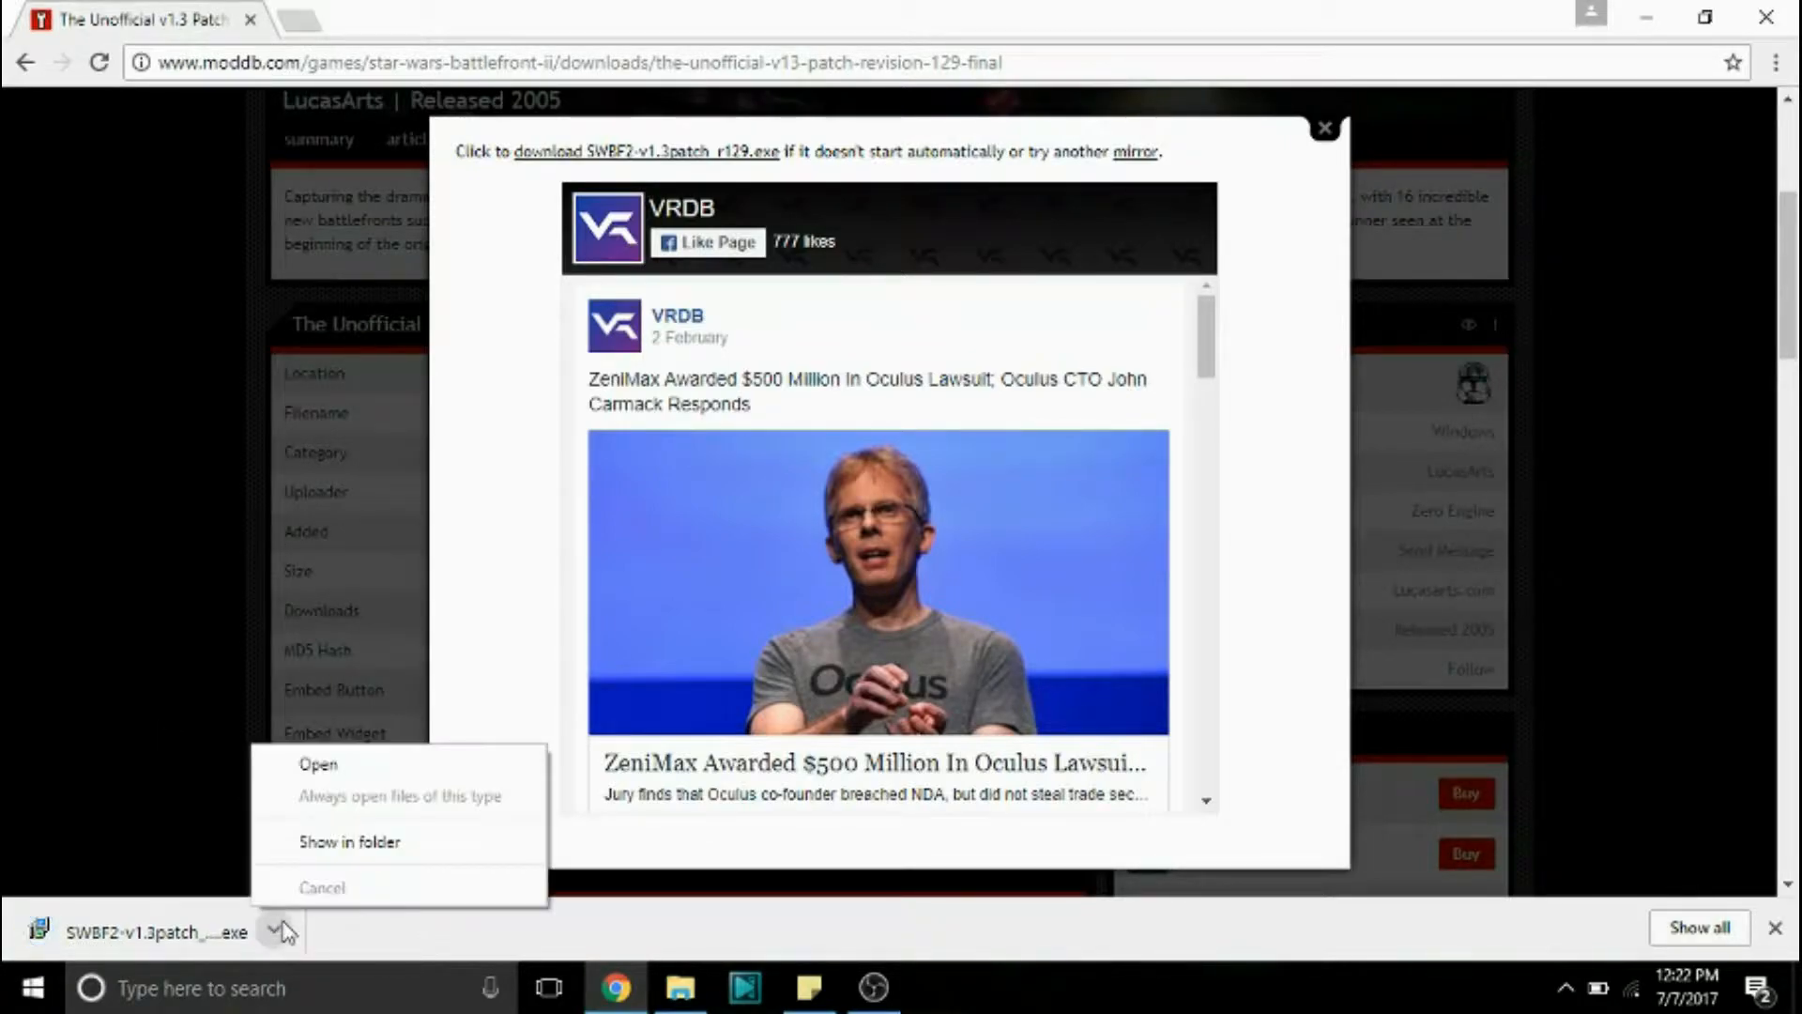
{"action": "left_click", "coordinate": [349, 842]}
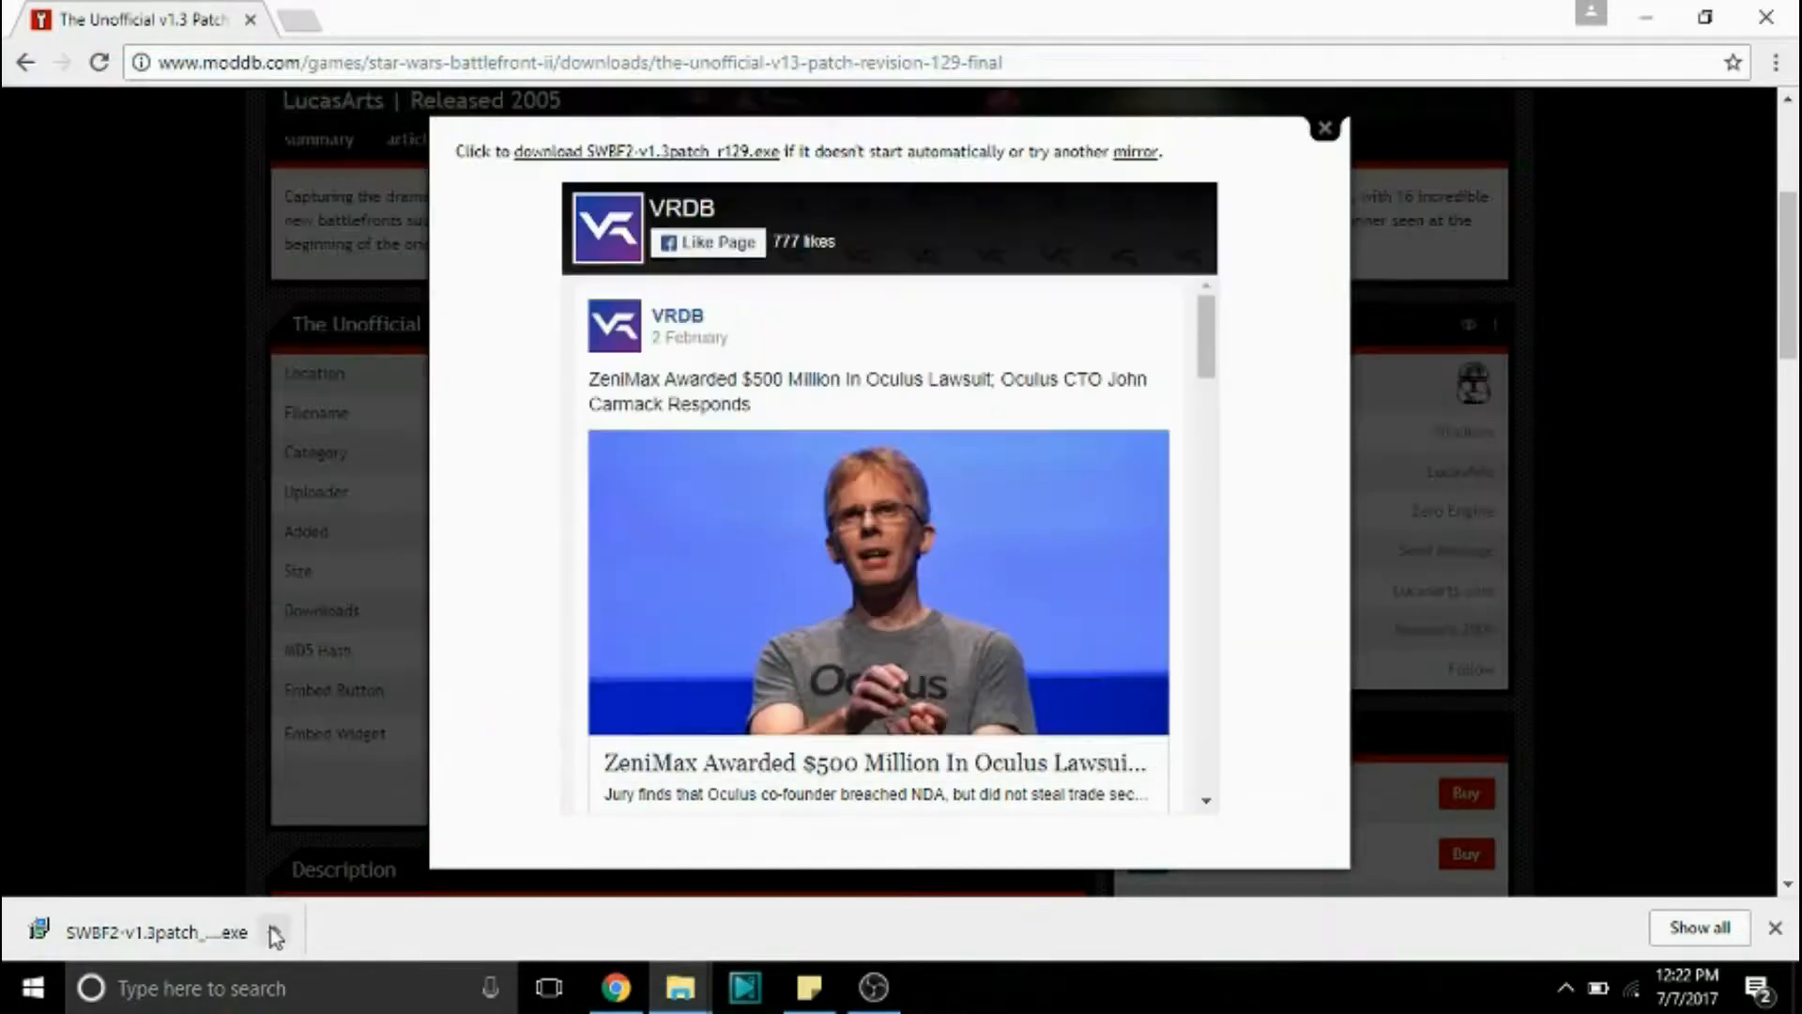
{"action": "left_click", "coordinate": [273, 934]}
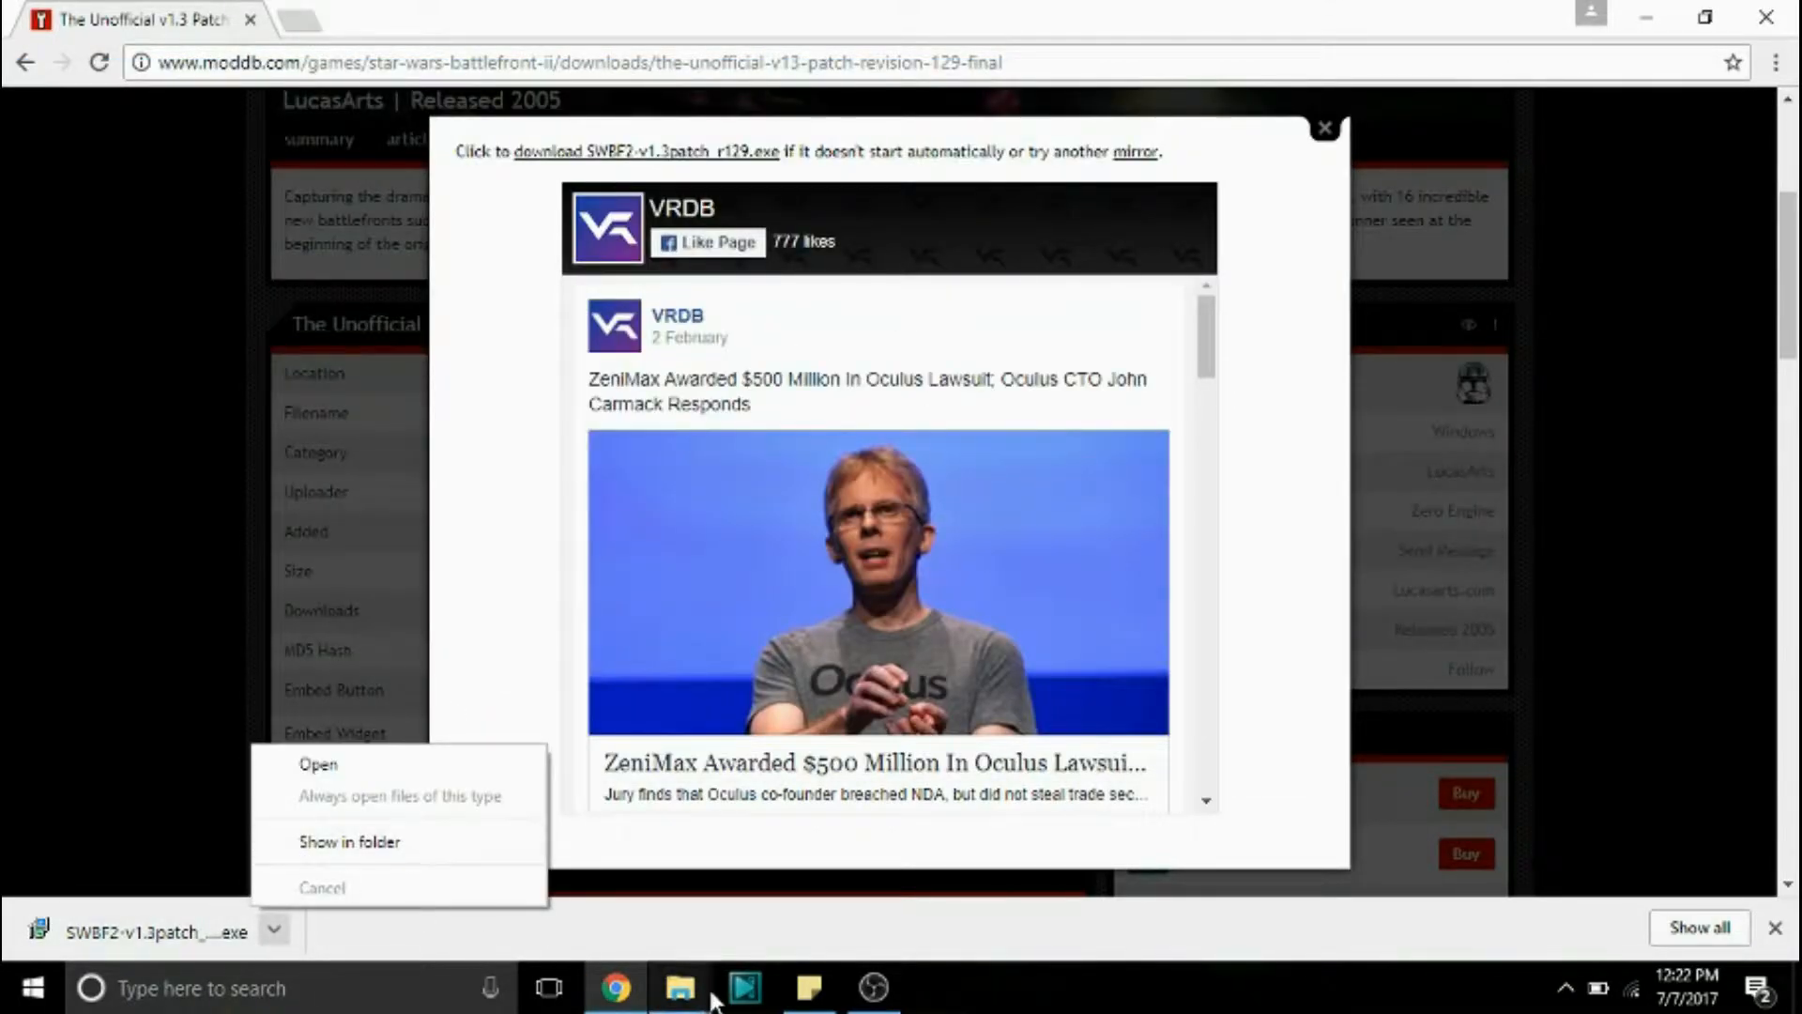
{"action": "left_click", "coordinate": [350, 842]}
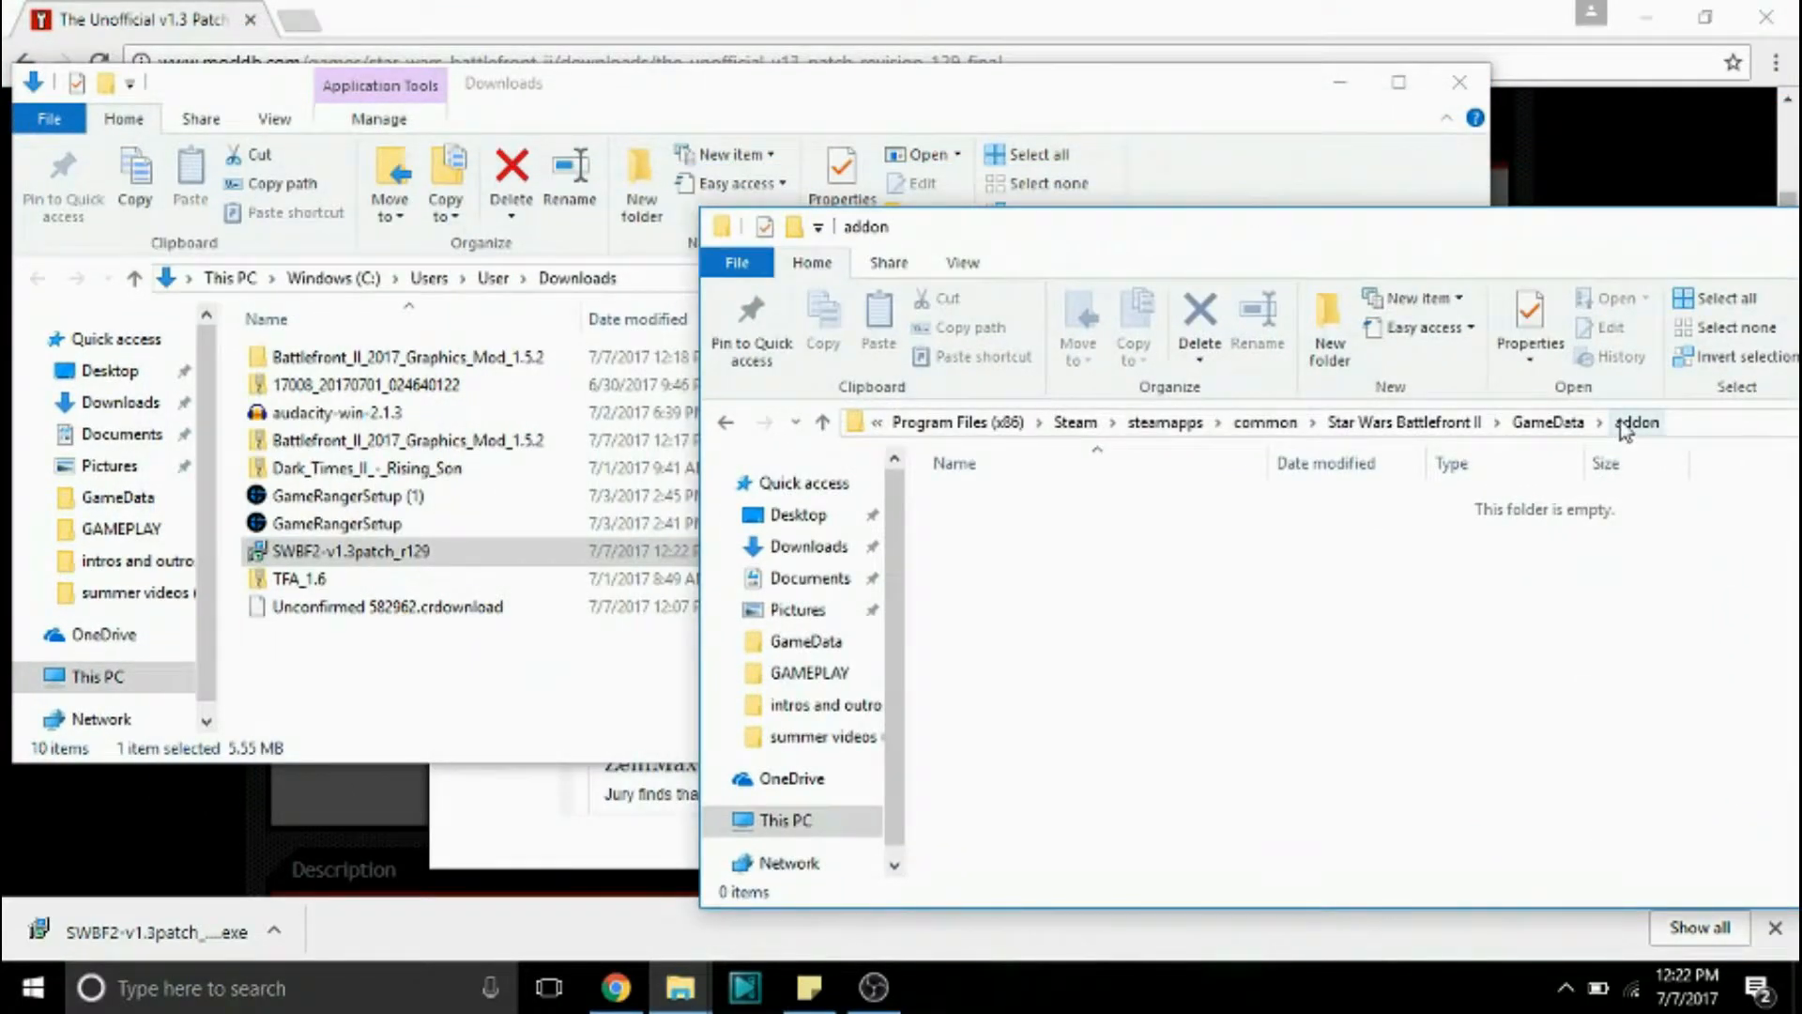
Step: Move the patch installer into addon and run it with default components to completion
{"action": "left_click_drag", "start_coordinate": [350, 551], "coordinate": [1058, 483]}
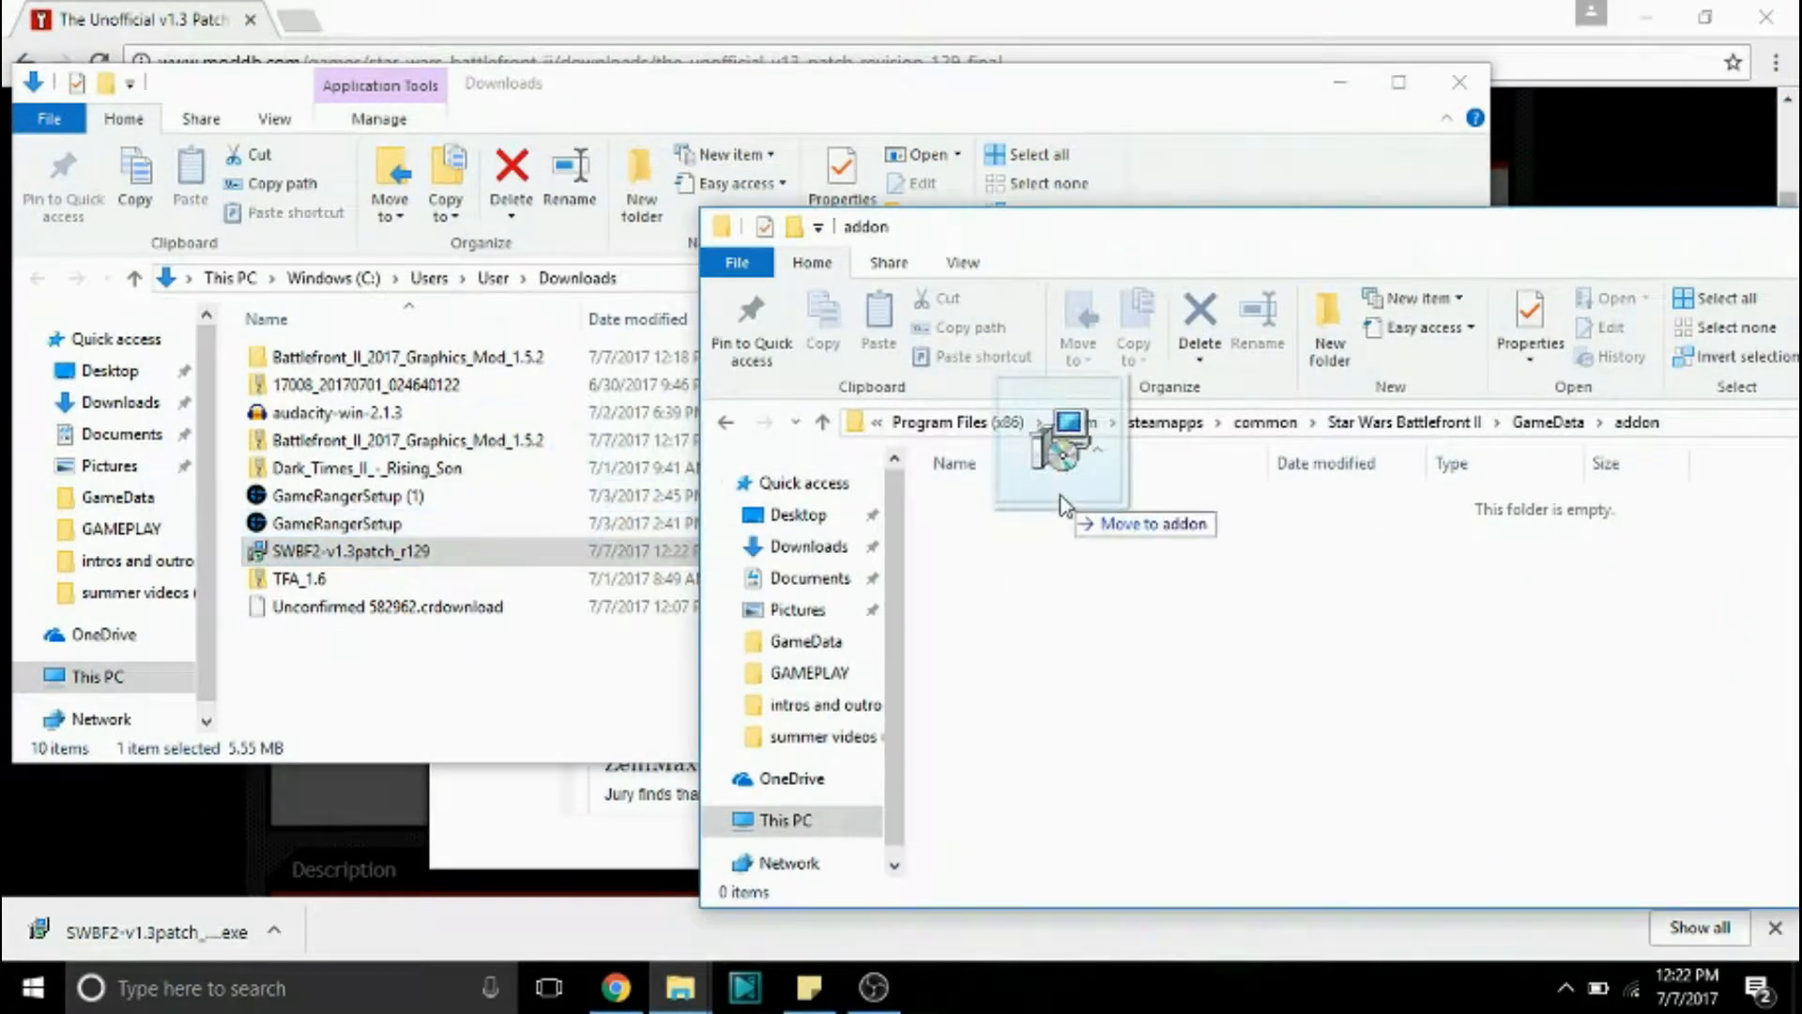
{"action": "left_click_drag", "start_coordinate": [350, 551], "coordinate": [1064, 500]}
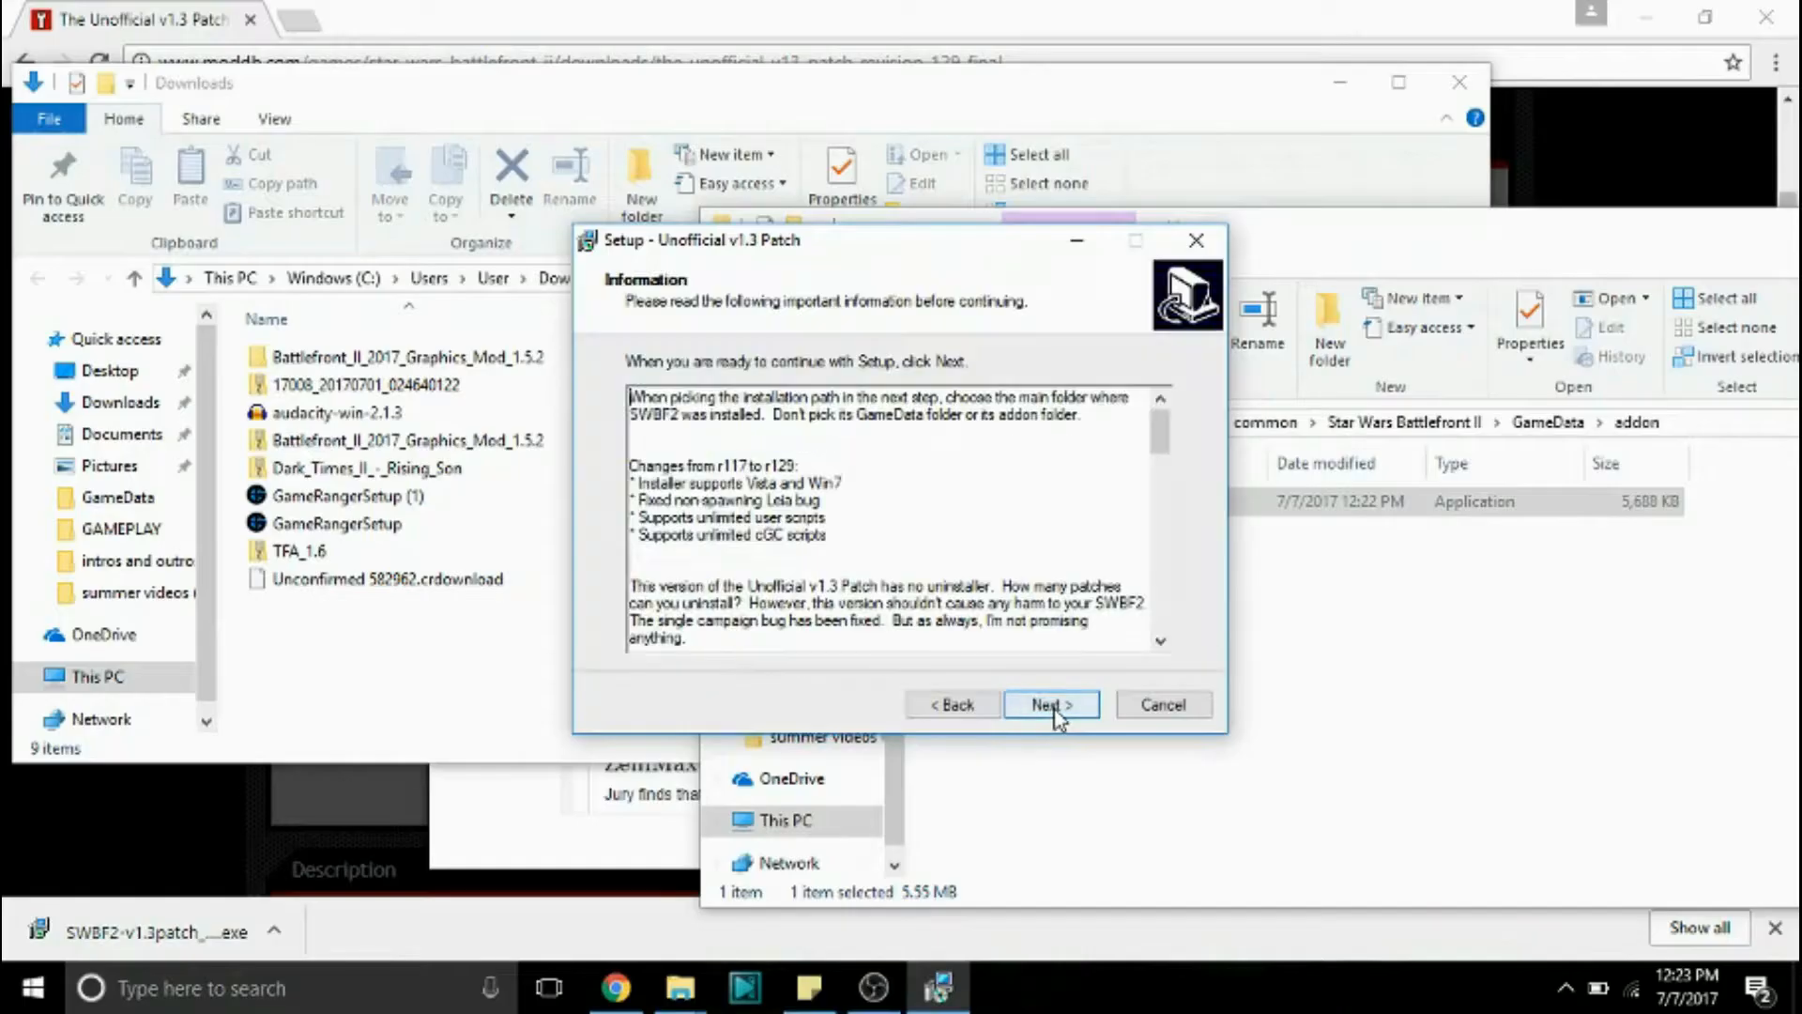
{"action": "left_click", "coordinate": [1051, 704]}
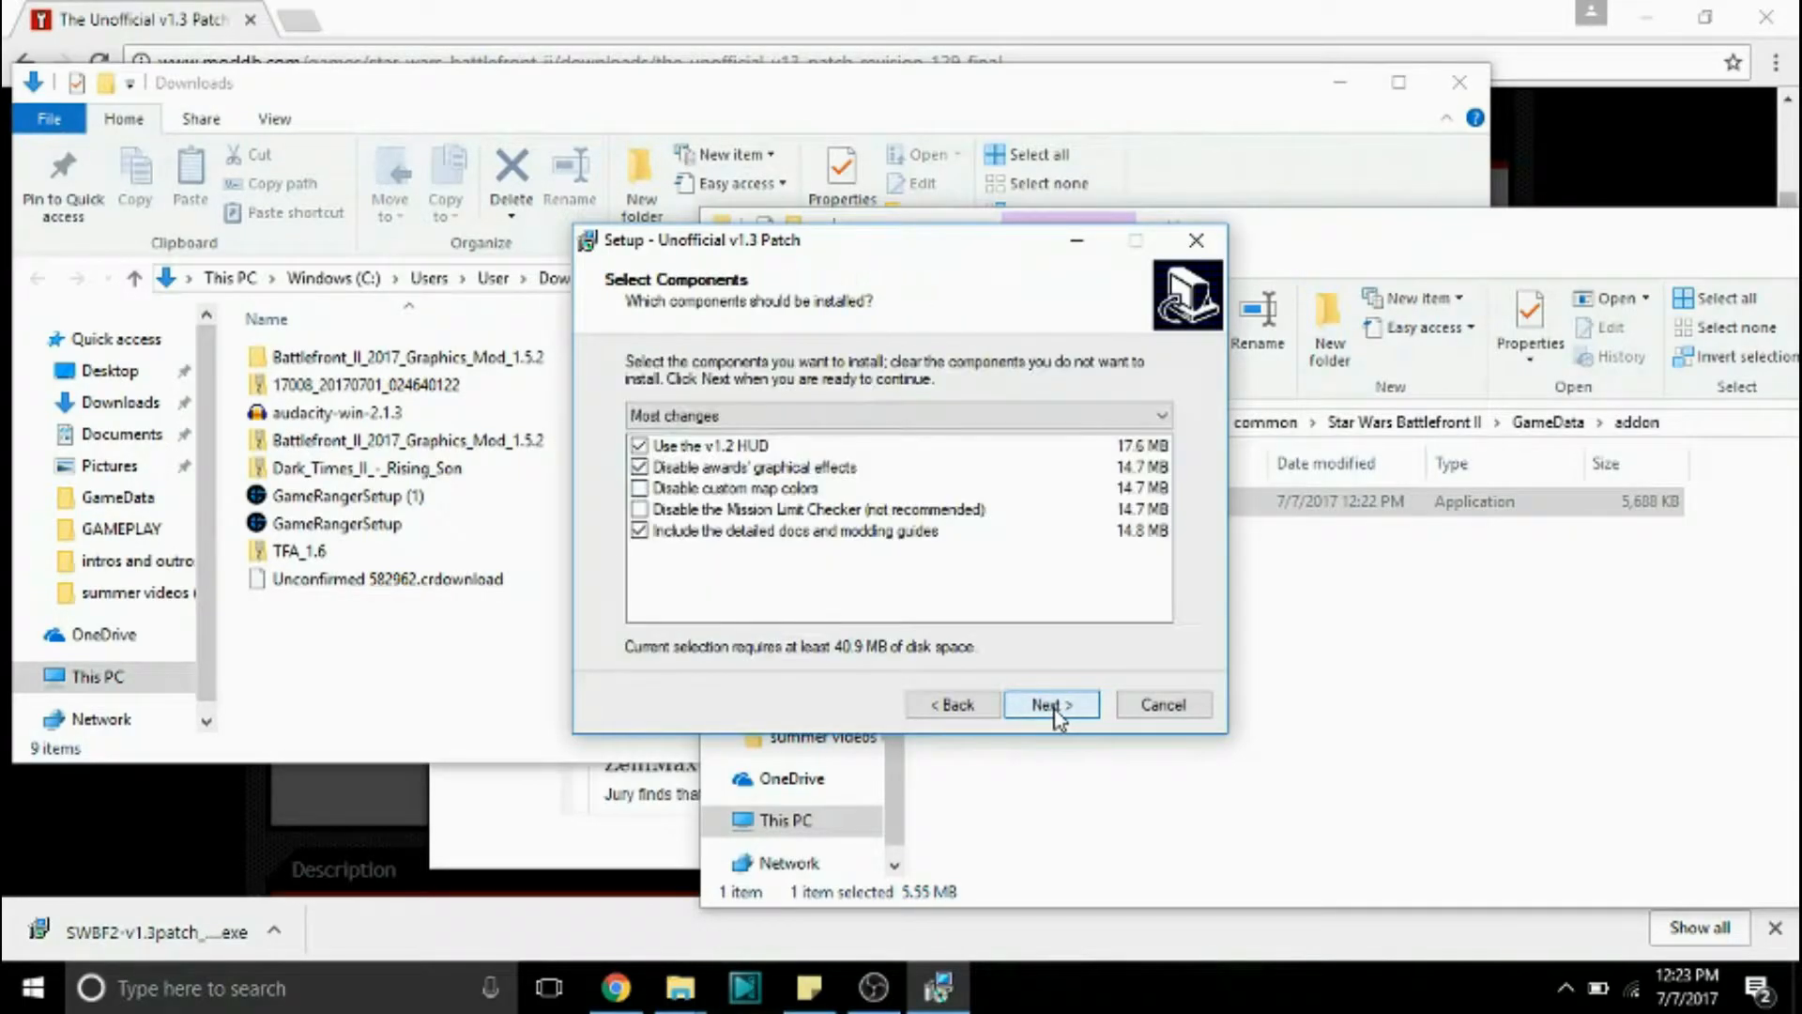
{"action": "left_click", "coordinate": [1052, 704]}
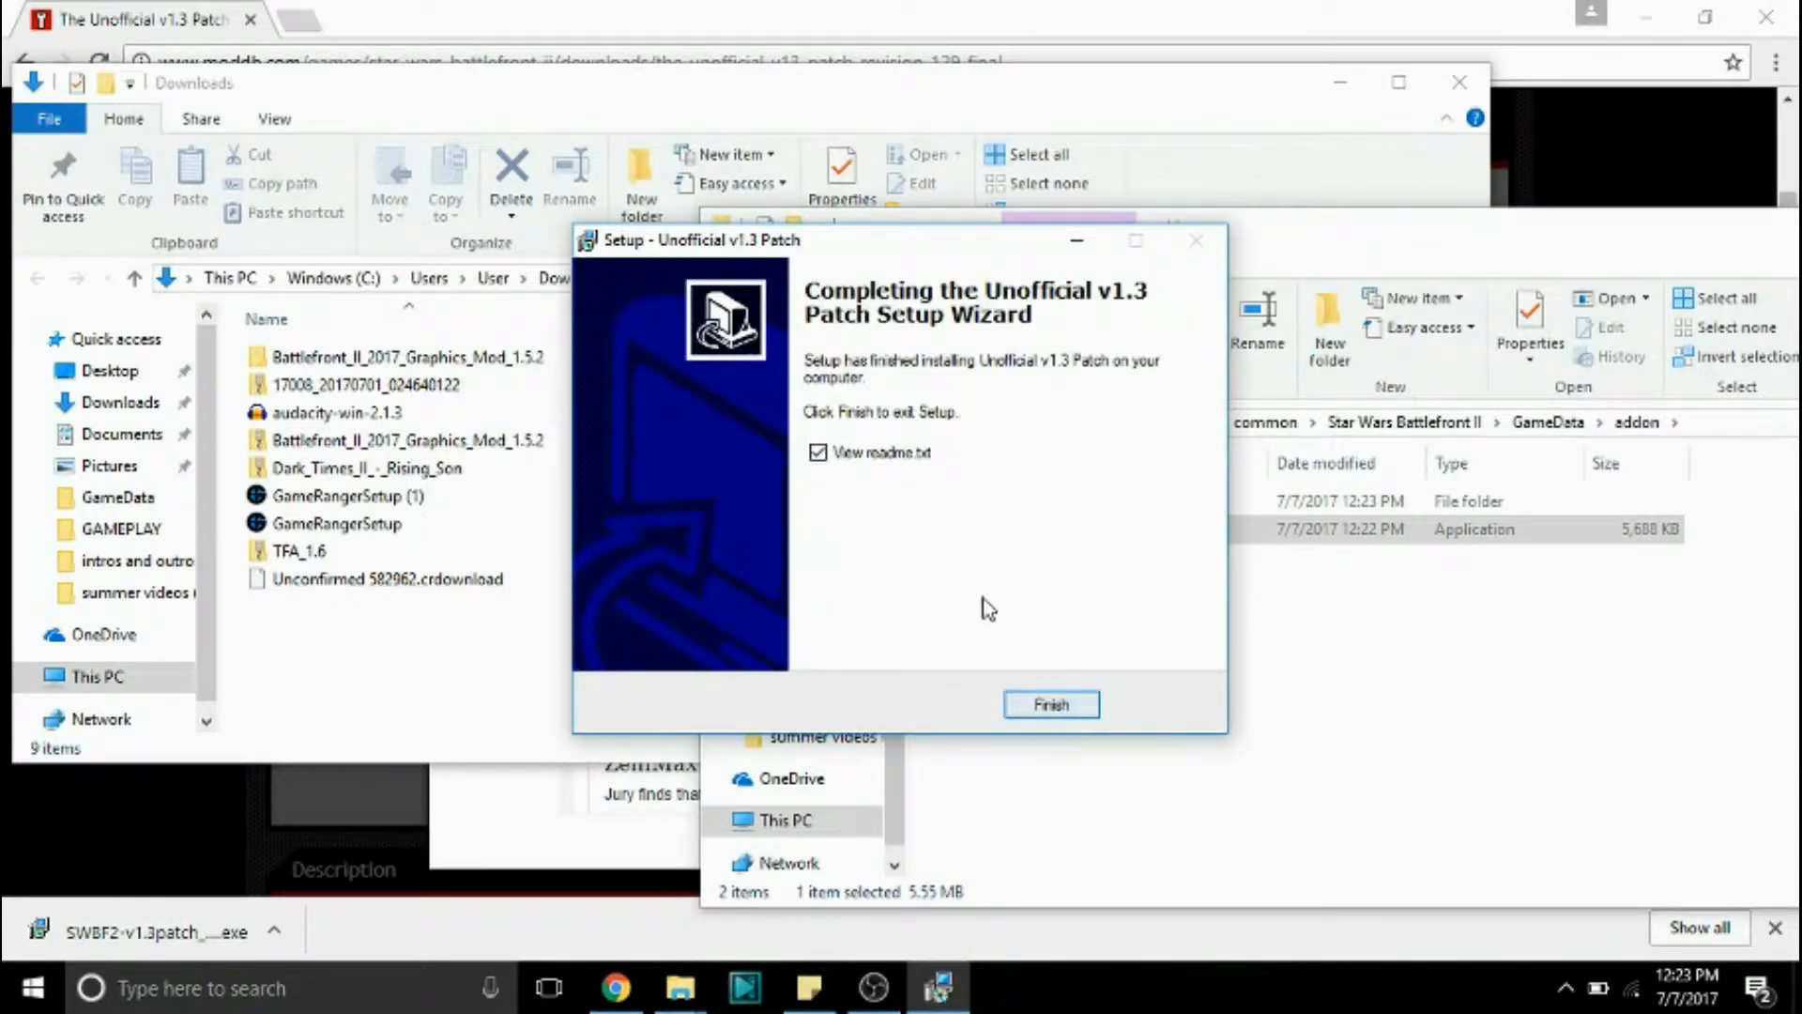
{"action": "left_click", "coordinate": [1052, 704]}
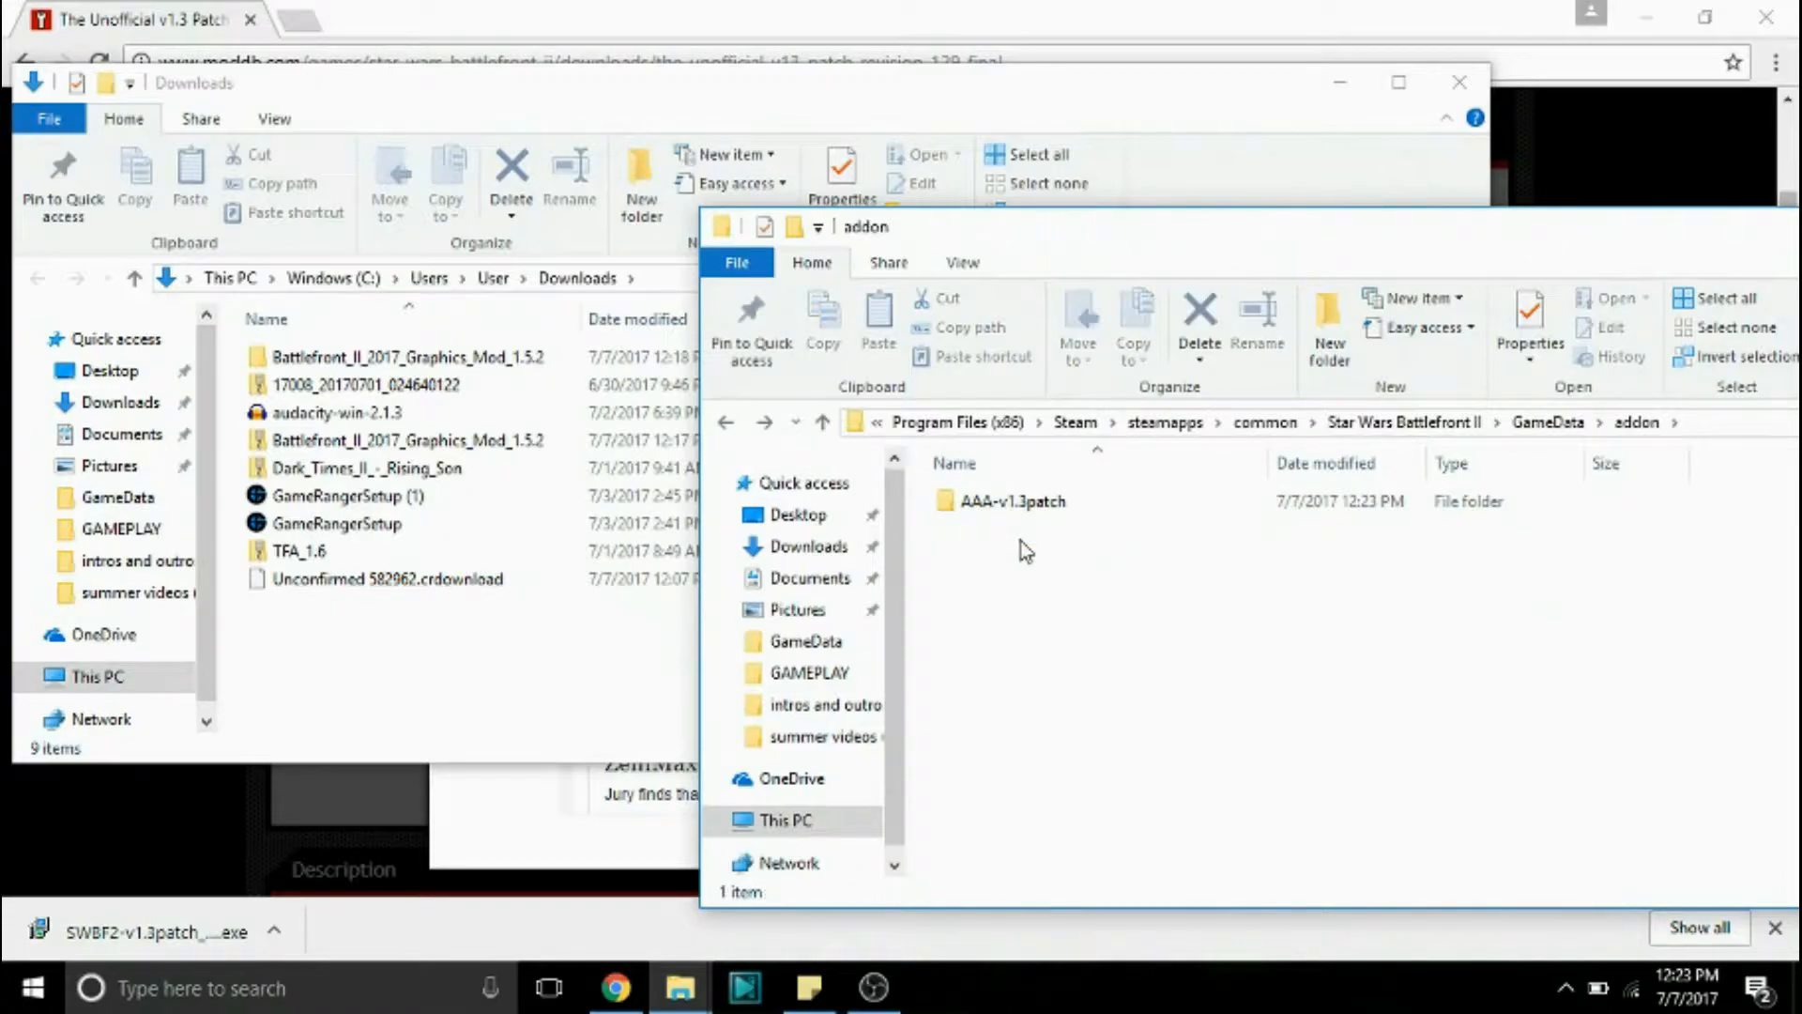
{"action": "mouse_move", "coordinate": [905, 555]}
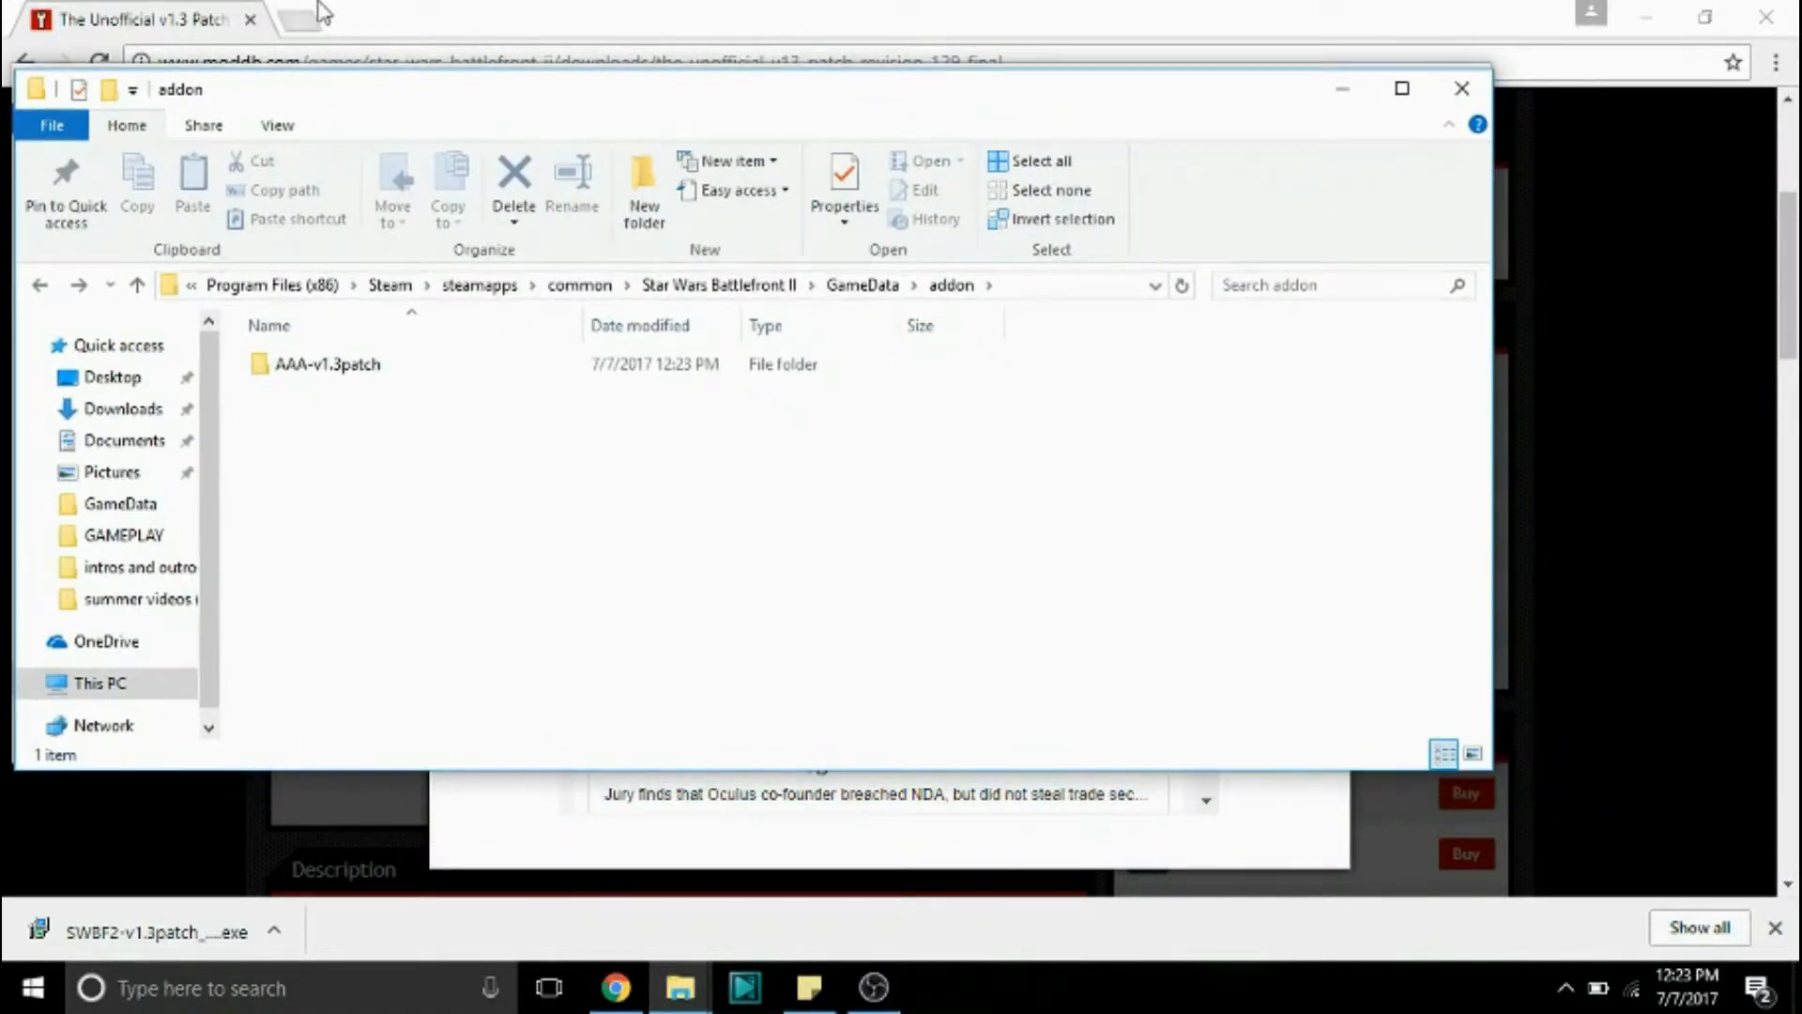
Step: In a new tab, search Google for 'star wars battlefront 2 the force awakens mods'
{"action": "left_click", "coordinate": [320, 17]}
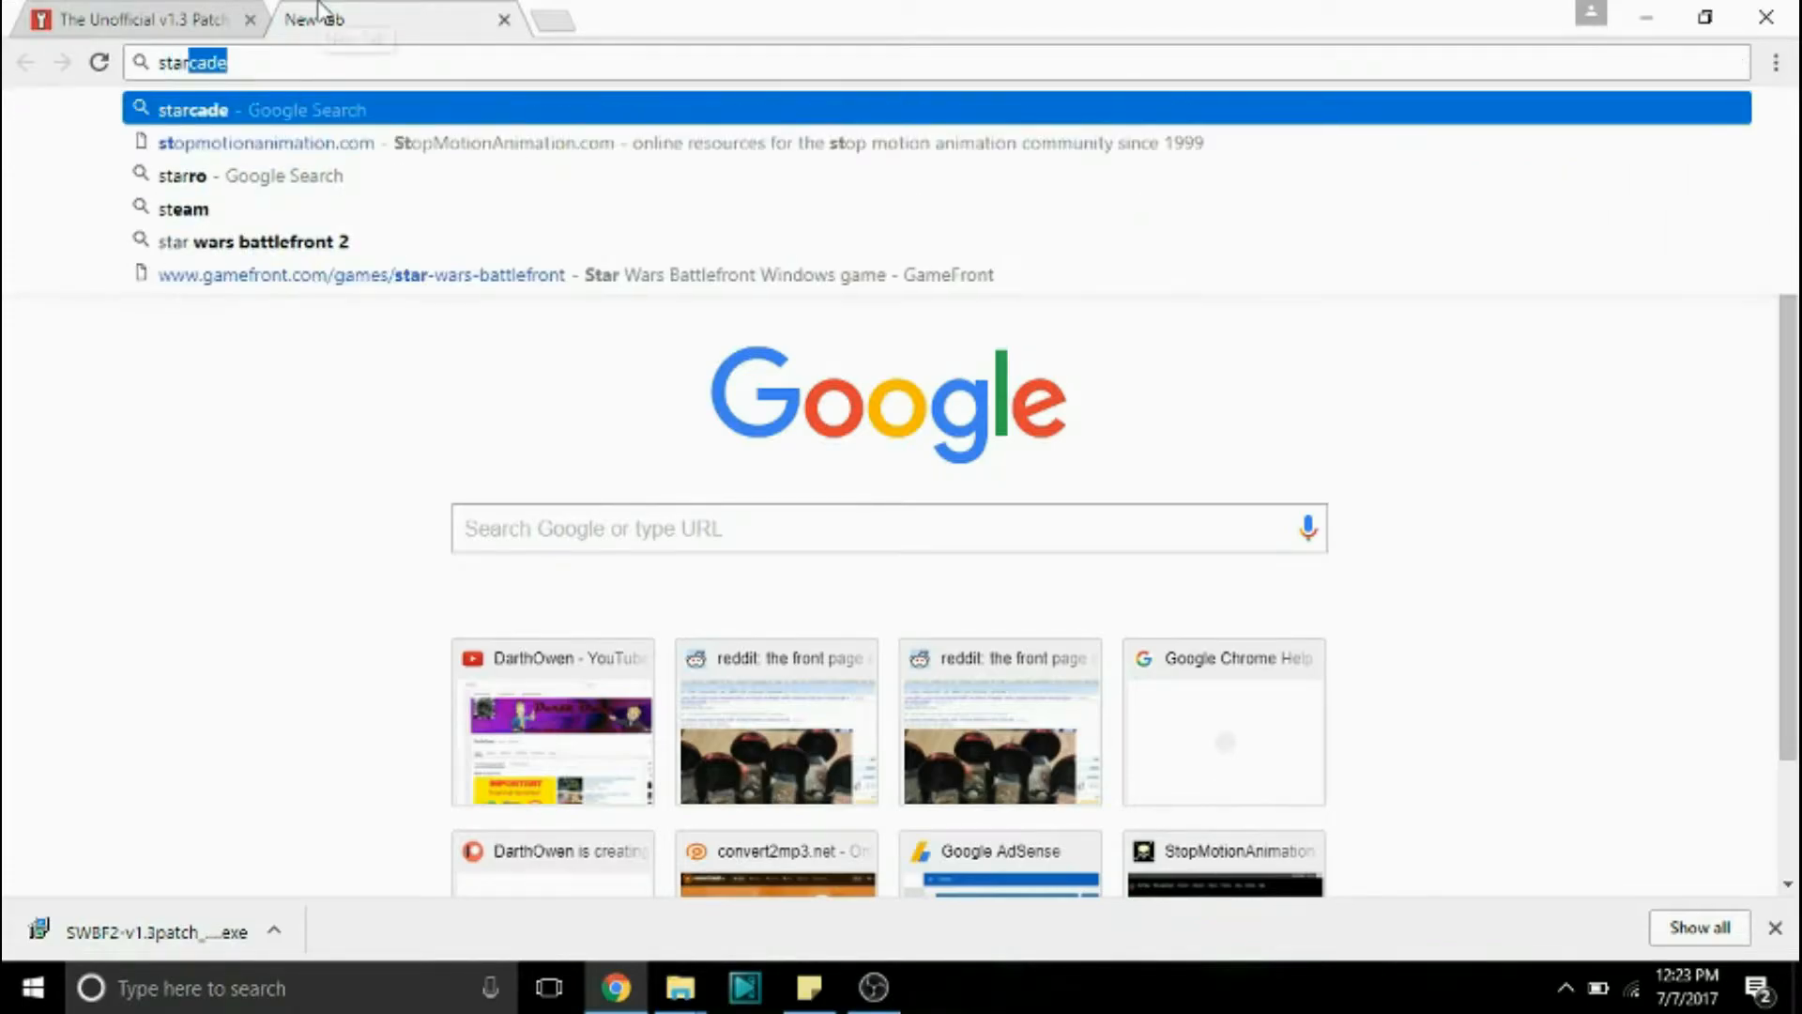
{"action": "type", "text": "star wars battlefront 2 graphics mod"}
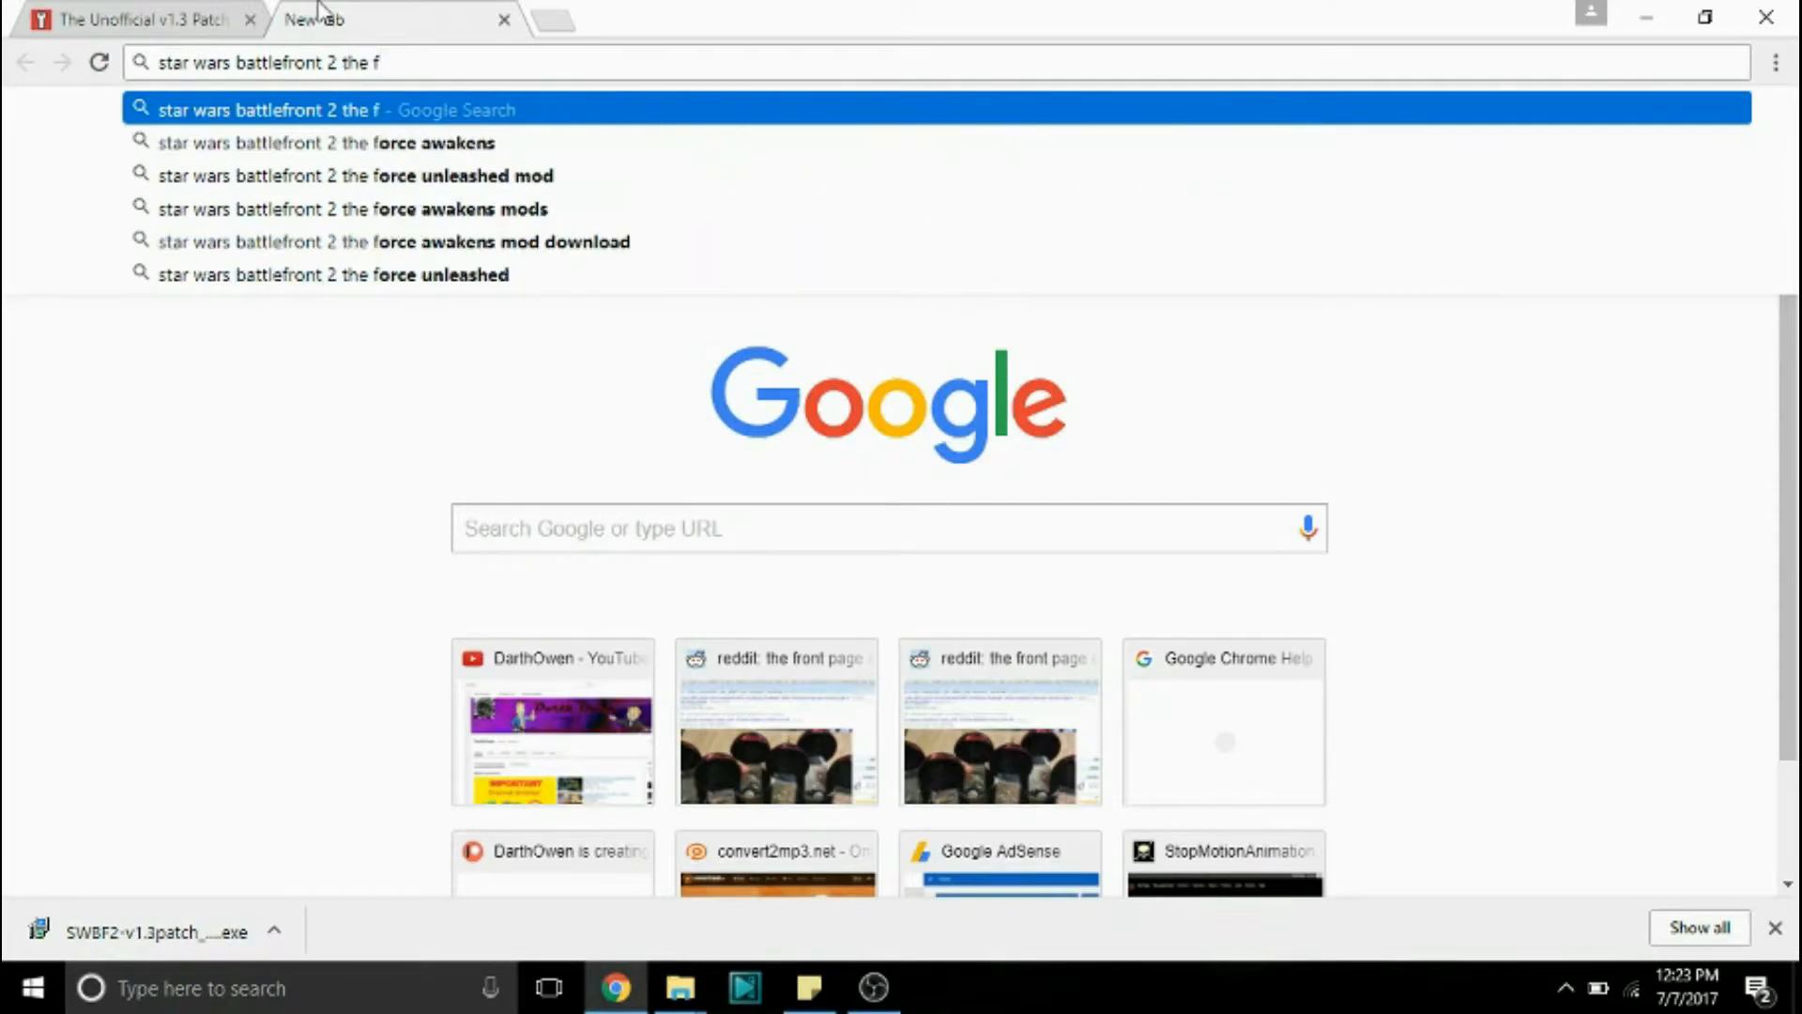
{"action": "left_click", "coordinate": [353, 208]}
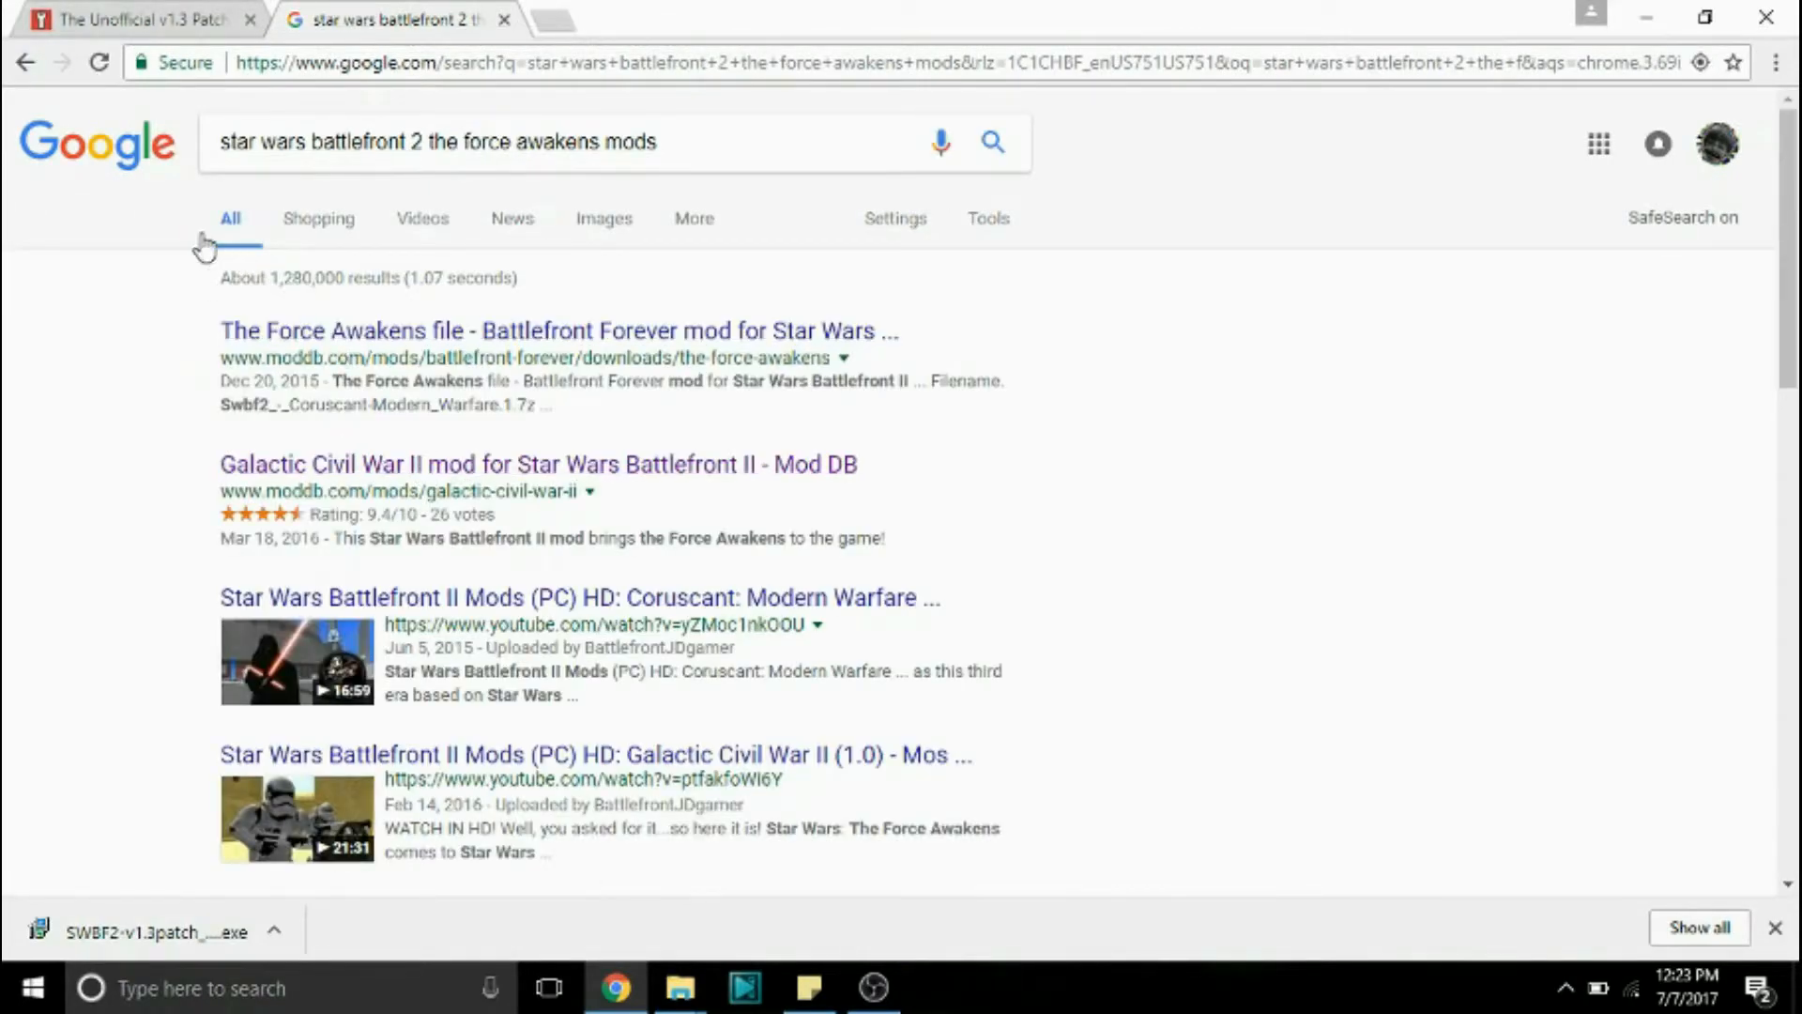
{"action": "mouse_move", "coordinate": [439, 618]}
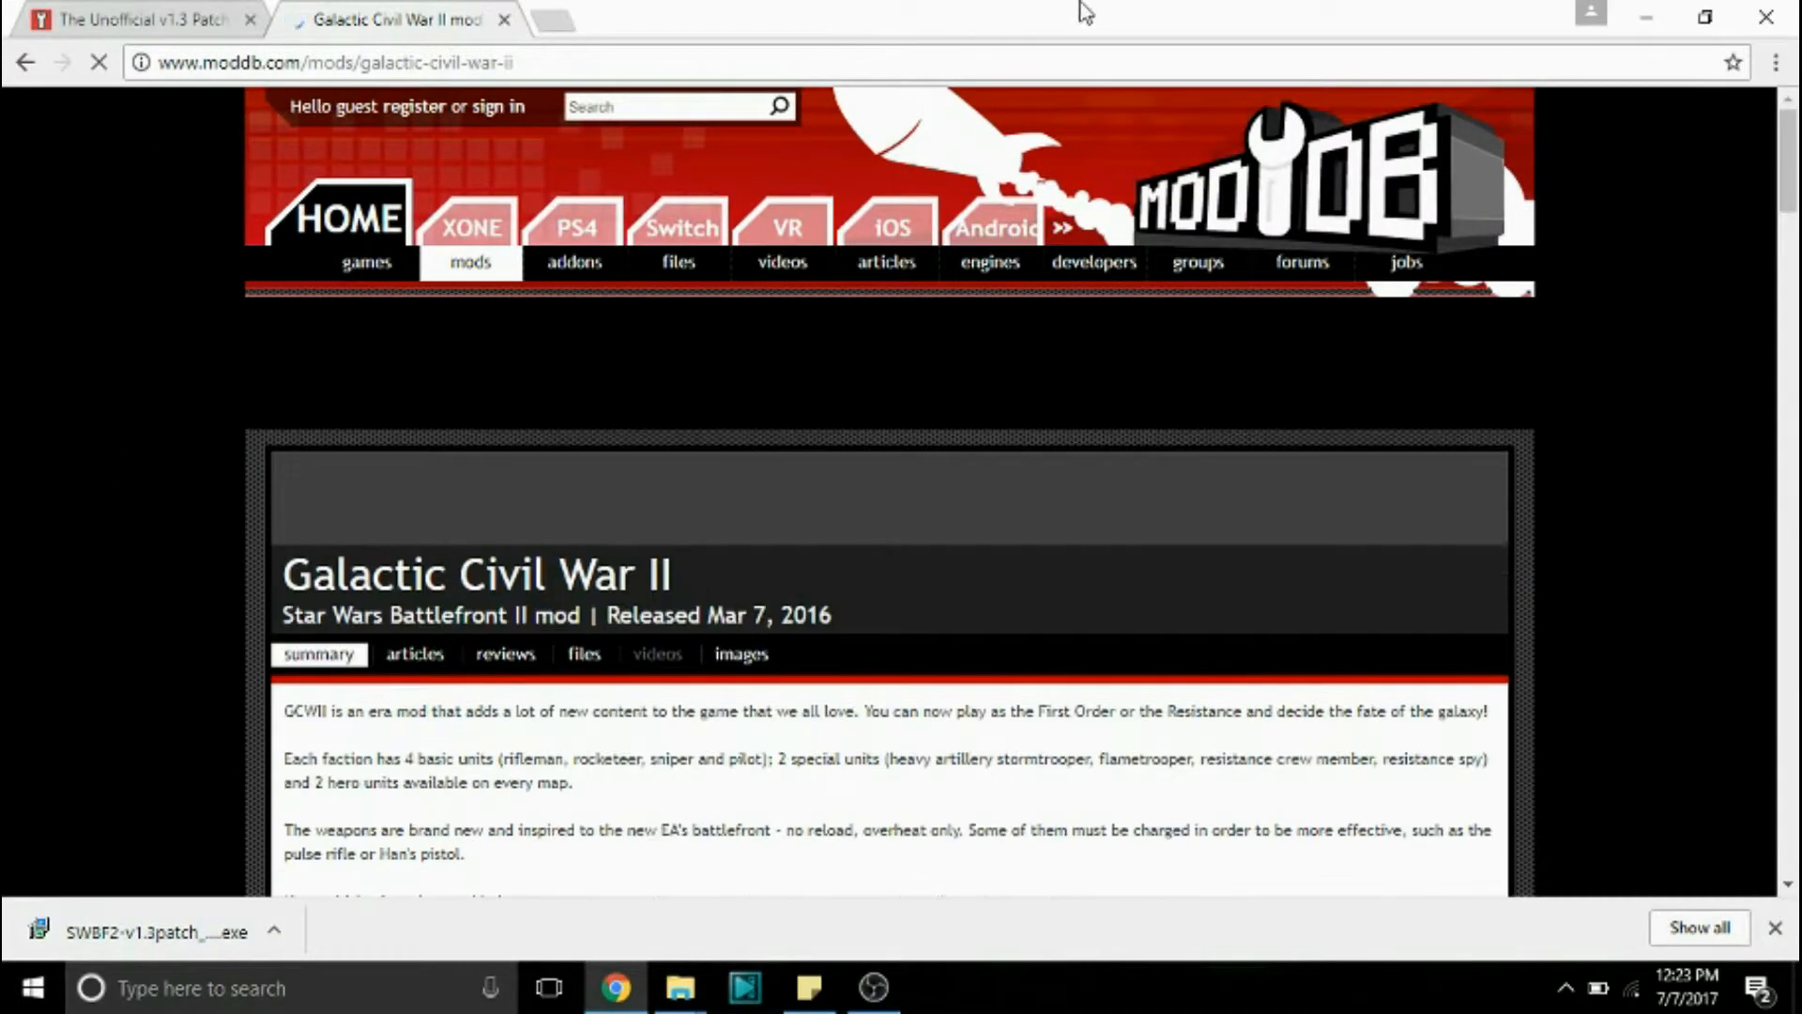
{"action": "mouse_move", "coordinate": [678, 225]}
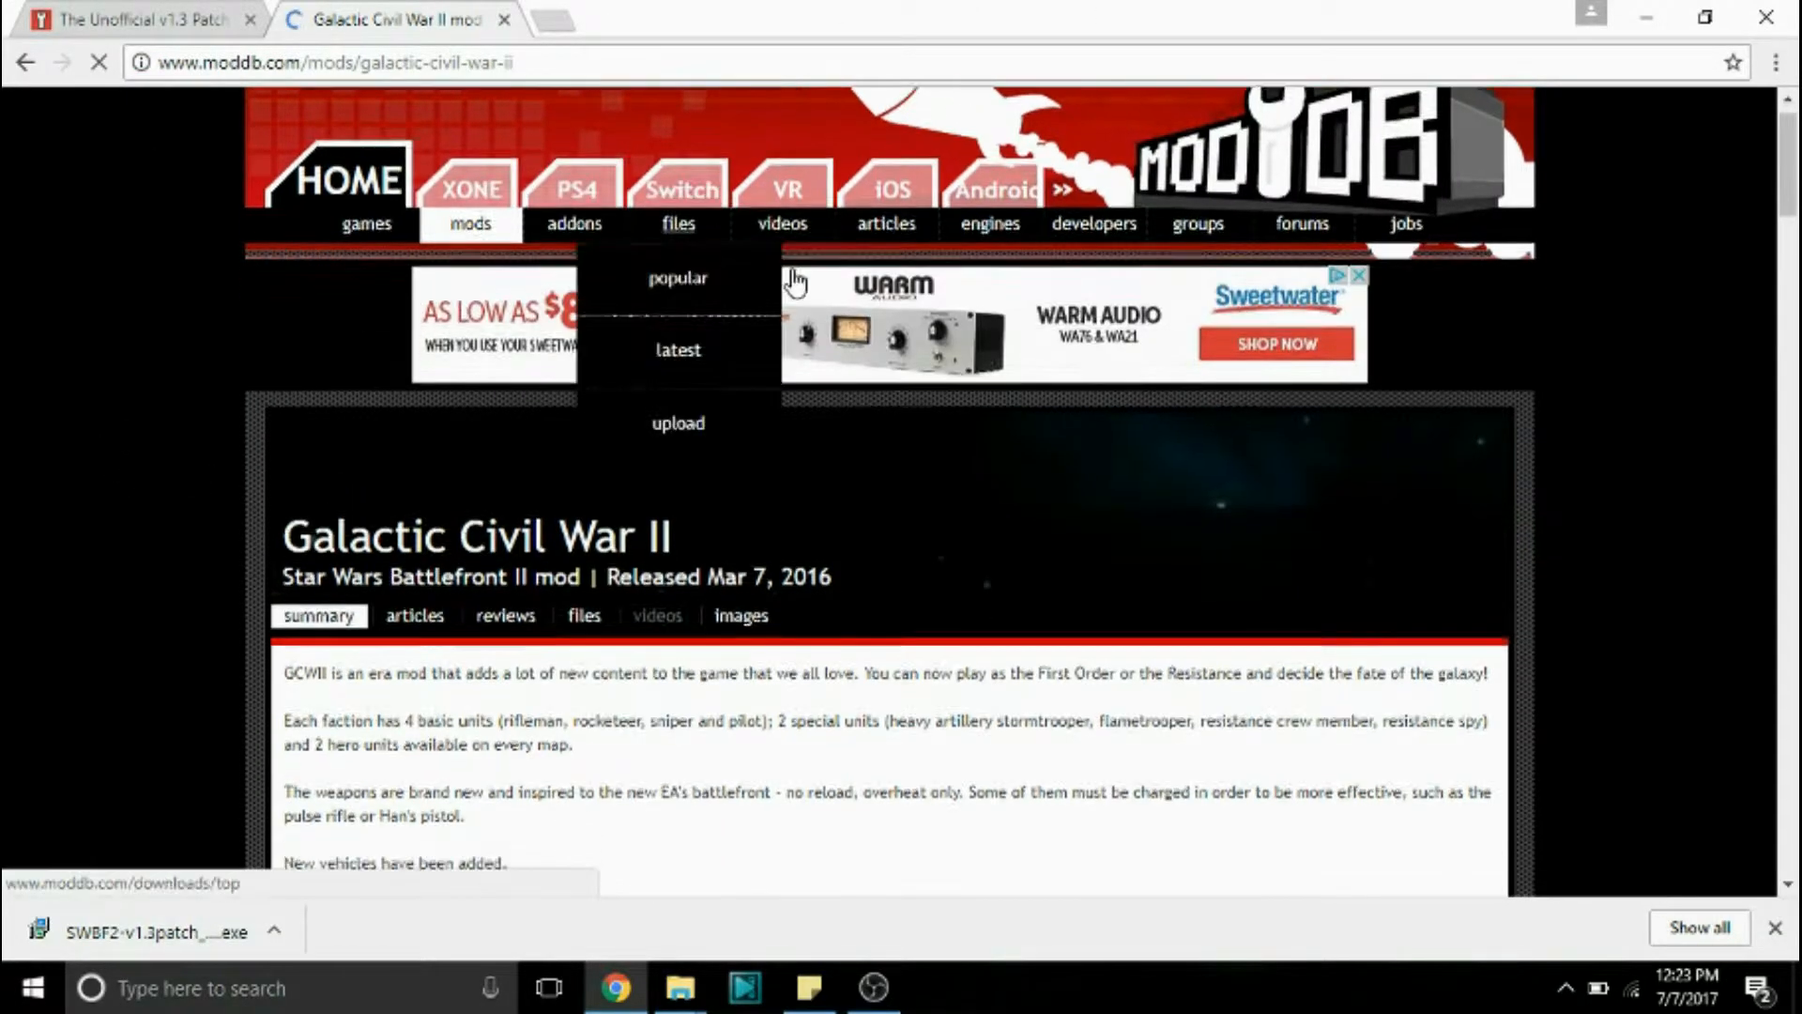
Step: From the mod's files list, open Galactic Civil War 1.6 Release and start the TFA_1.6.zip download
{"action": "scroll", "scroll_direction": "down", "scroll_amount": 3}
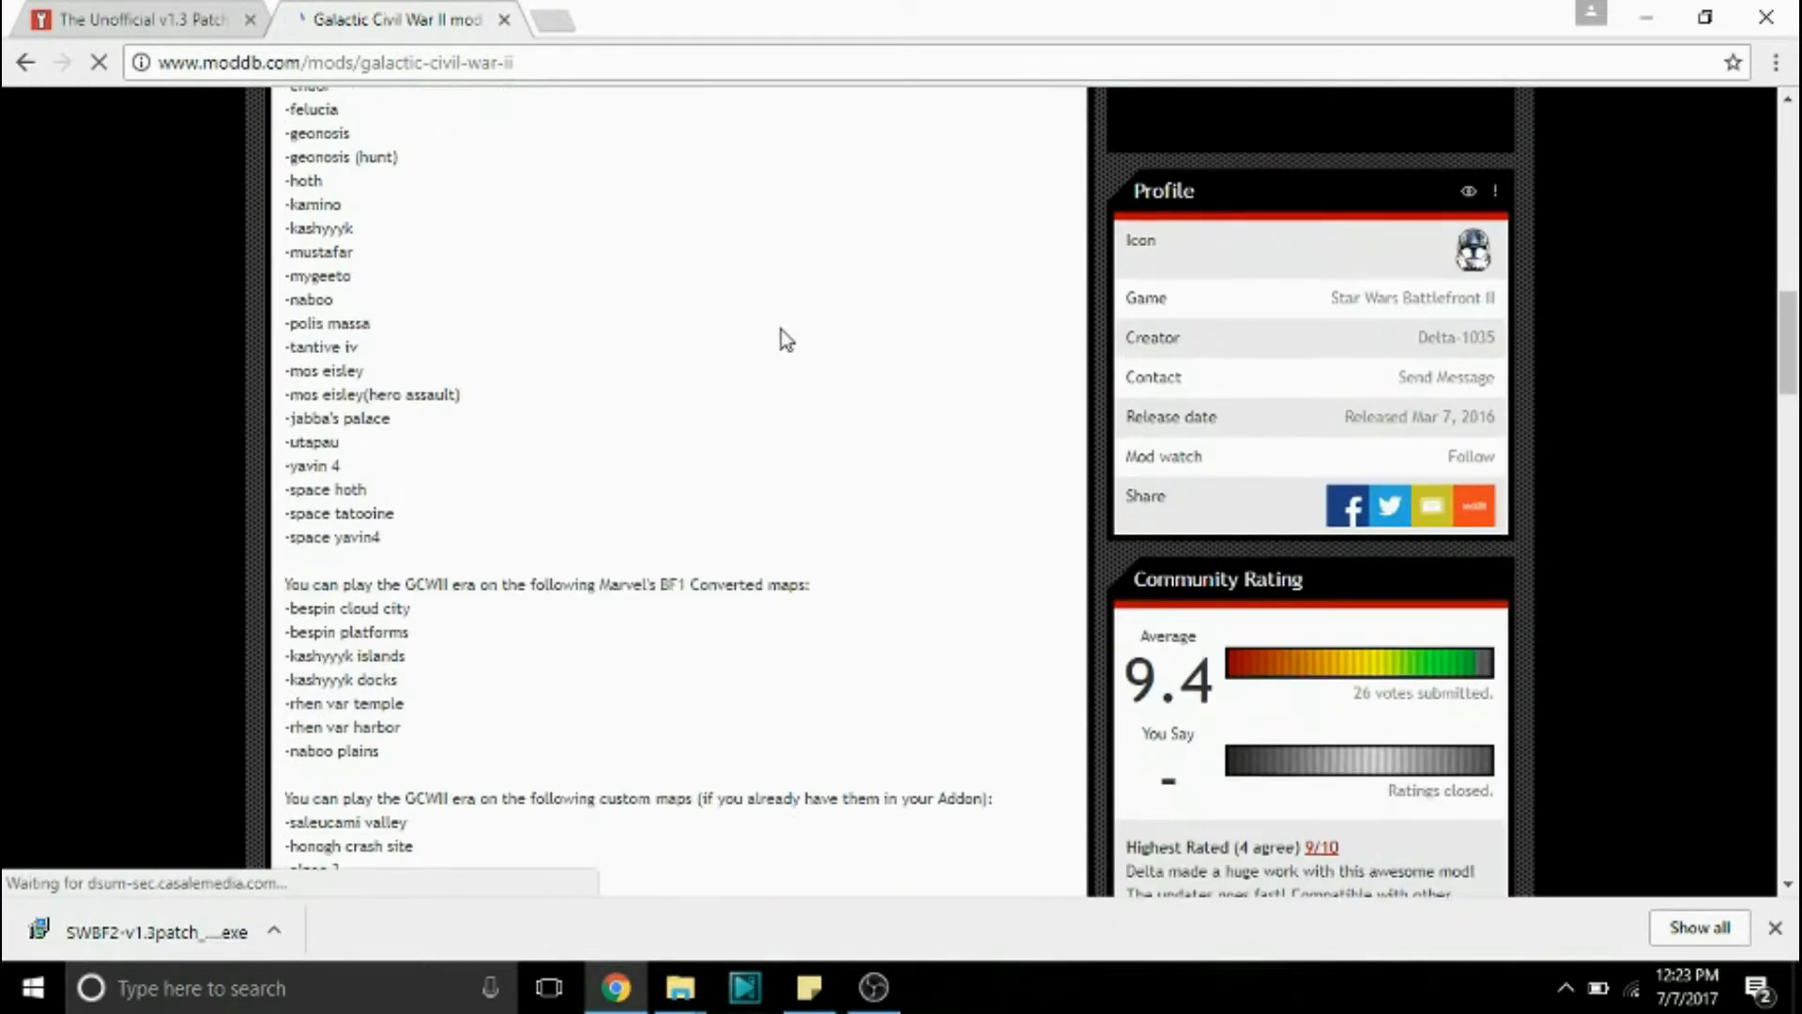
{"action": "scroll", "scroll_direction": "up", "scroll_amount": 3}
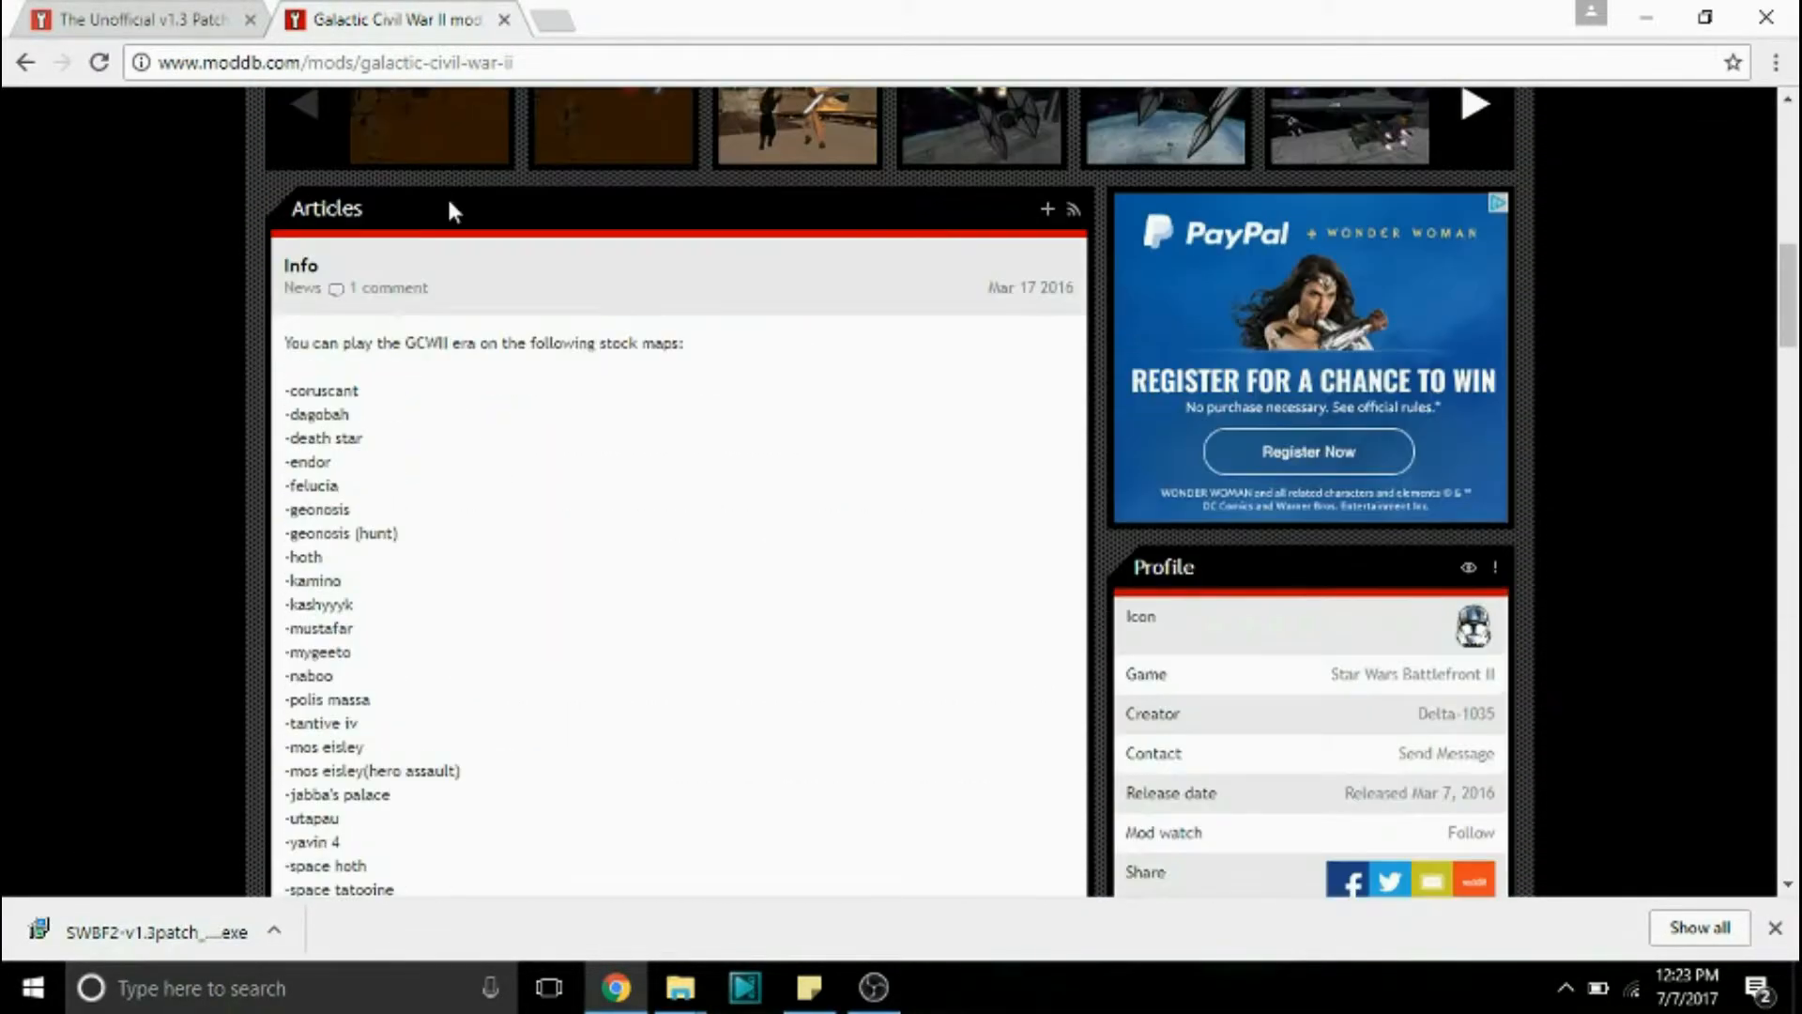
{"action": "scroll", "scroll_direction": "up", "scroll_amount": 3}
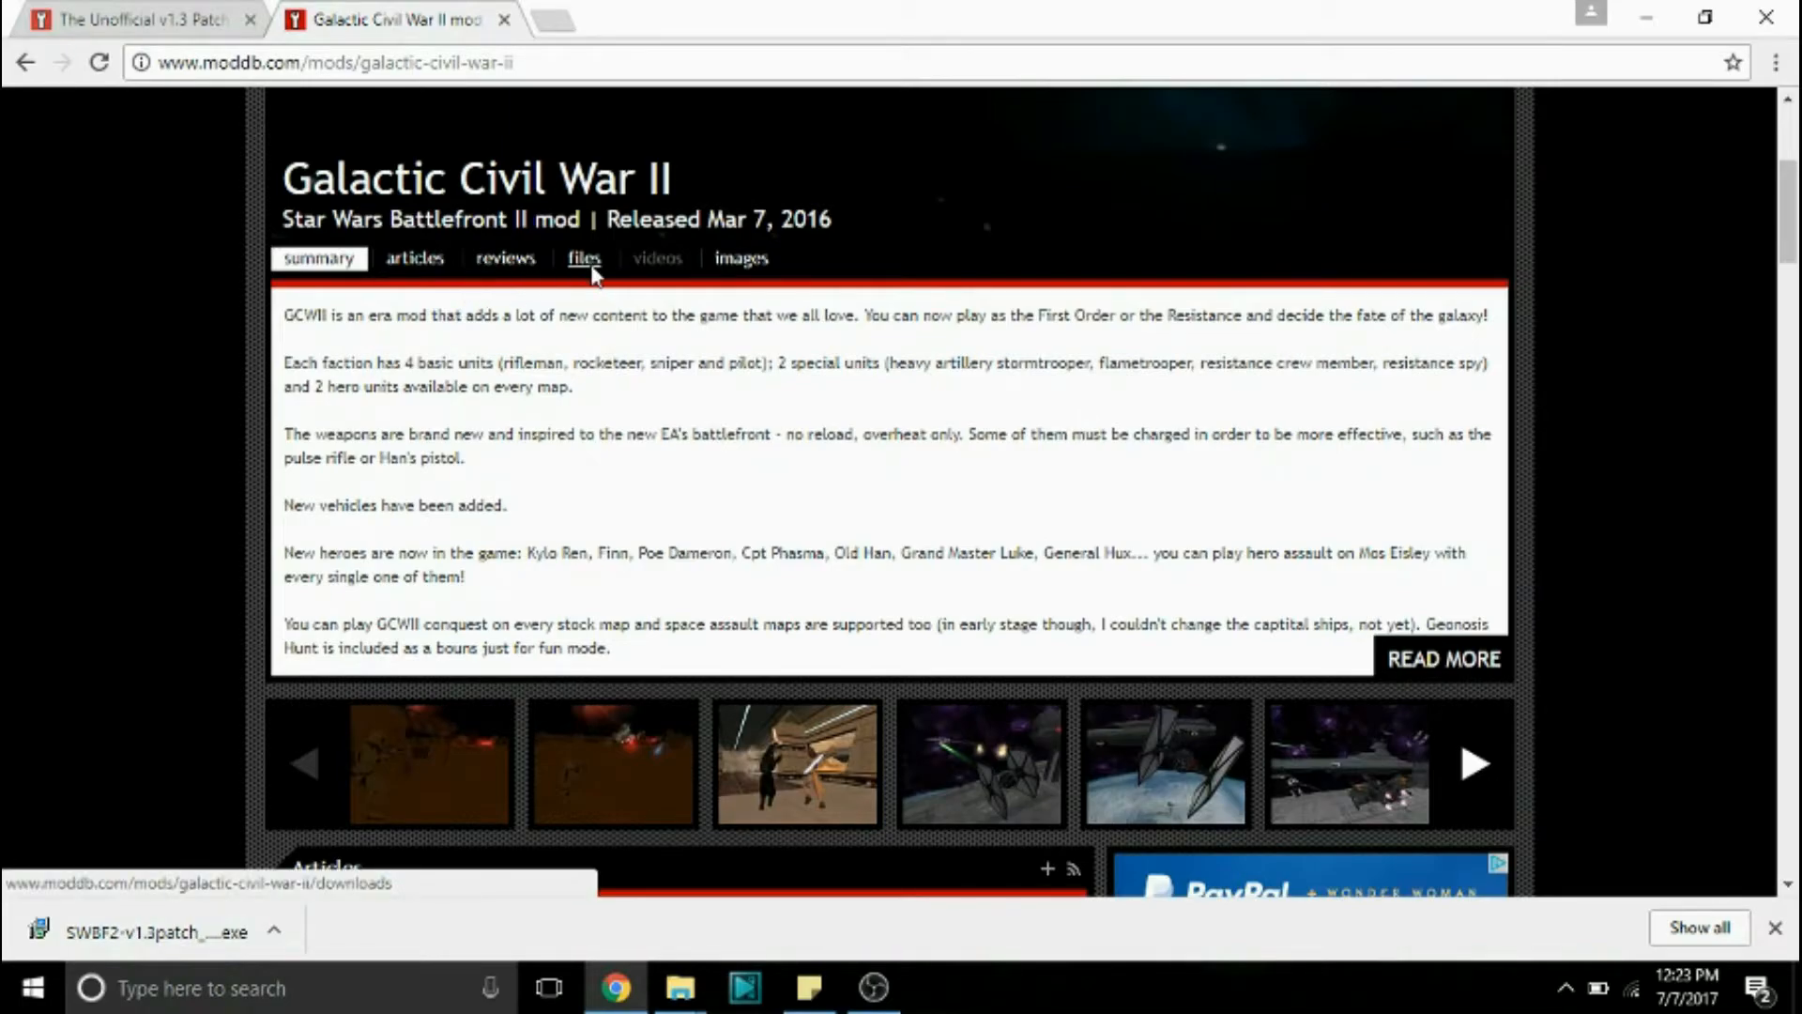
{"action": "left_click", "coordinate": [584, 258]}
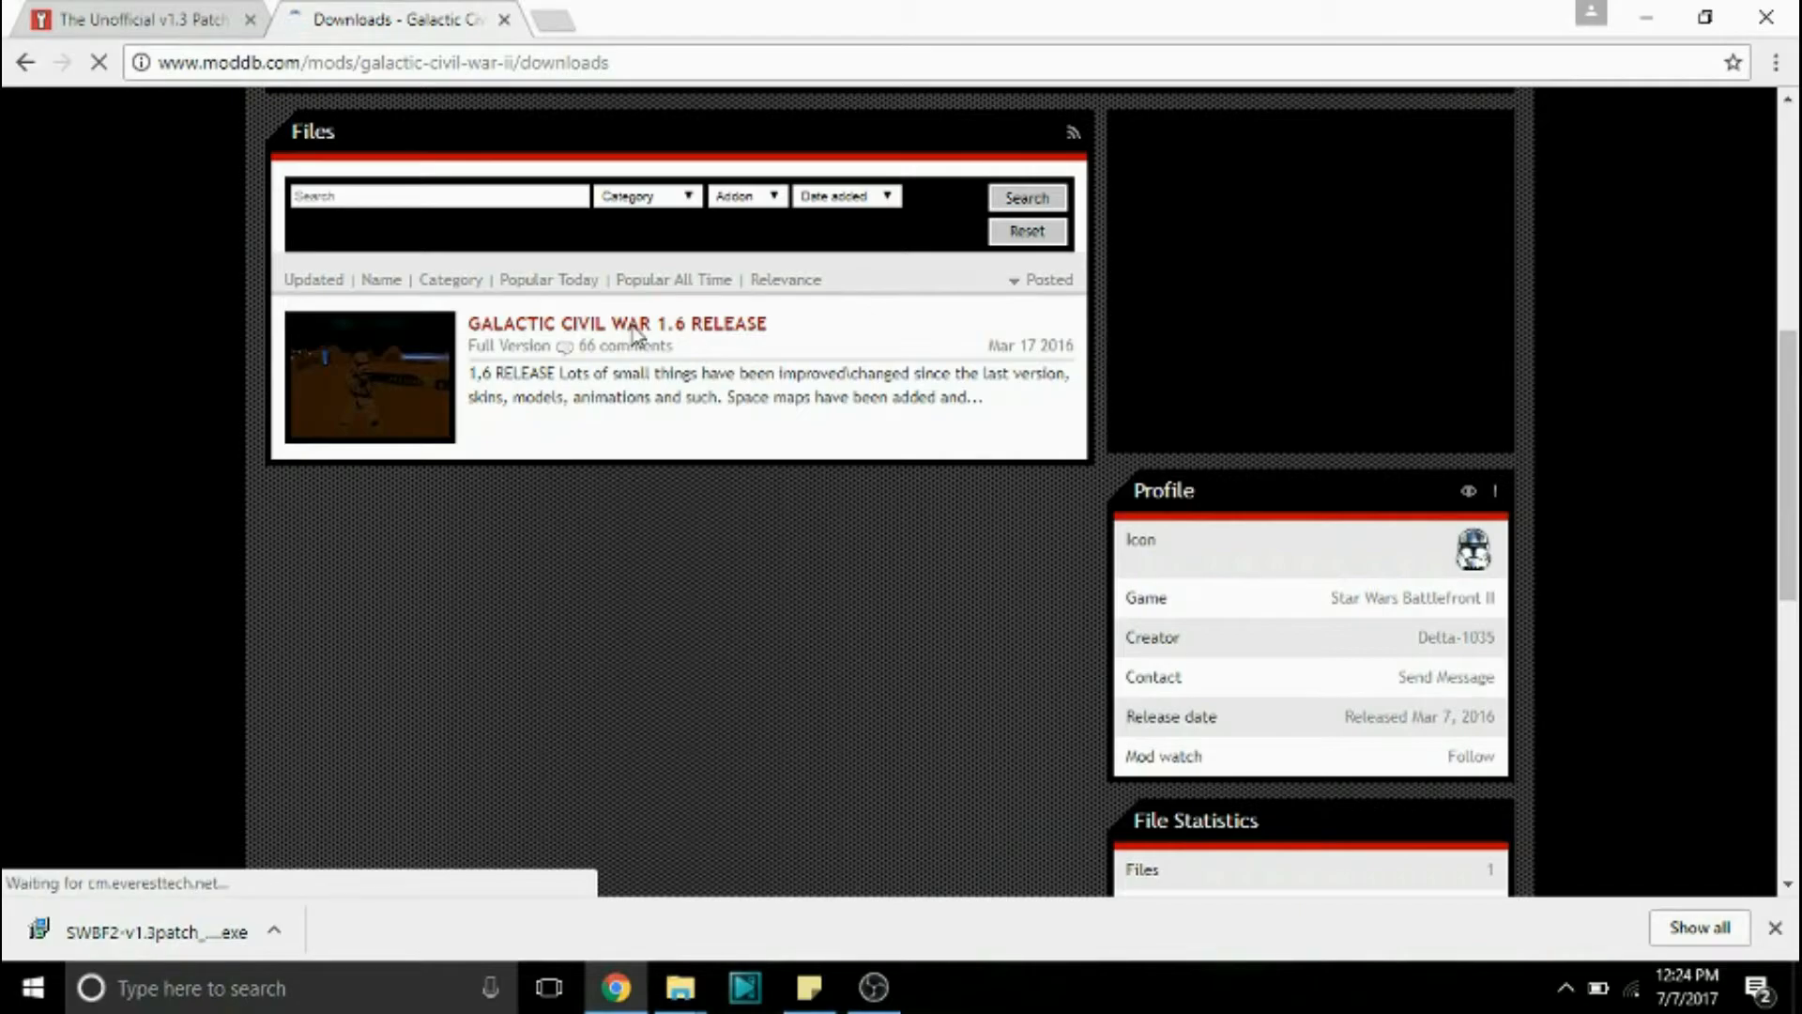
{"action": "left_click", "coordinate": [635, 323]}
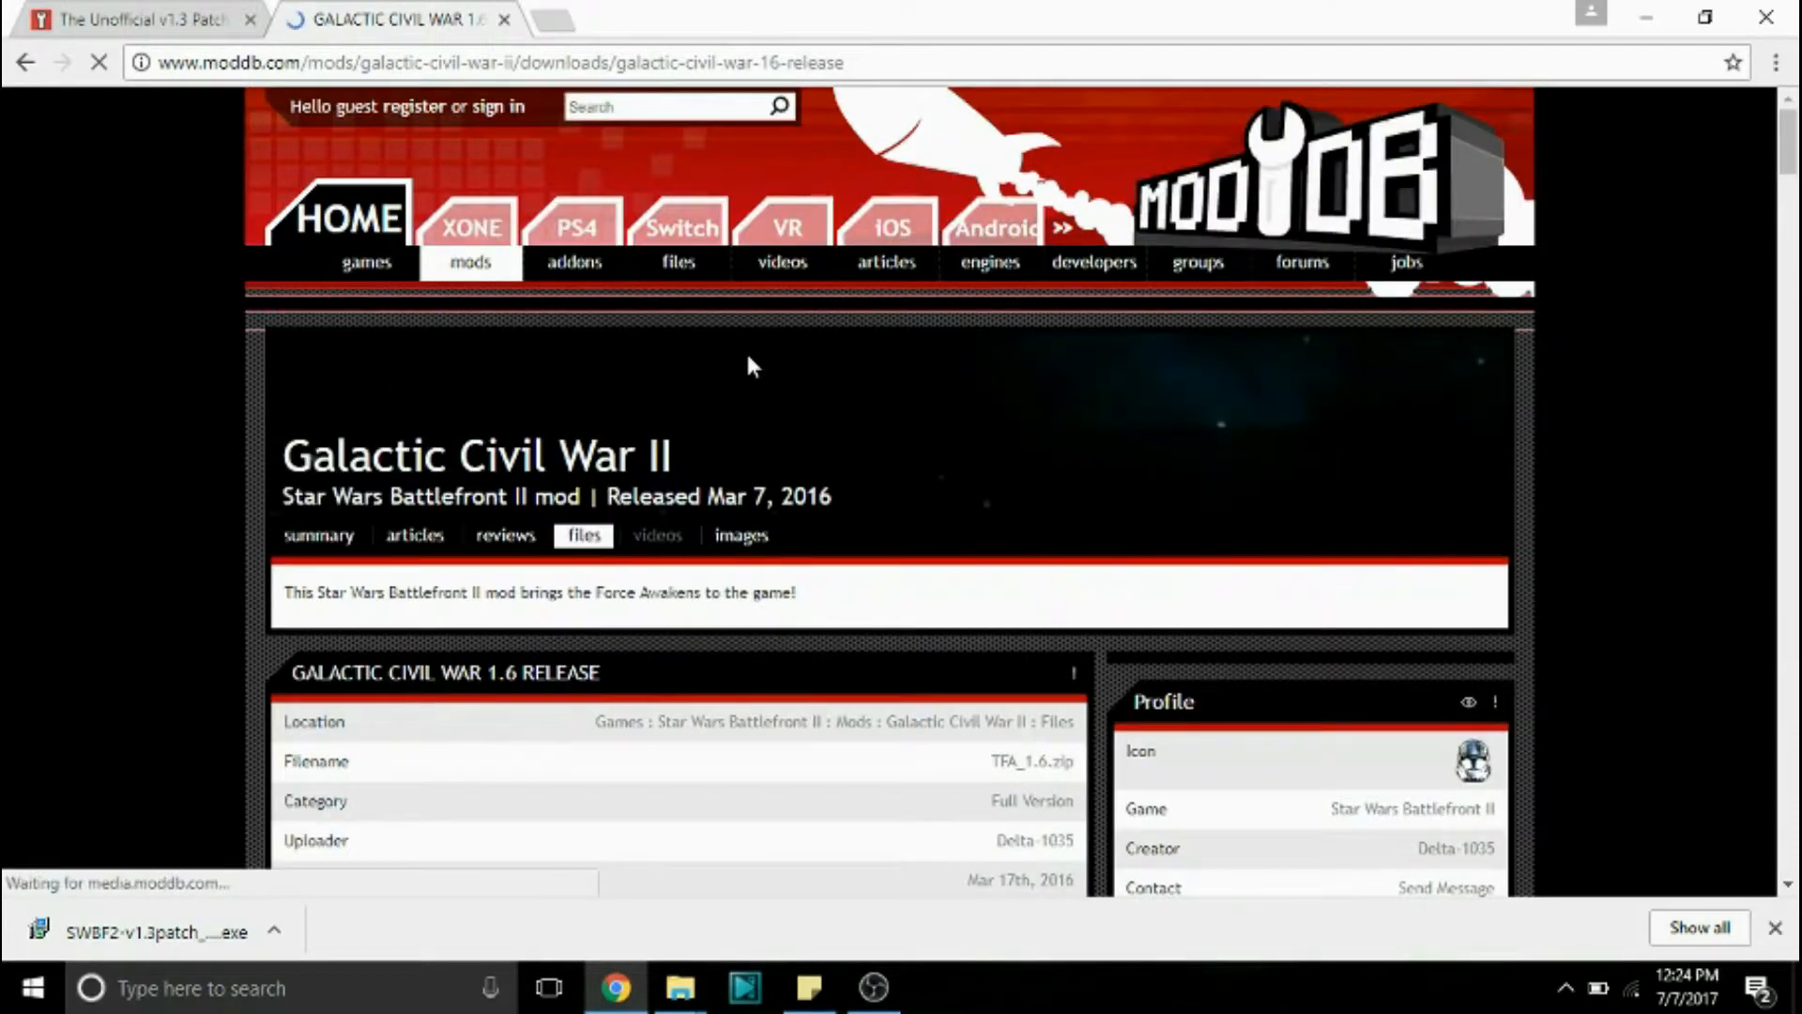
{"action": "scroll", "scroll_direction": "down", "scroll_amount": 3}
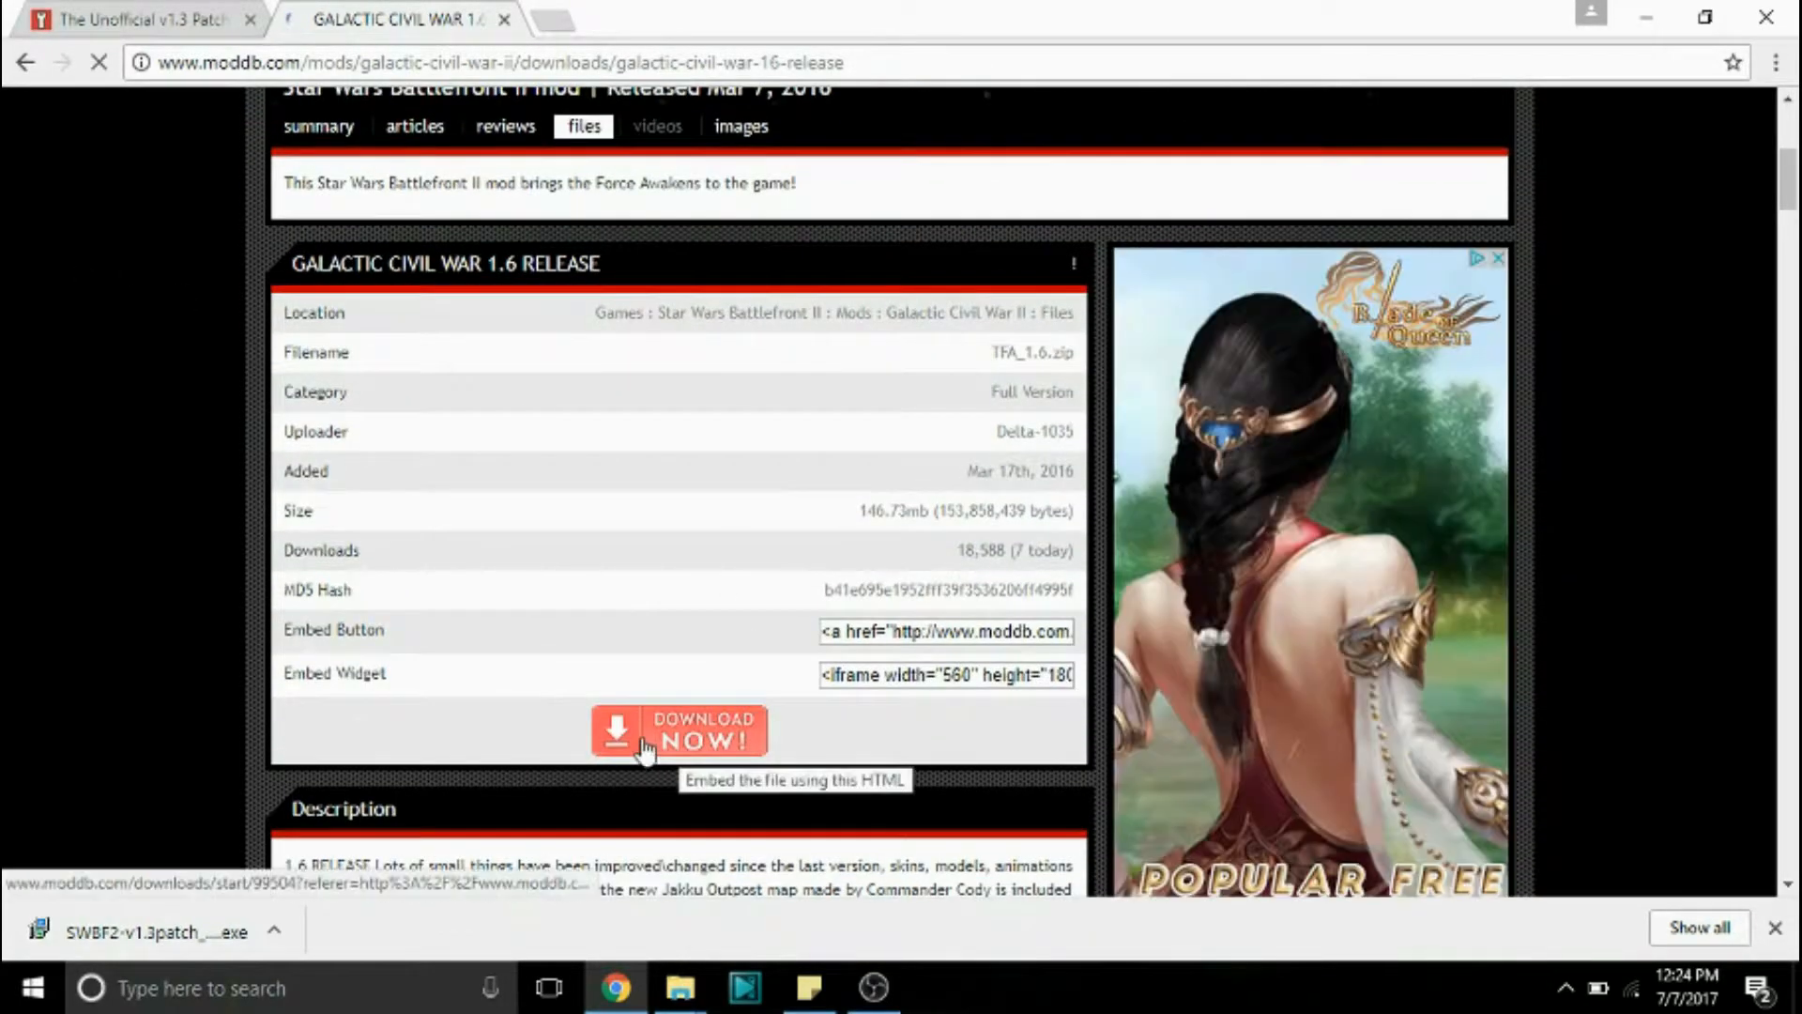
{"action": "left_click", "coordinate": [681, 732]}
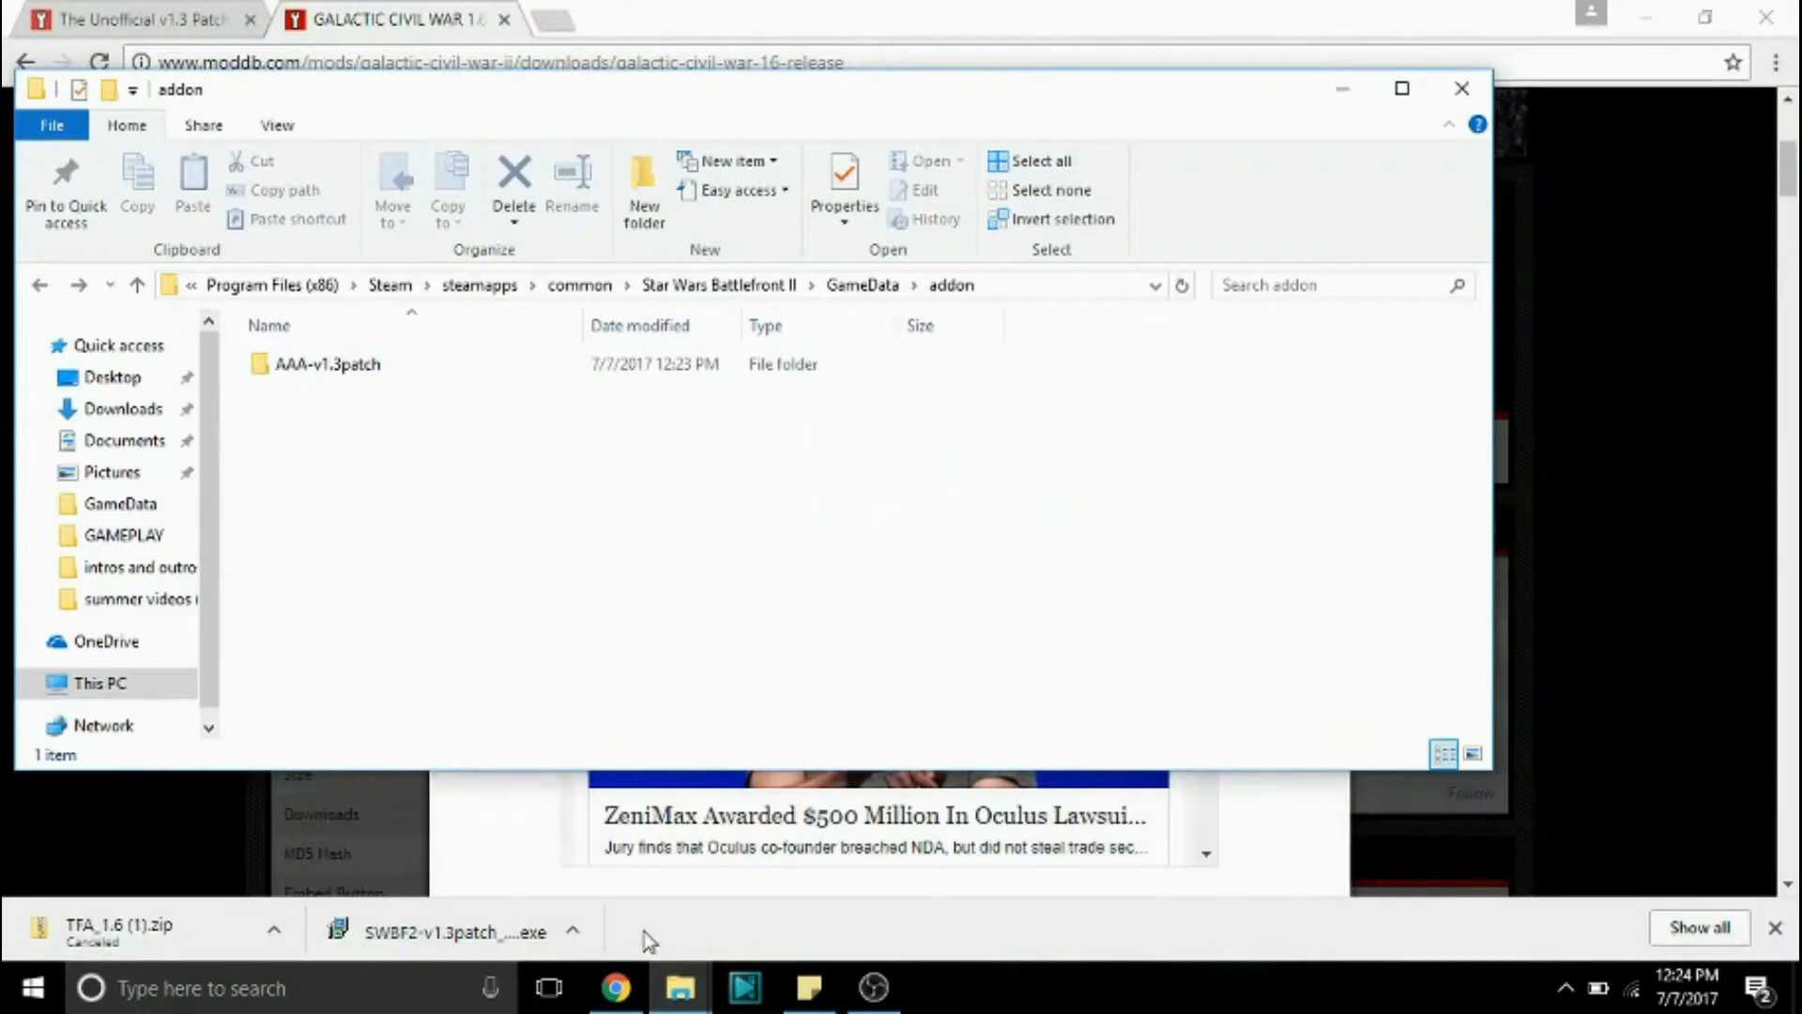
Step: Extract the TFA_1.6 zip in Downloads into a Downloads\TFA_1.6 folder
{"action": "left_click", "coordinate": [120, 408]}
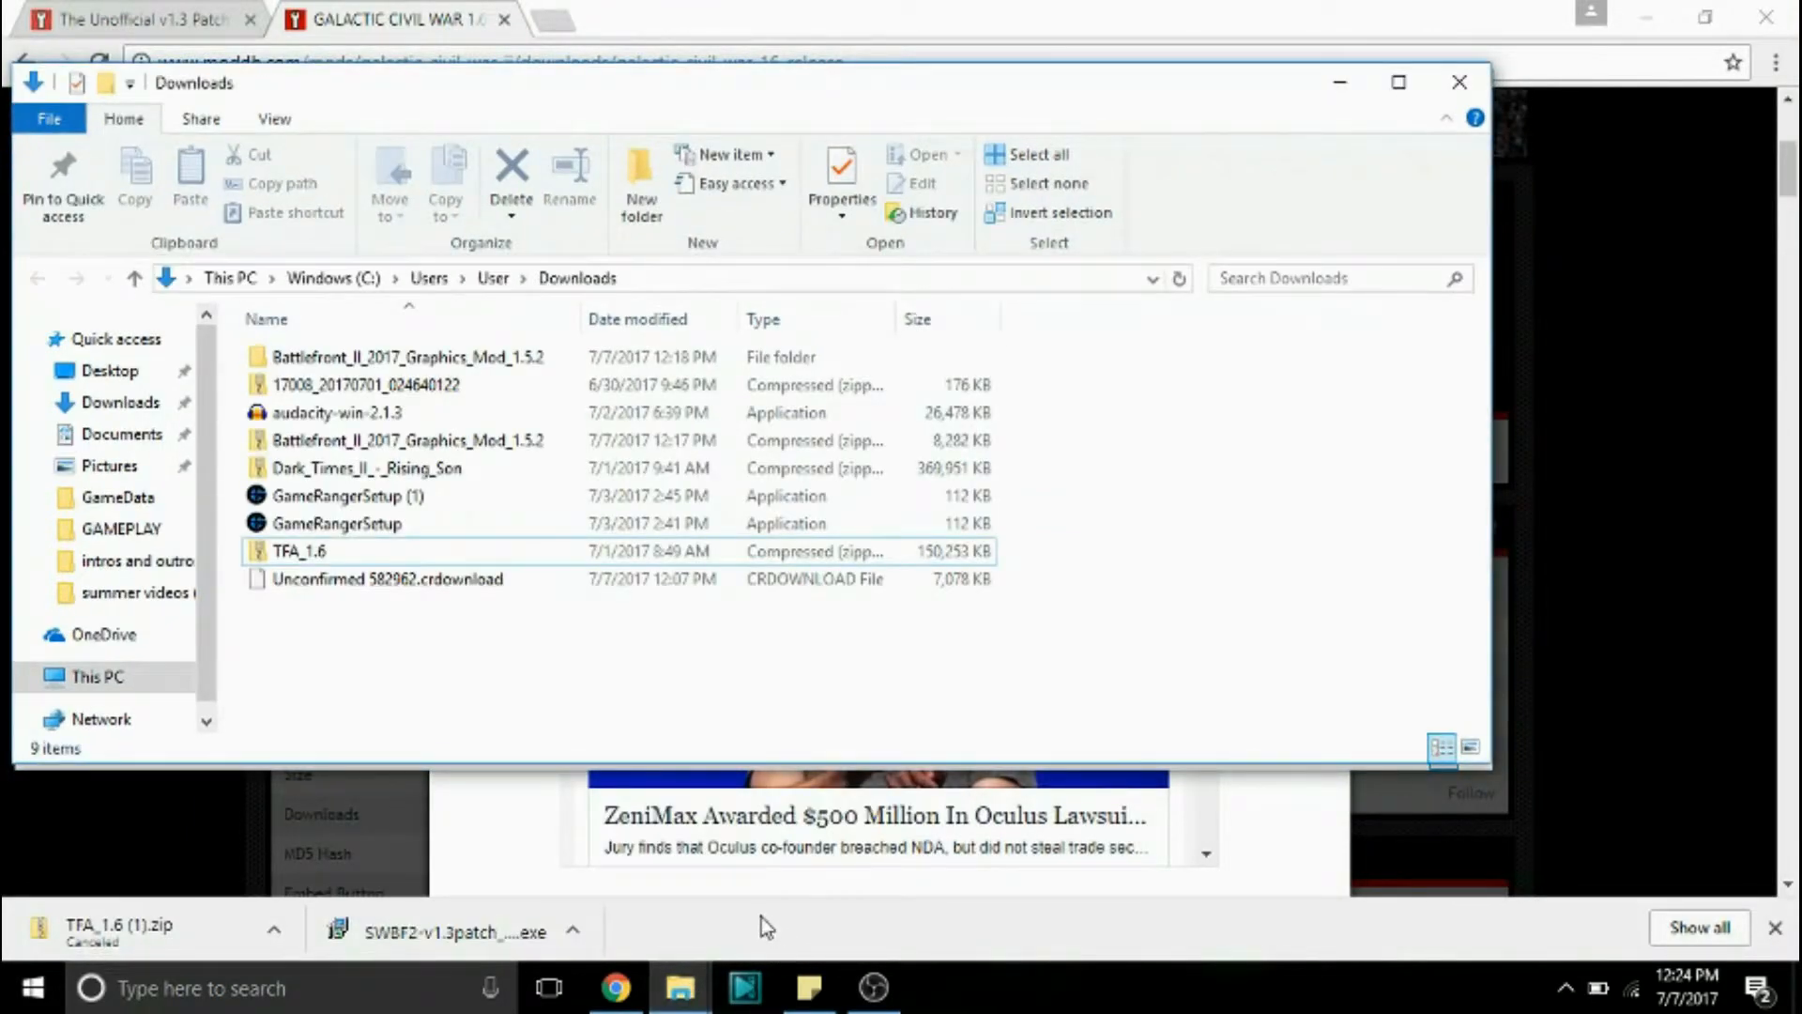
{"action": "mouse_move", "coordinate": [459, 91]}
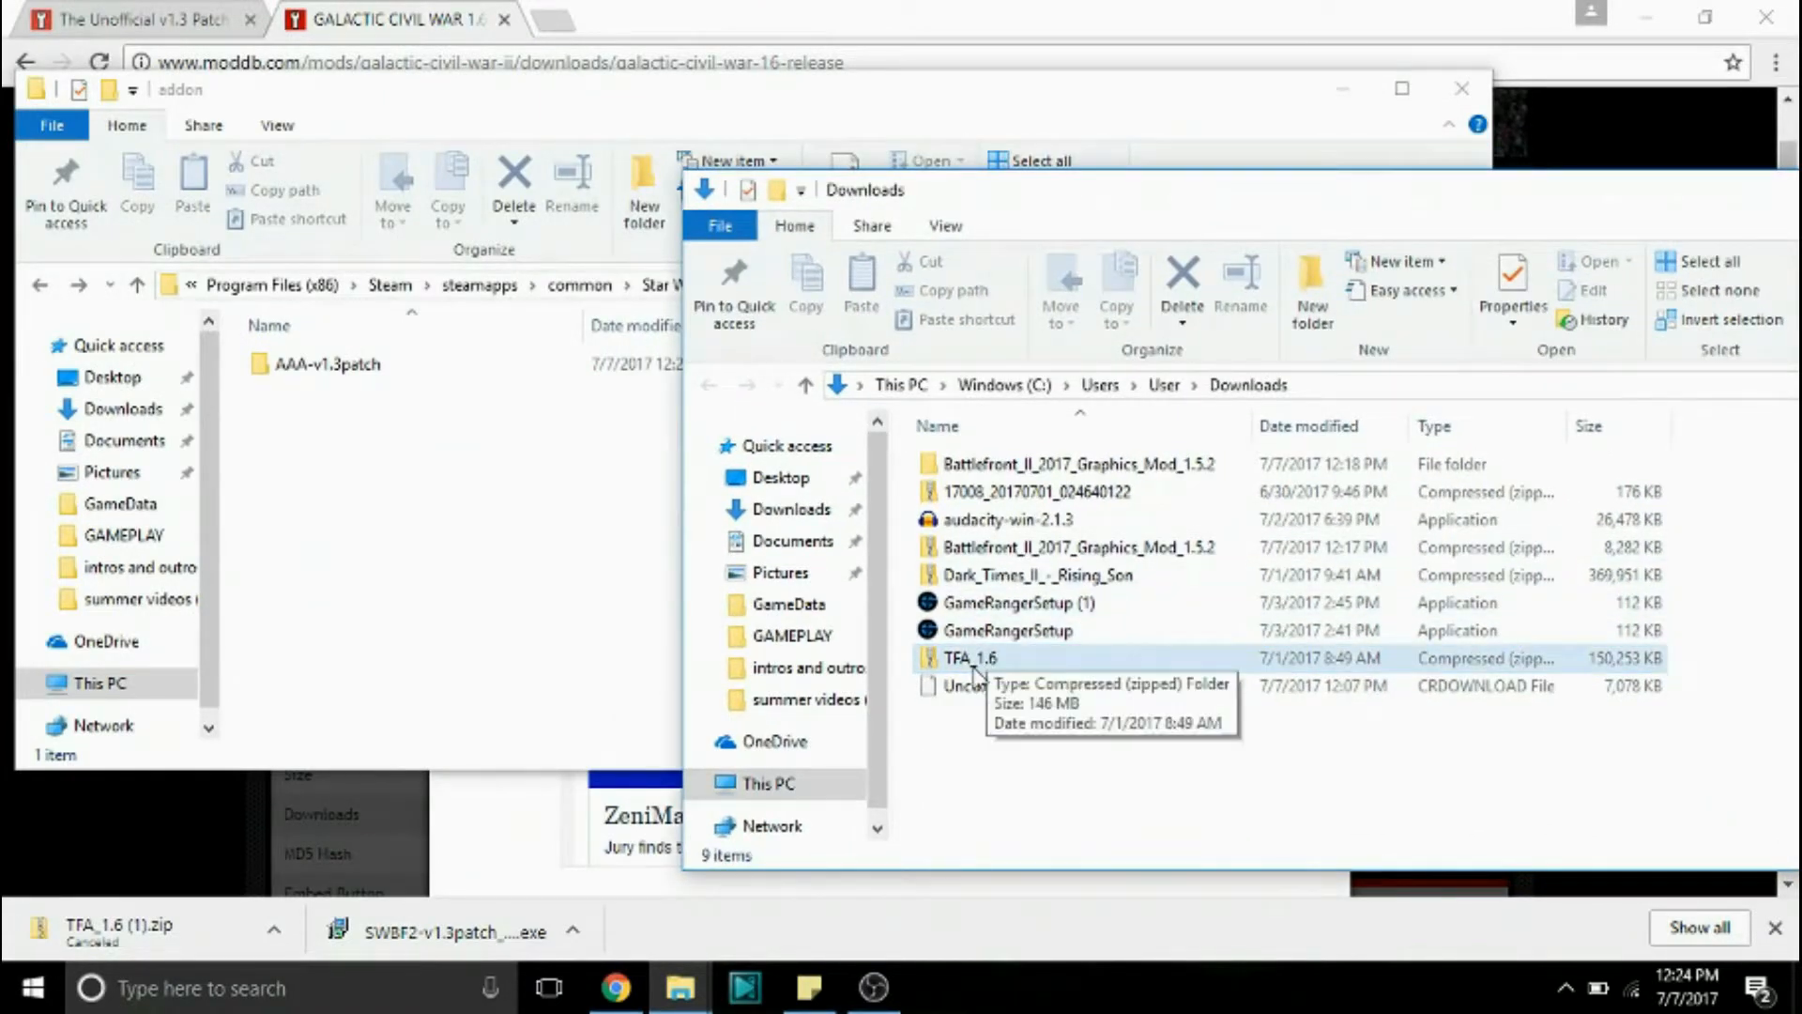
{"action": "left_click", "coordinate": [970, 659]}
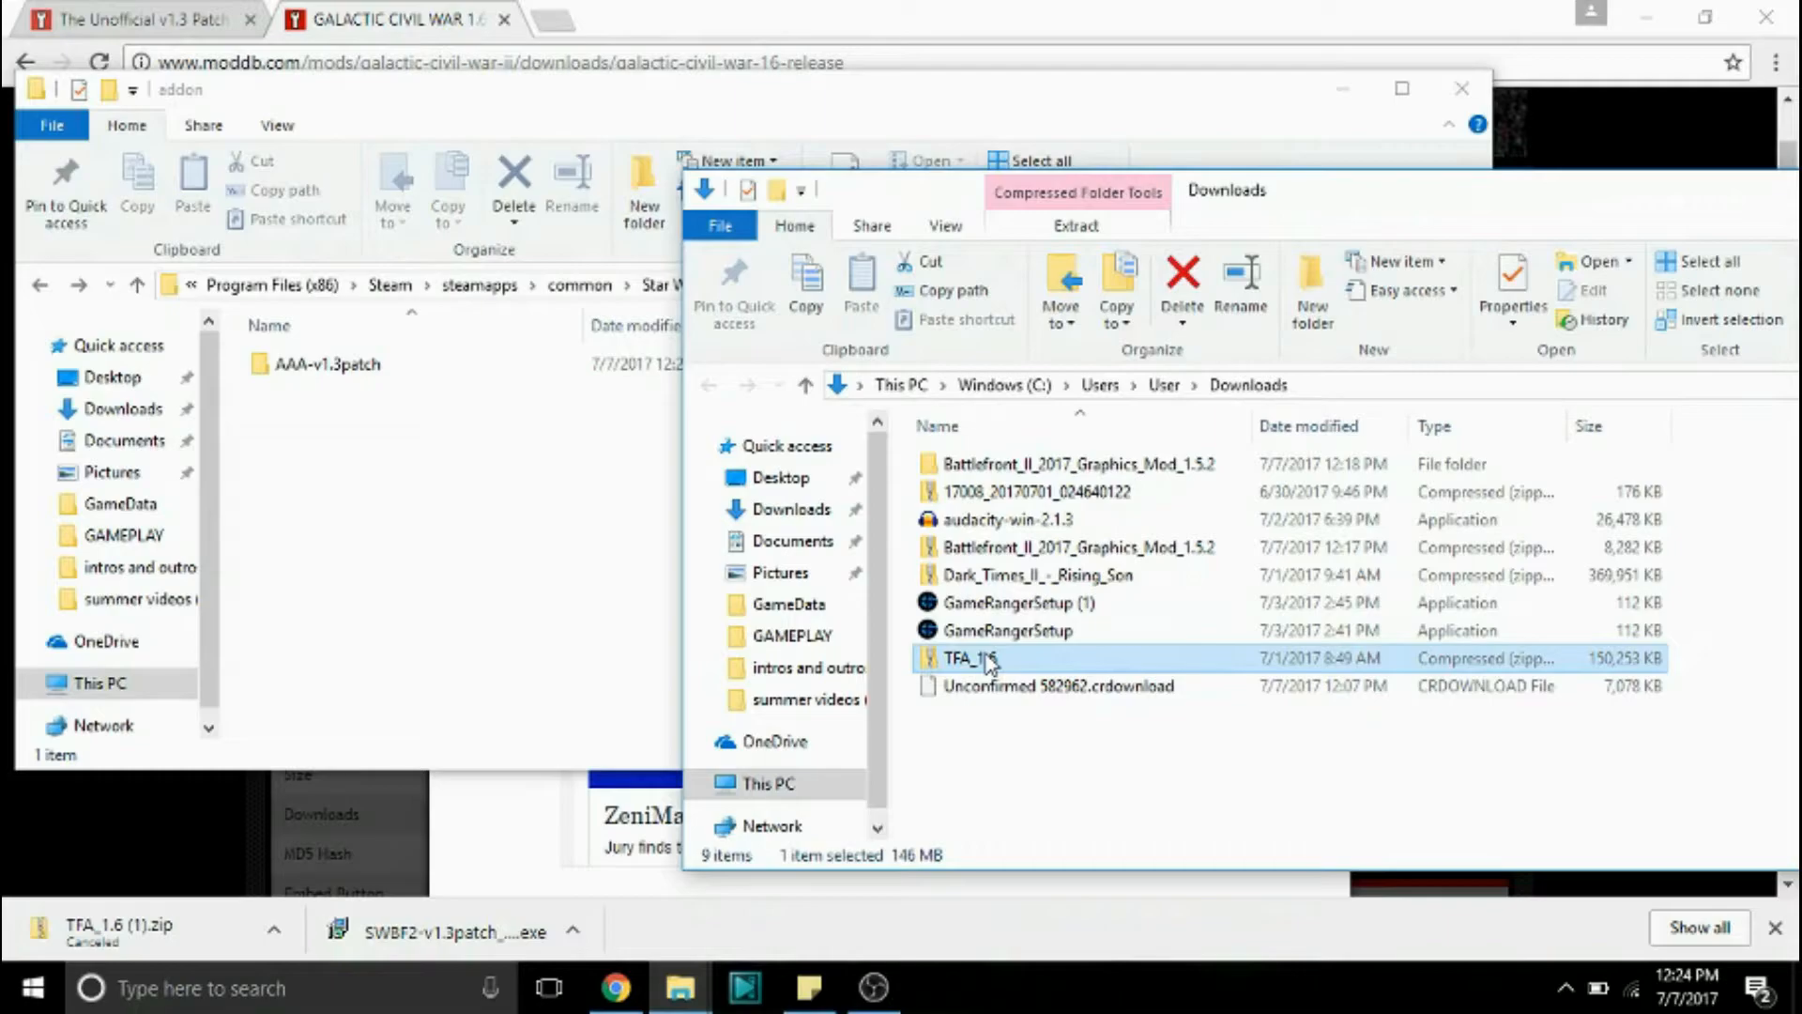
{"action": "right_click", "coordinate": [981, 659]}
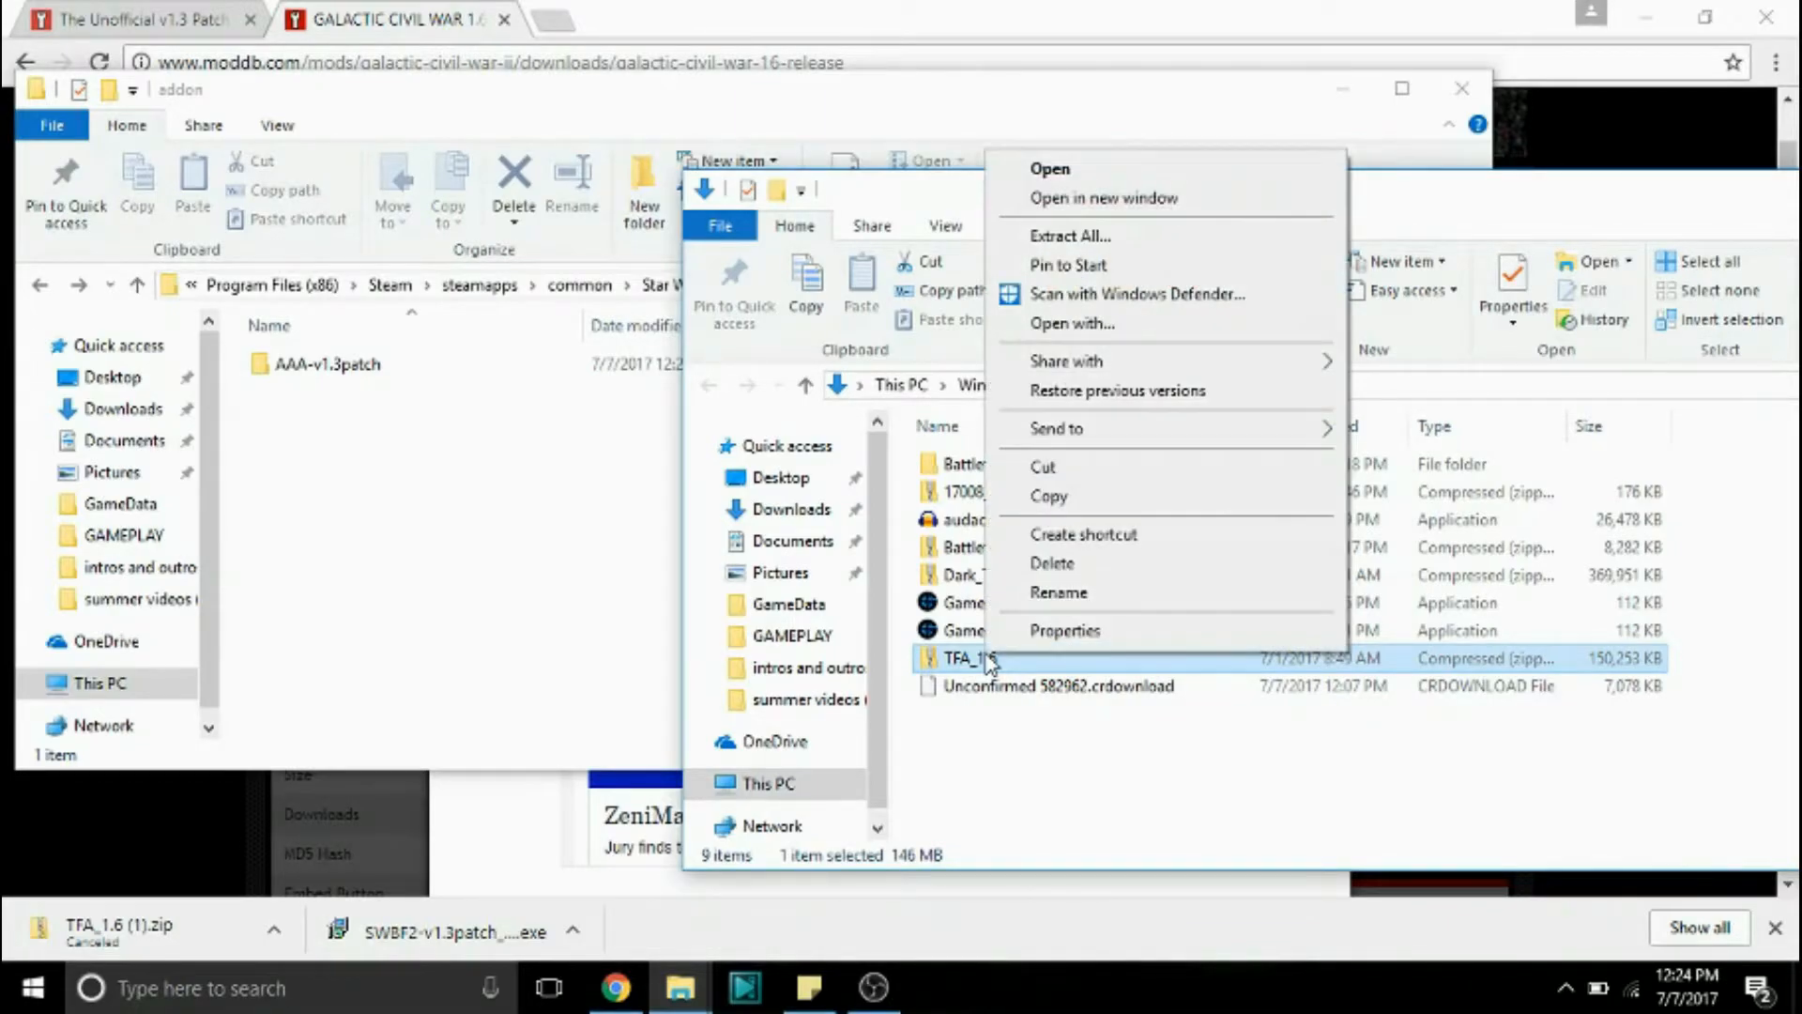
{"action": "left_click", "coordinate": [1067, 236]}
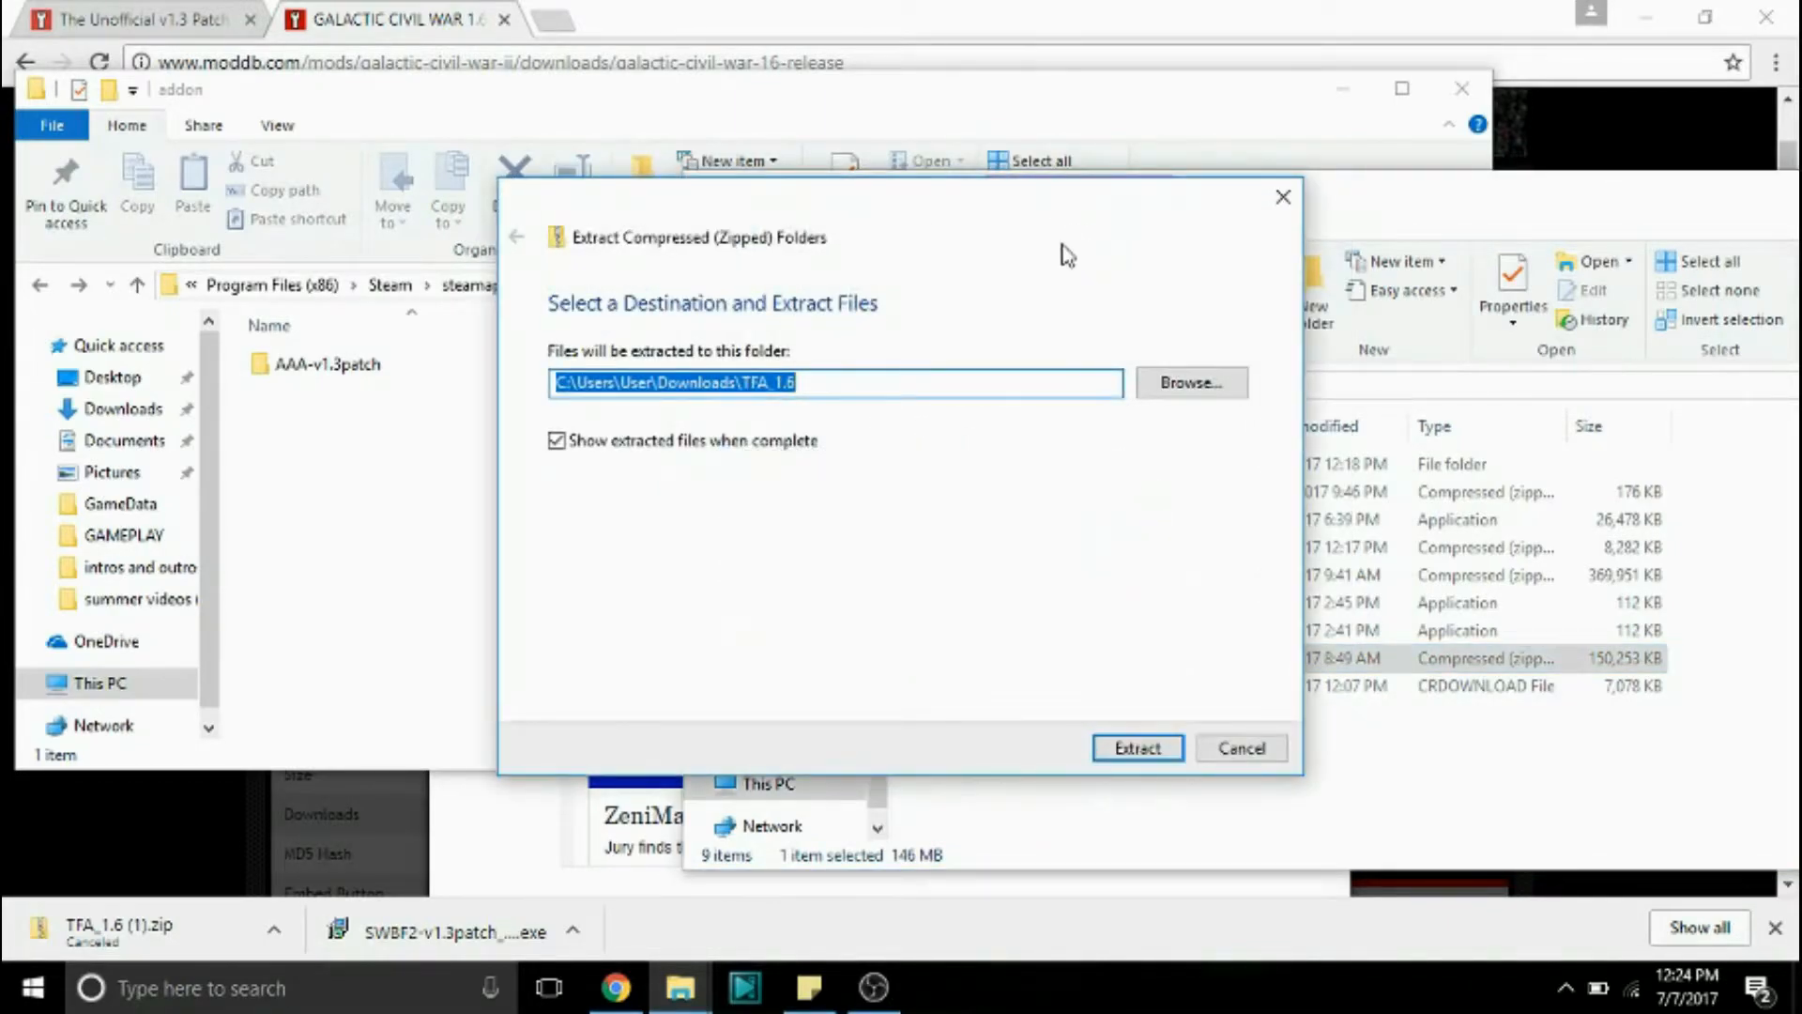
{"action": "left_click", "coordinate": [1137, 748]}
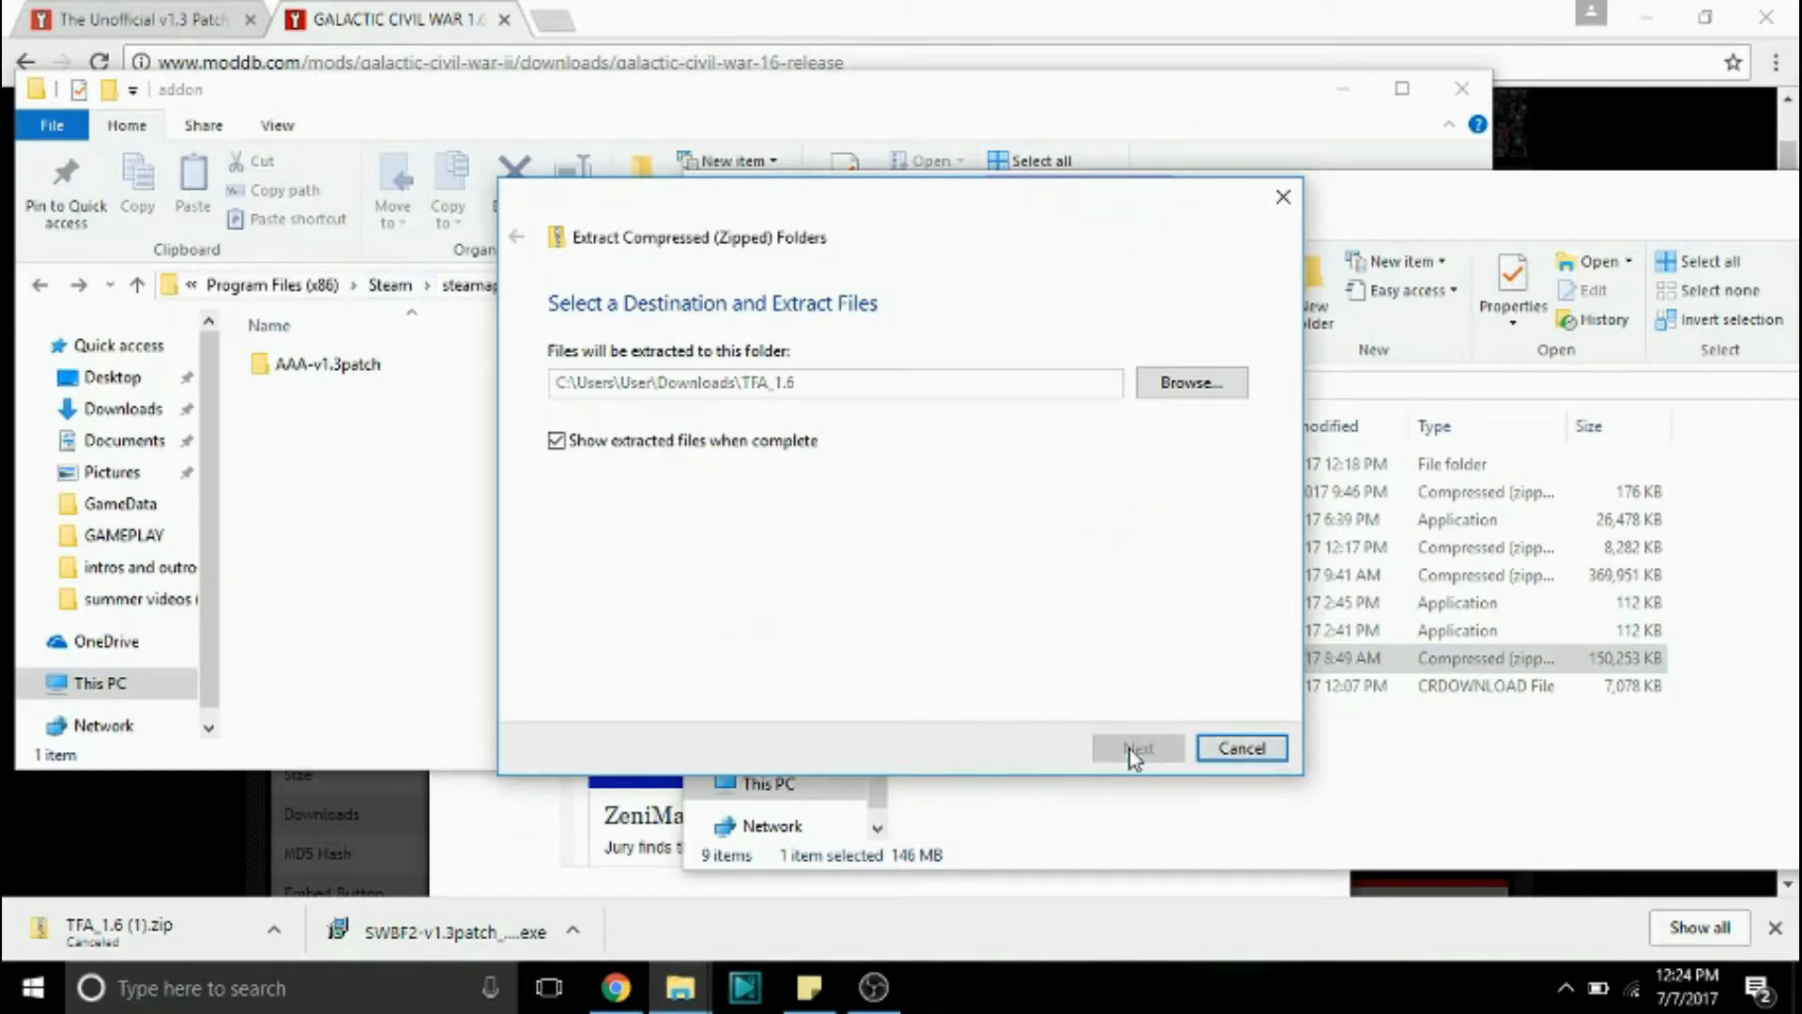
{"action": "left_click", "coordinate": [1139, 747]}
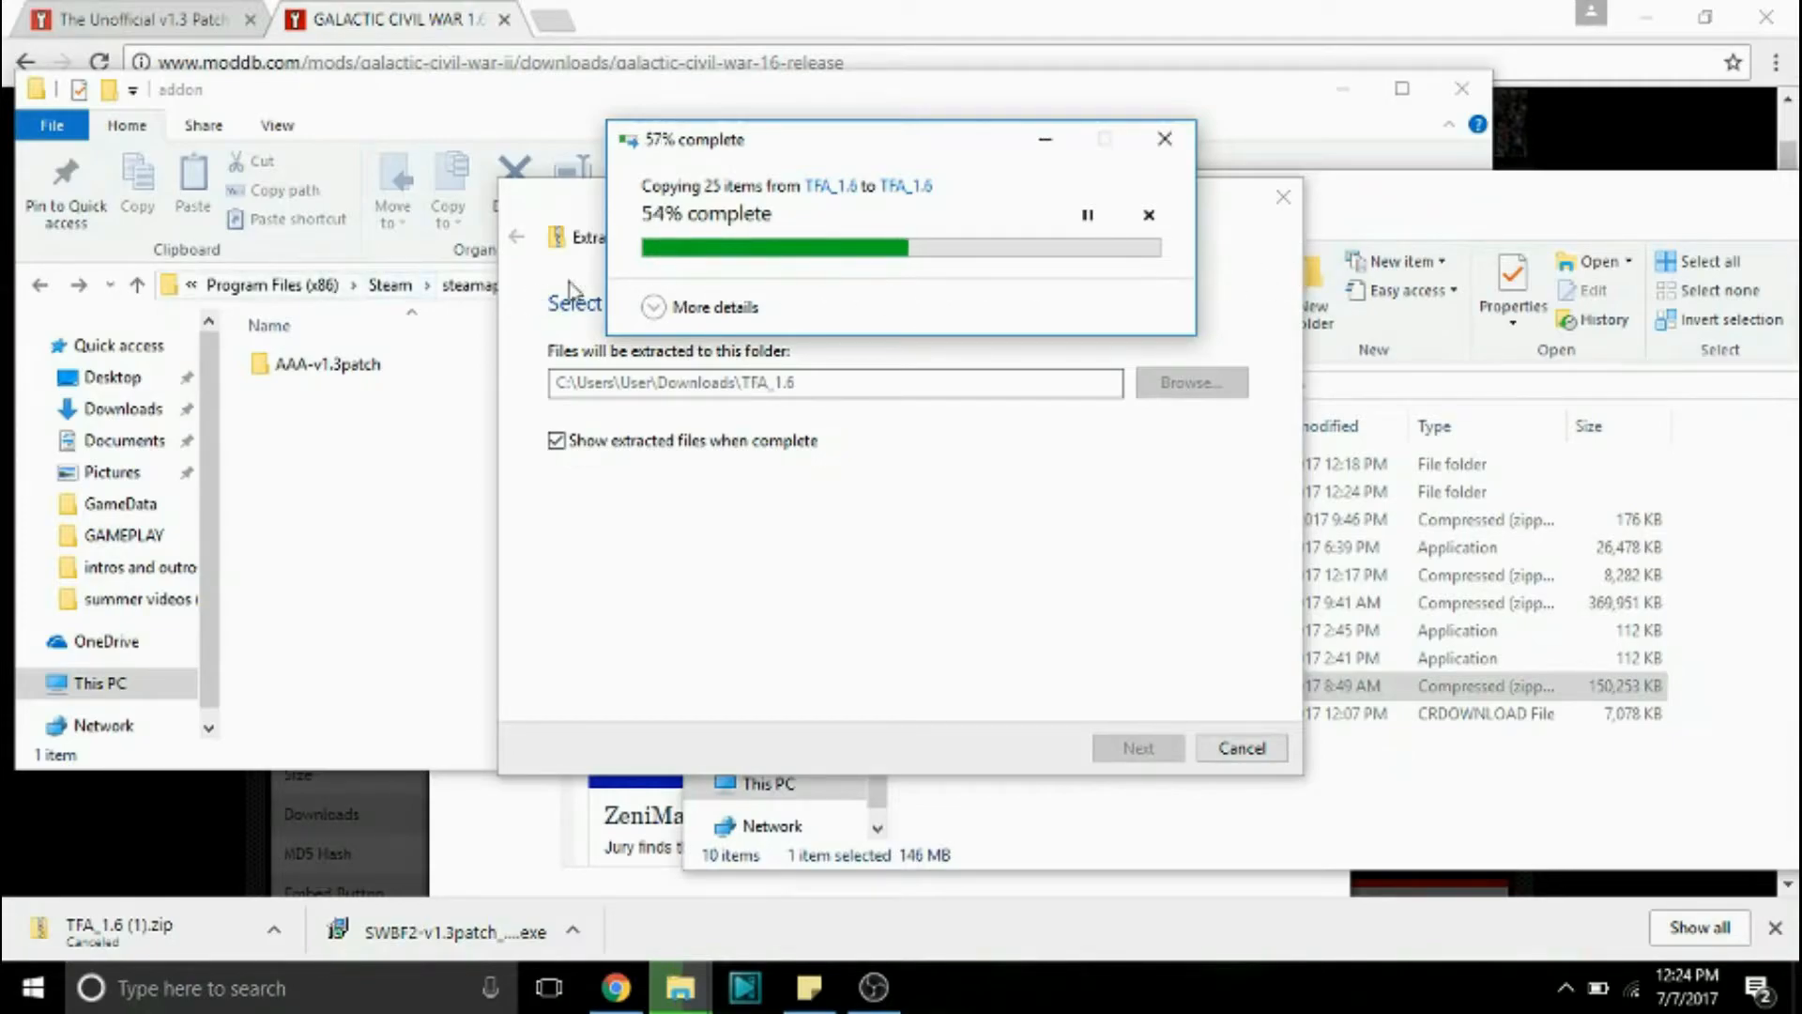
{"action": "mouse_move", "coordinate": [1080, 277]}
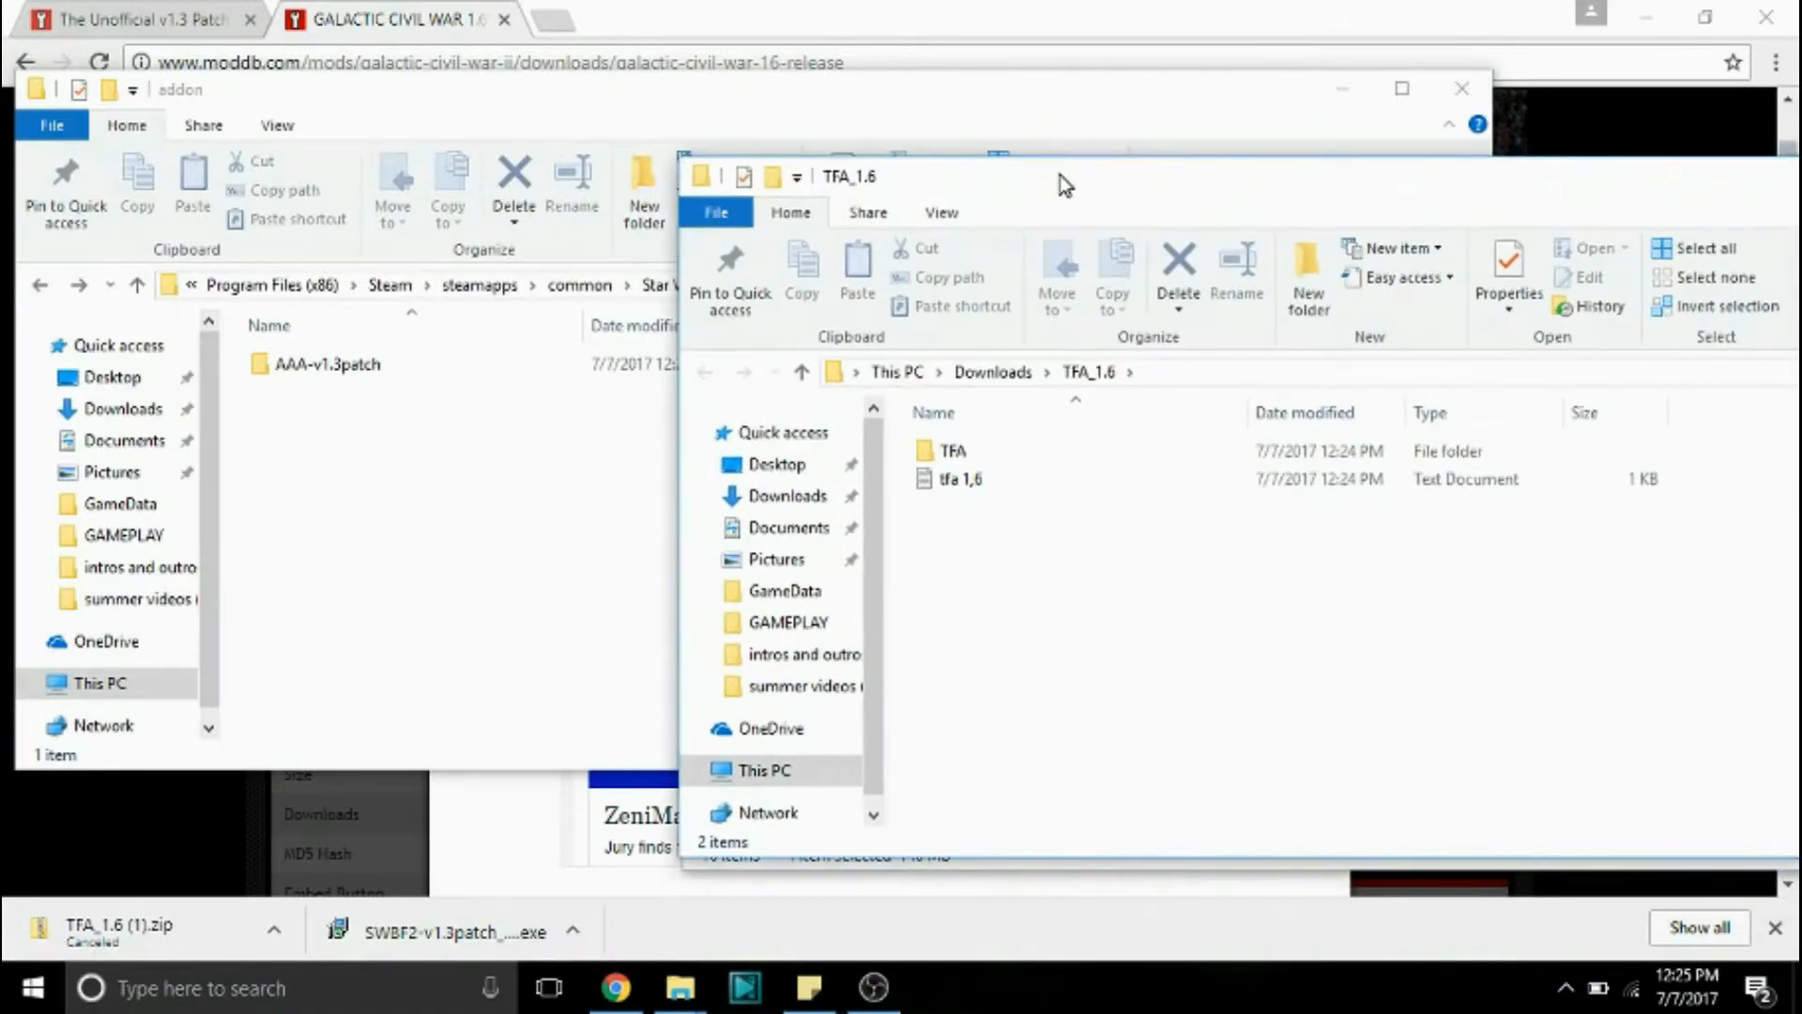
Step: Place the extracted TFA folder into GameData\addon beside AAA-v1.3patch
{"action": "left_click", "coordinate": [952, 451]}
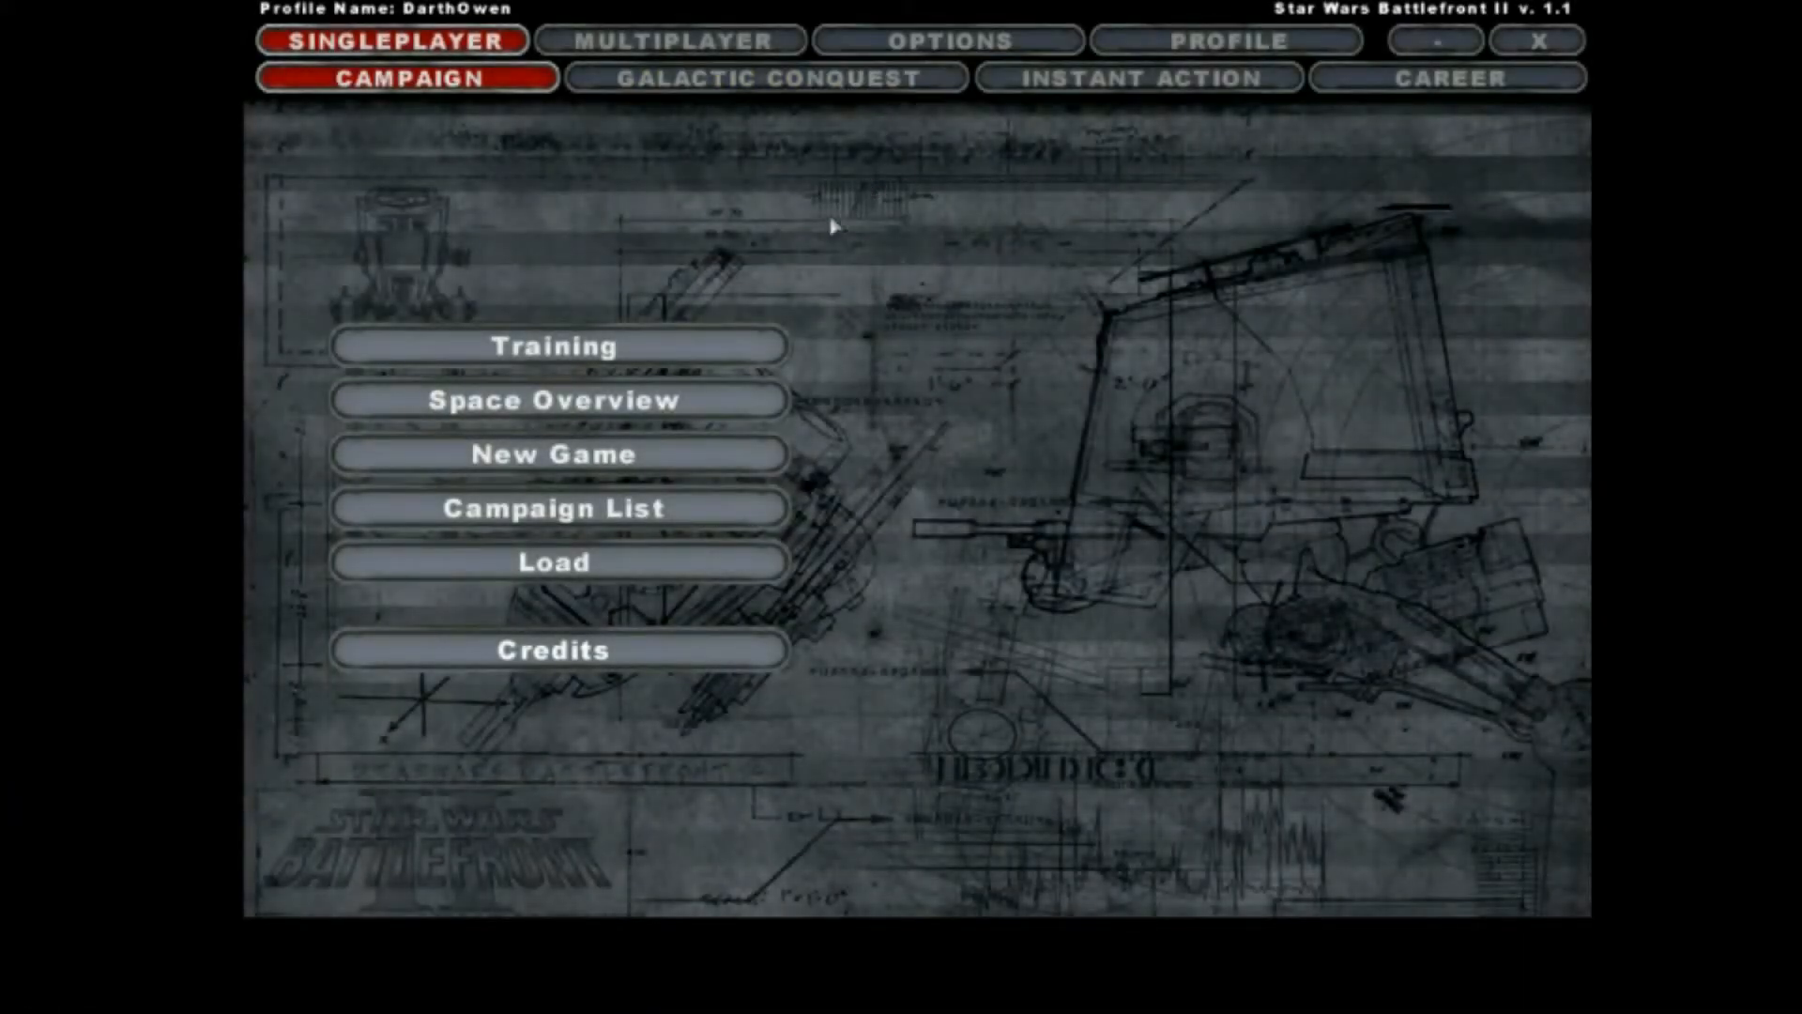
{"action": "mouse_move", "coordinate": [1160, 79]}
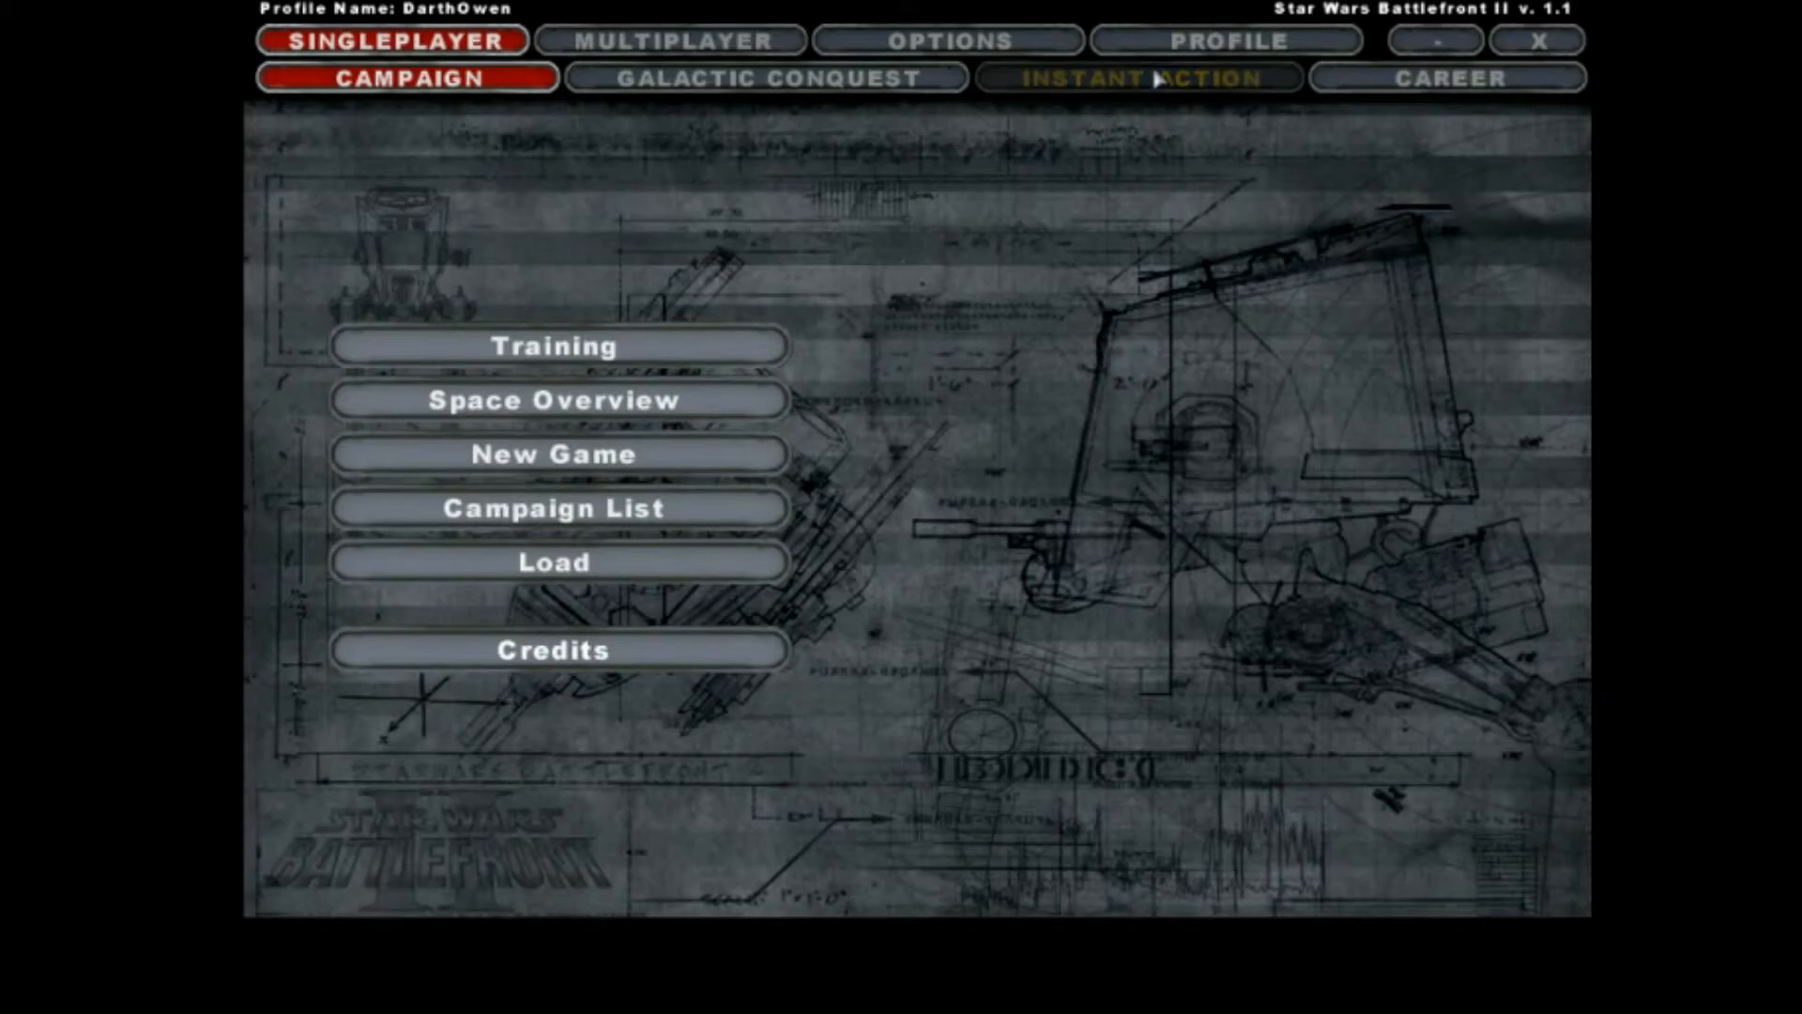
Step: In Instant Action, add the Galactic Civil War II era Conquest map and launch the match
{"action": "left_click", "coordinate": [1148, 76]}
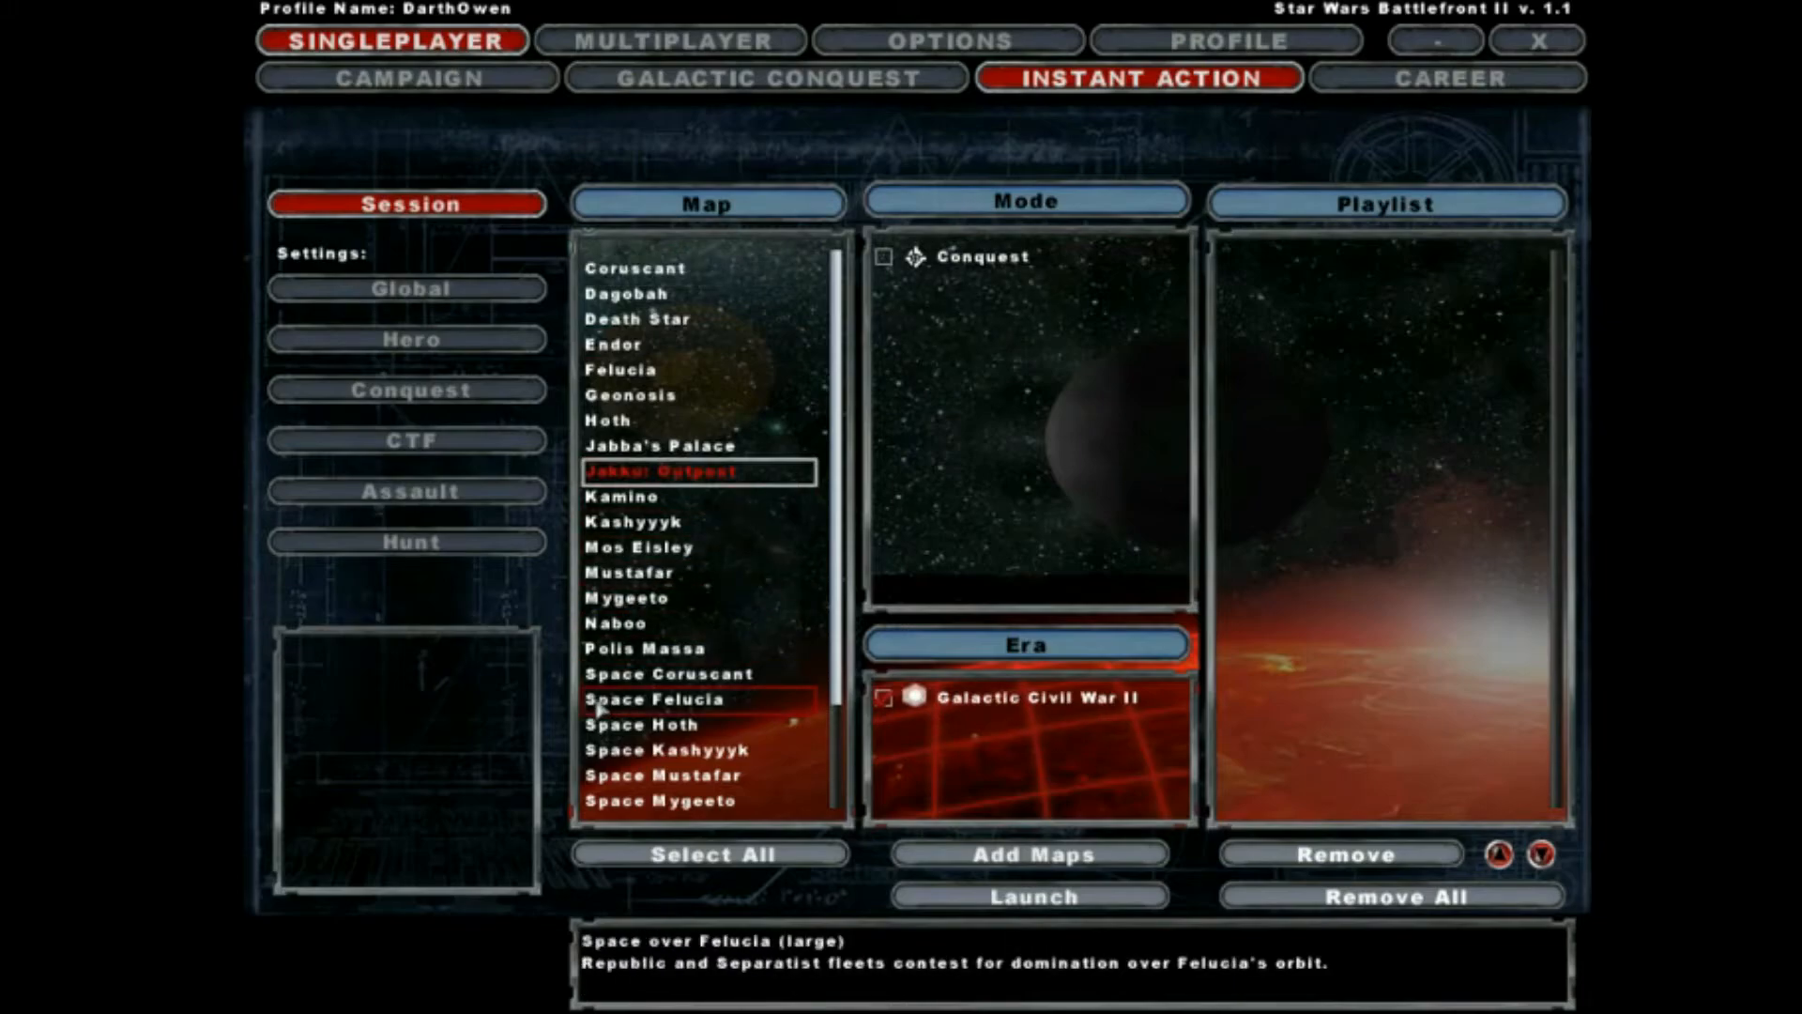
{"action": "left_click", "coordinate": [690, 472]}
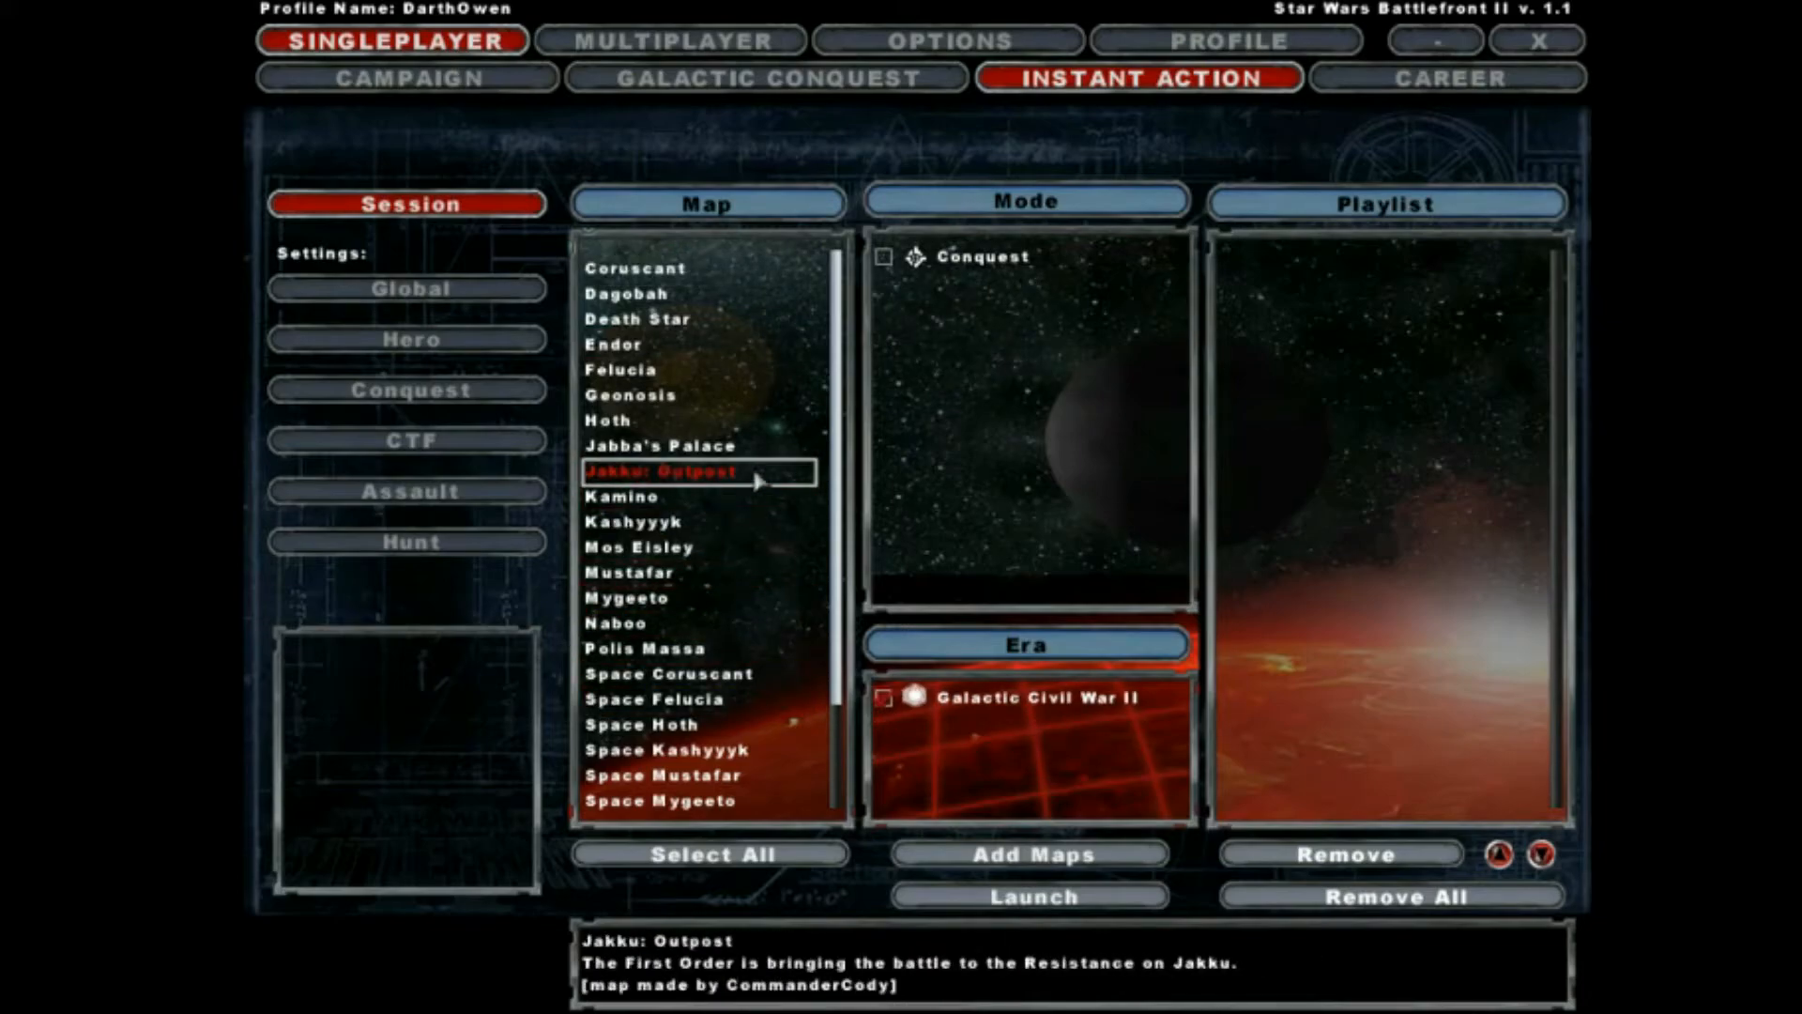
{"action": "left_click", "coordinate": [627, 294]}
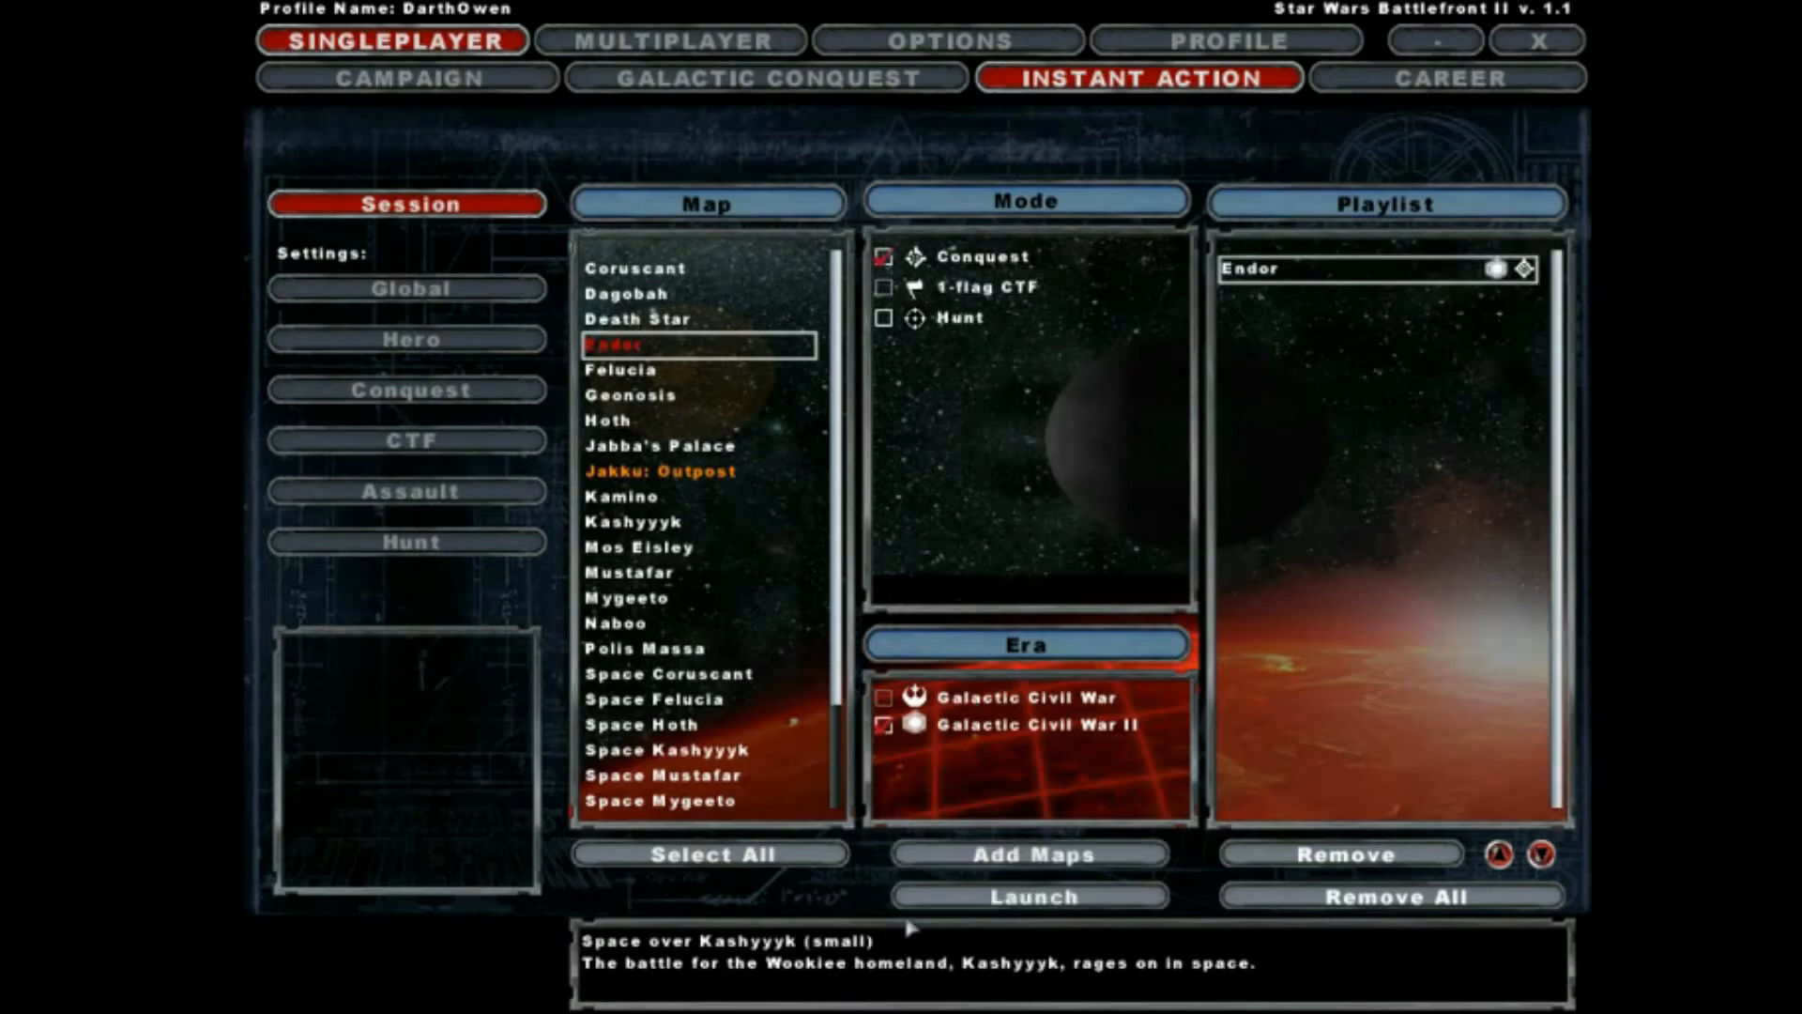
{"action": "left_click", "coordinate": [1028, 897]}
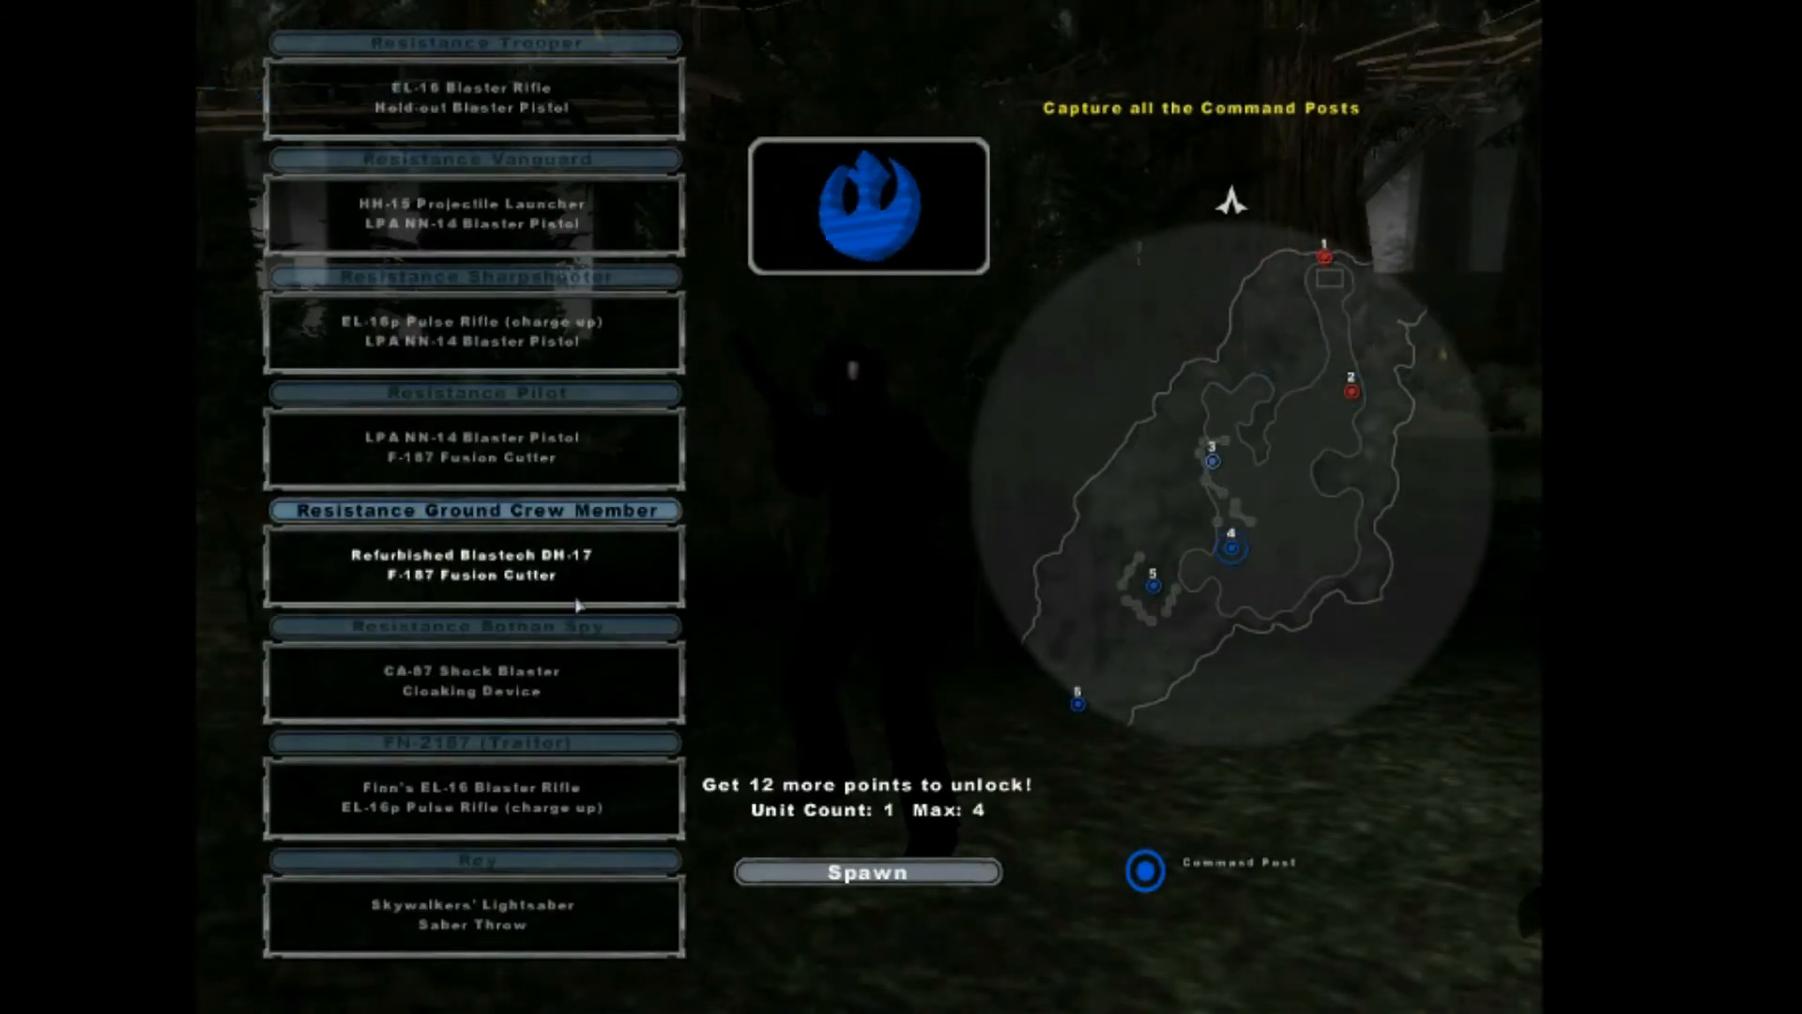
Step: Switch to the First Order side and spawn as a First Order Stormtrooper on Endor
{"action": "left_click", "coordinate": [472, 214]}
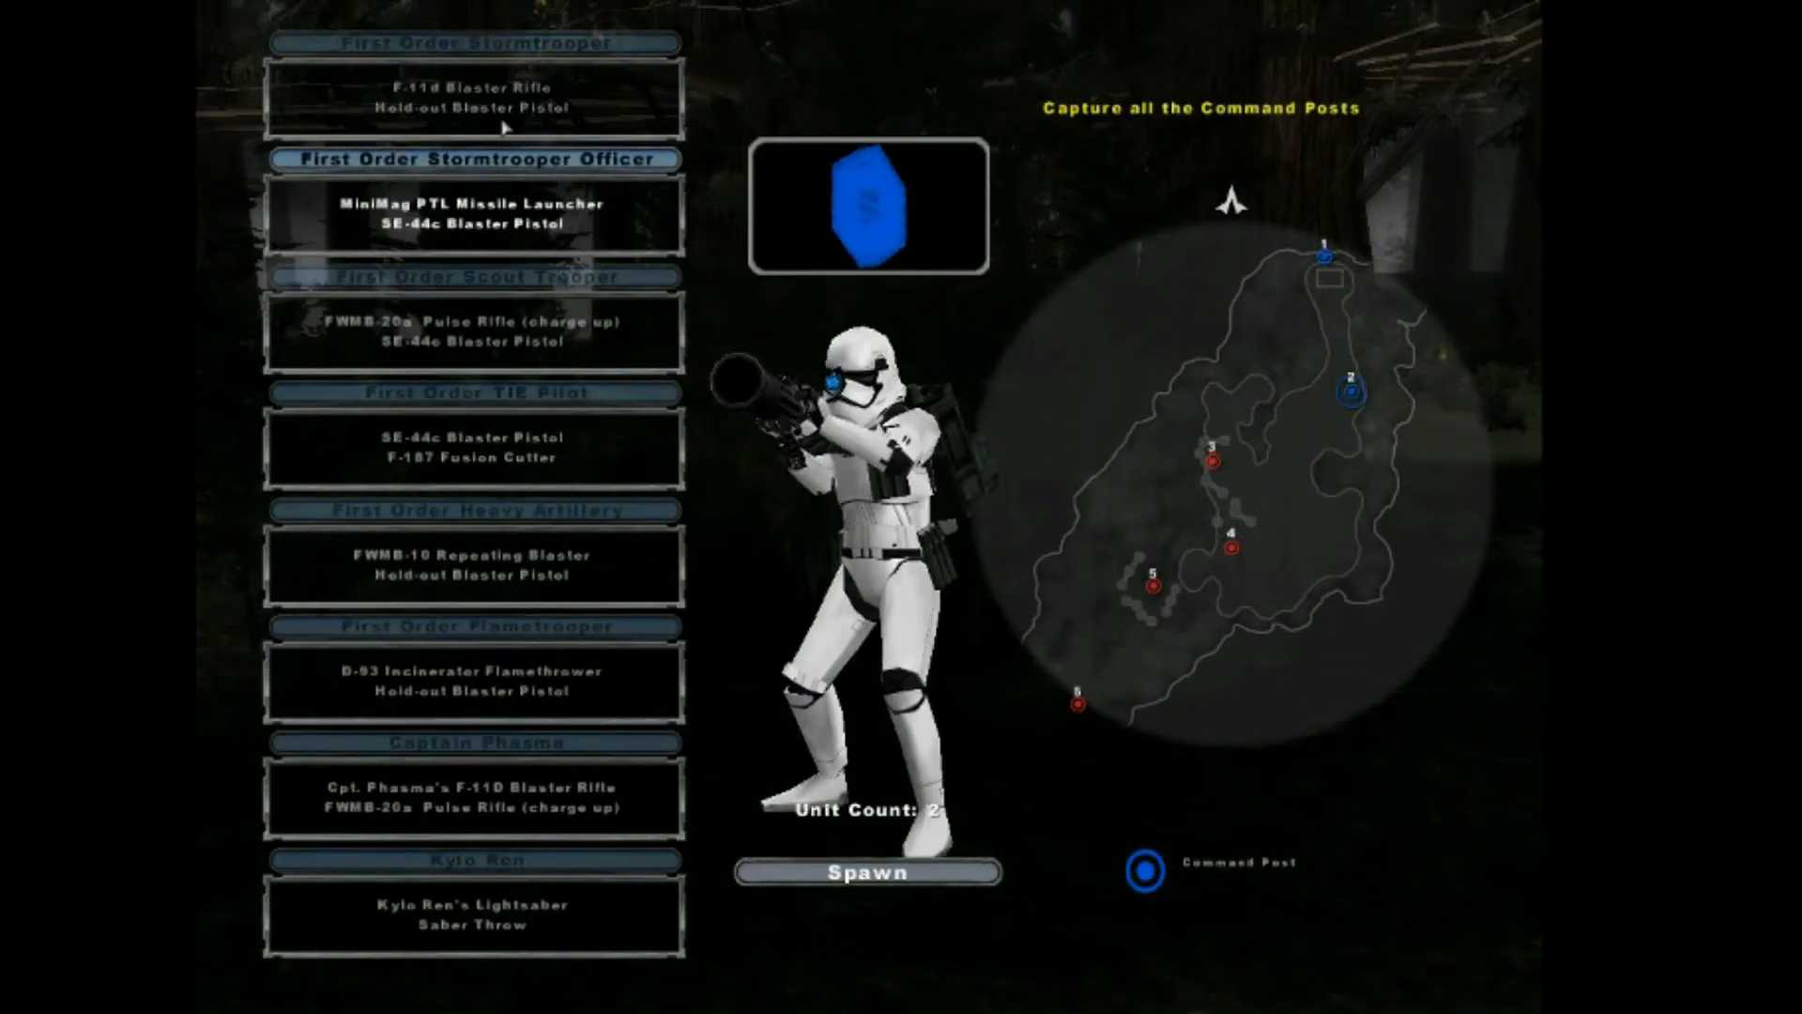
{"action": "left_click", "coordinate": [869, 871]}
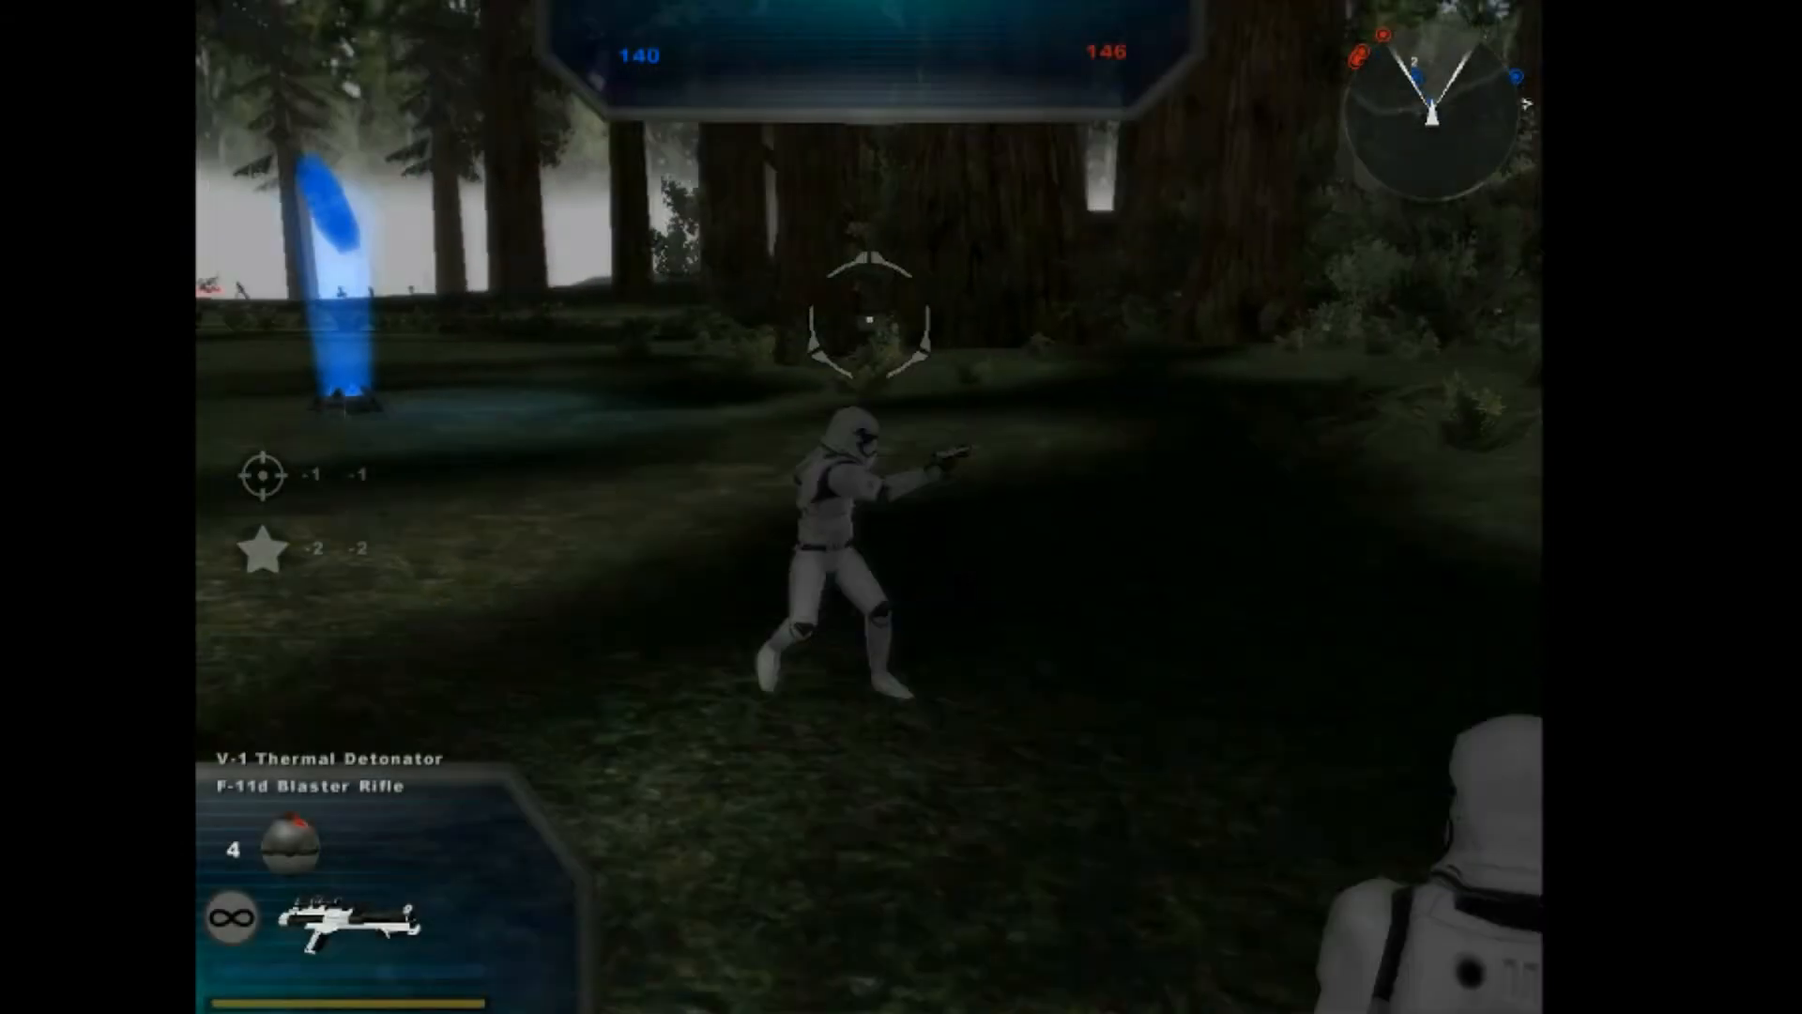